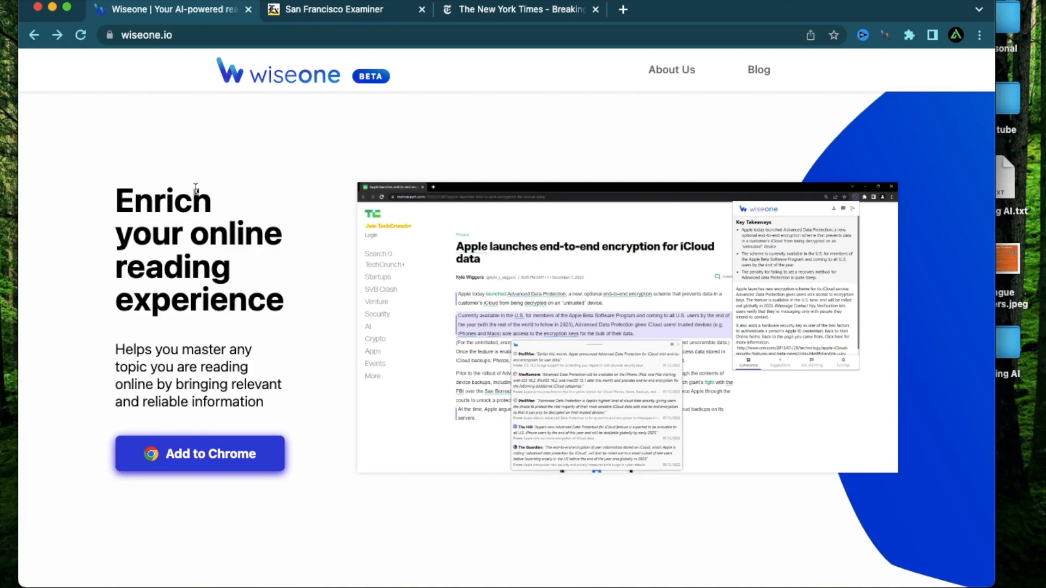
pyautogui.moveTo(142, 41)
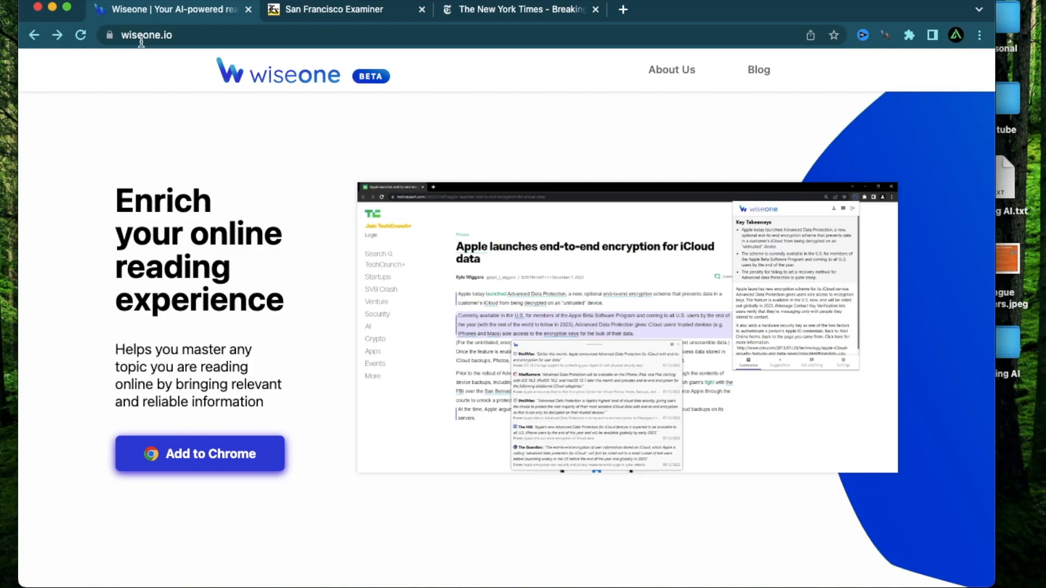
pyautogui.moveTo(869, 246)
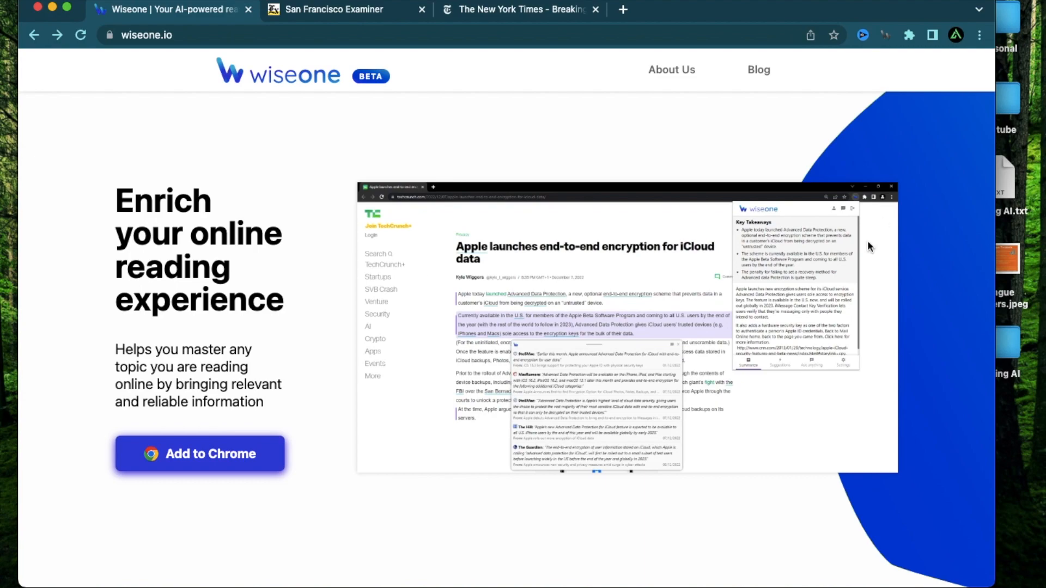
pyautogui.moveTo(713, 313)
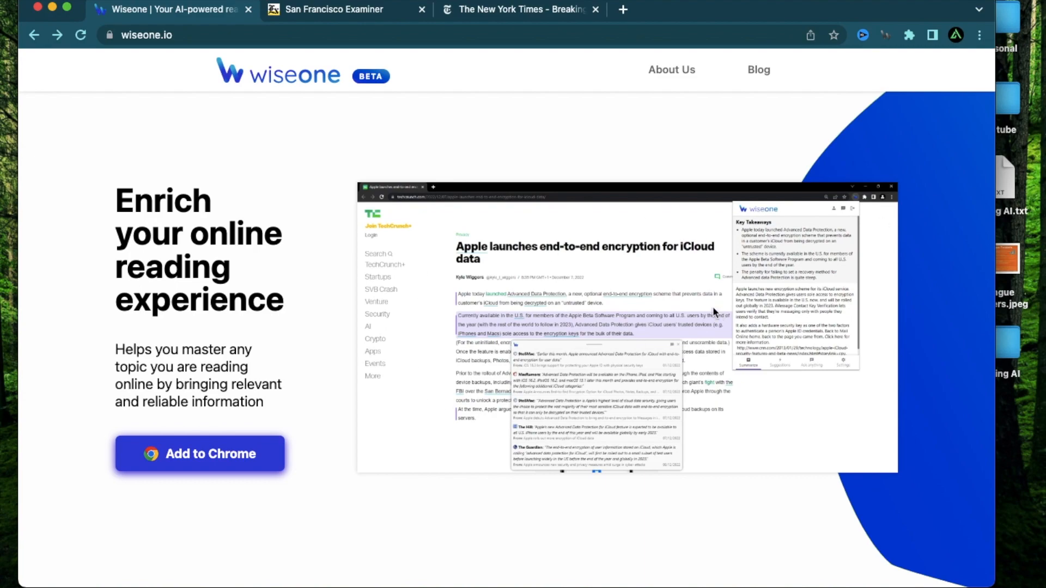
pyautogui.moveTo(220, 155)
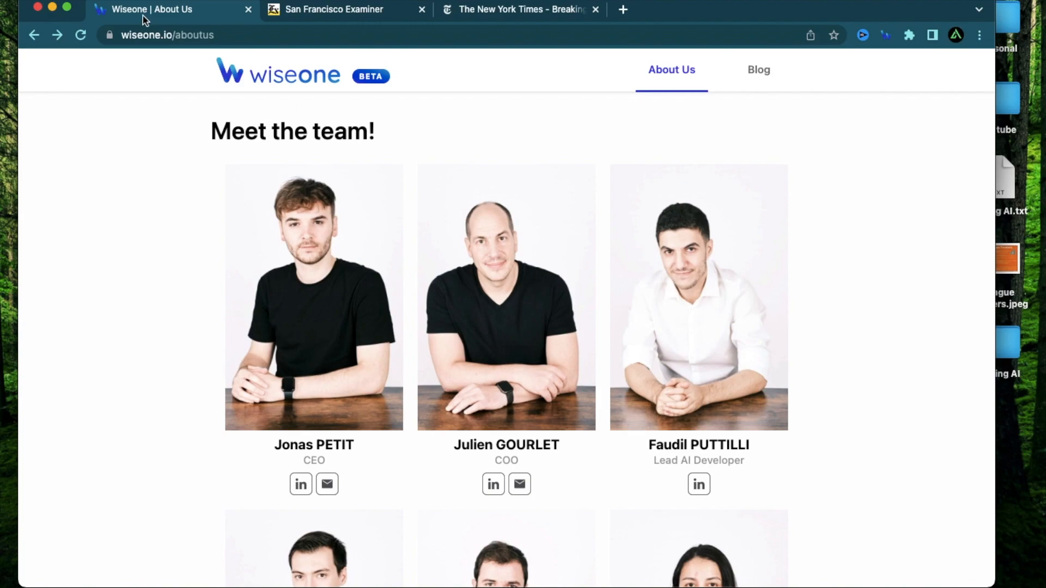
# Step: Highlight the 'text processing AI' phrase and the summarizing-and-crosschecking sentence on the home page
pyautogui.scroll(-3)
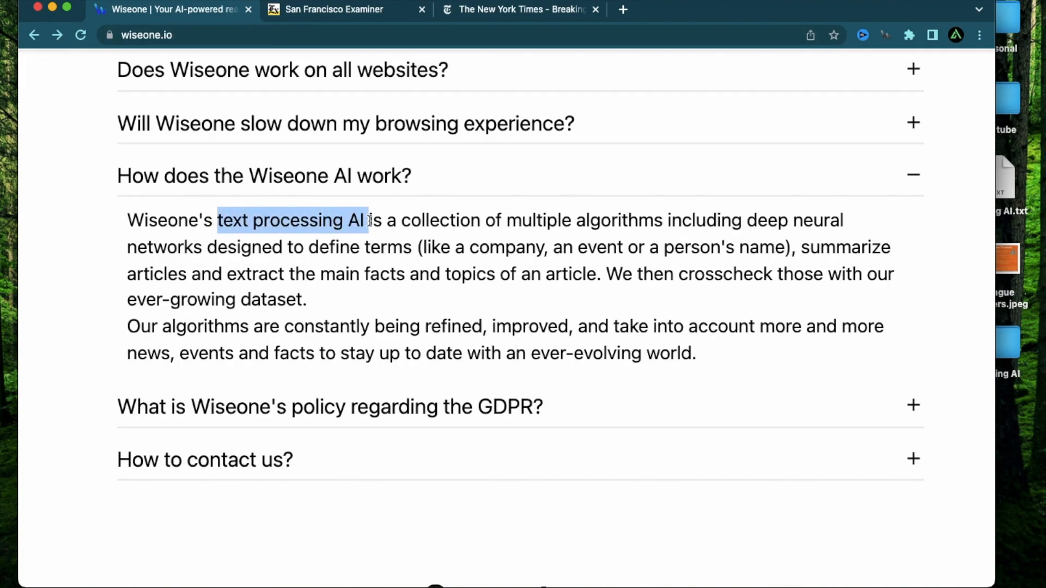
pyautogui.moveTo(367, 220); pyautogui.dragTo(624, 246)
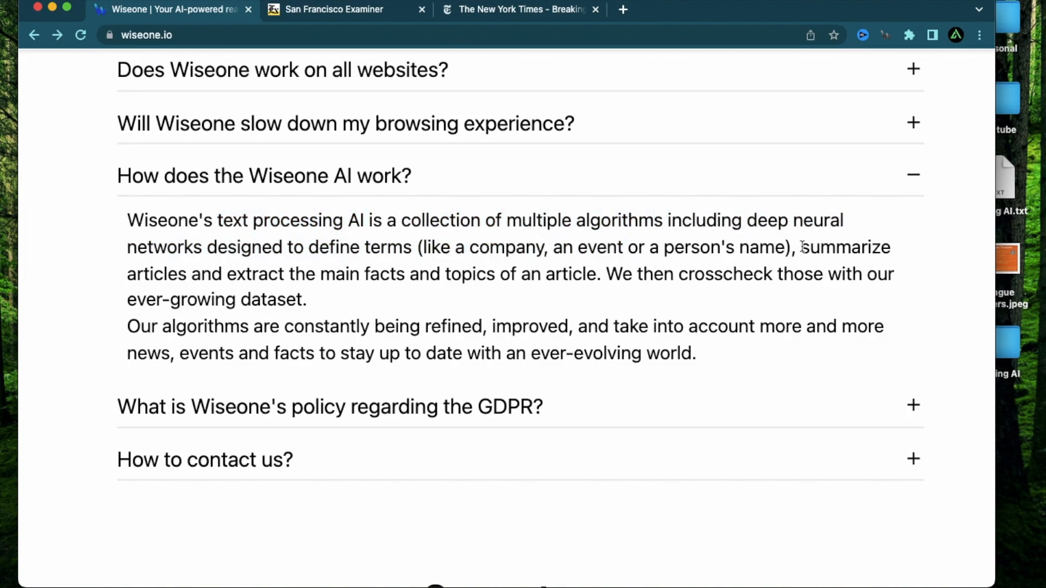
pyautogui.moveTo(802, 246); pyautogui.dragTo(891, 273)
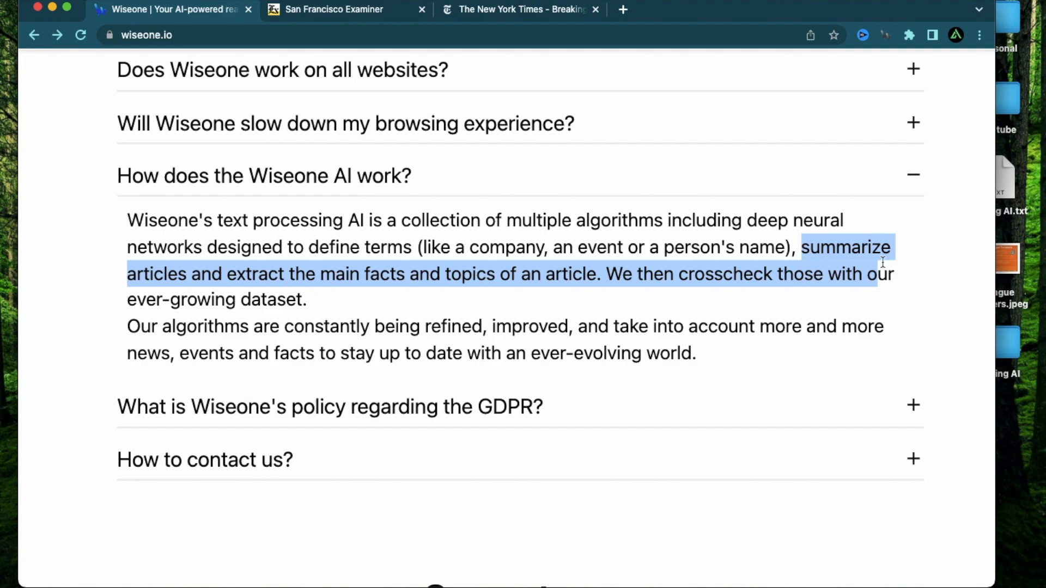
pyautogui.moveTo(582, 295)
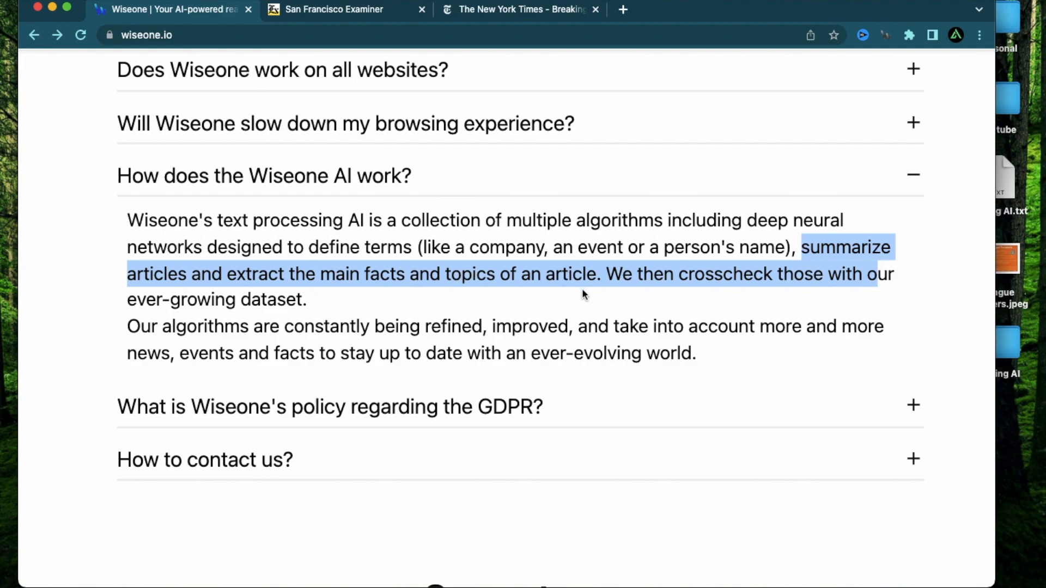
# Step: Read the FAQ answer on website compatibility, highlight 'Allow on', and scroll back to the top
pyautogui.scroll(-3)
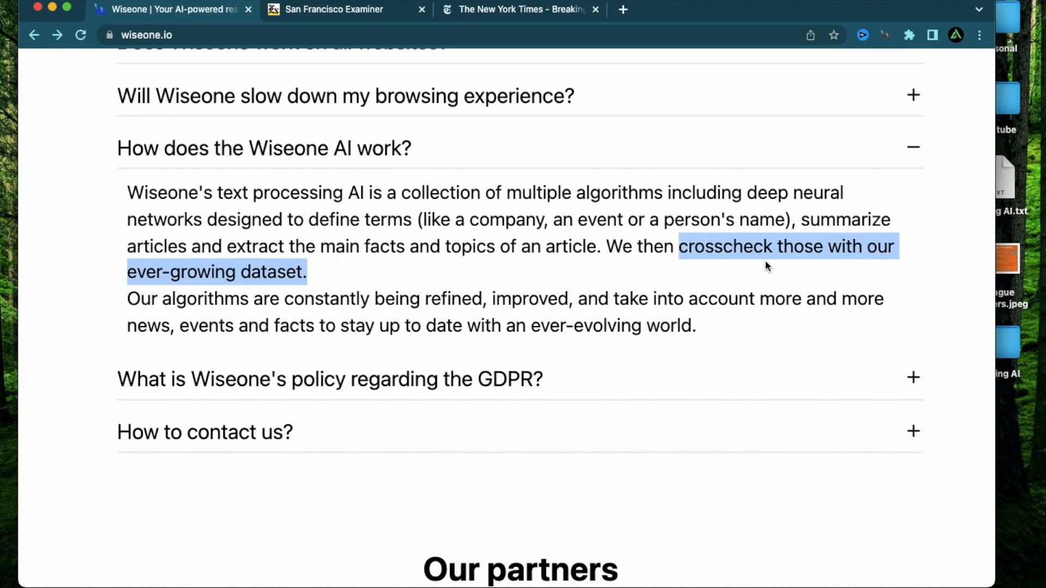
pyautogui.moveTo(360, 276)
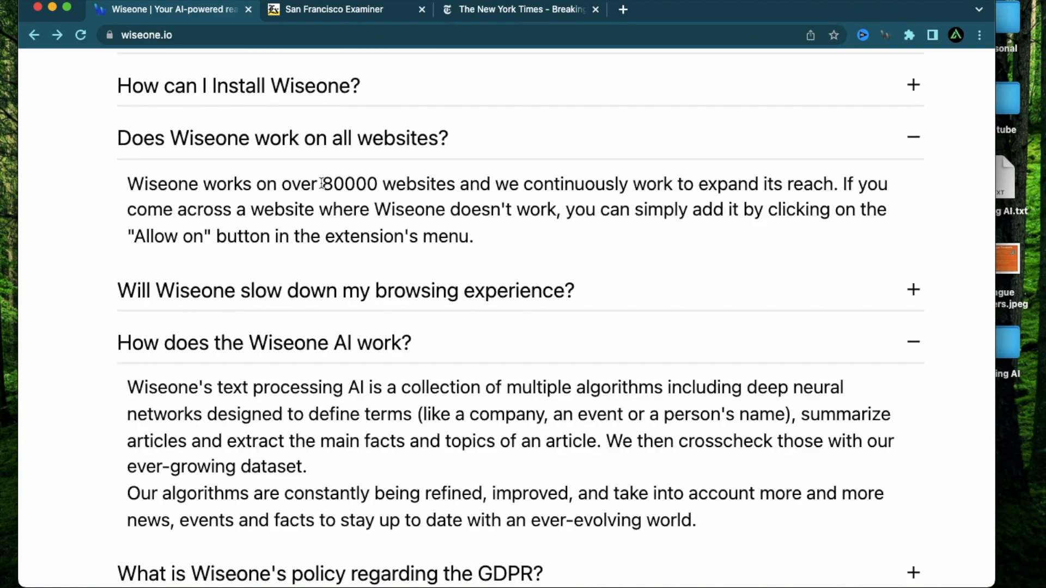
pyautogui.doubleClick(350, 184)
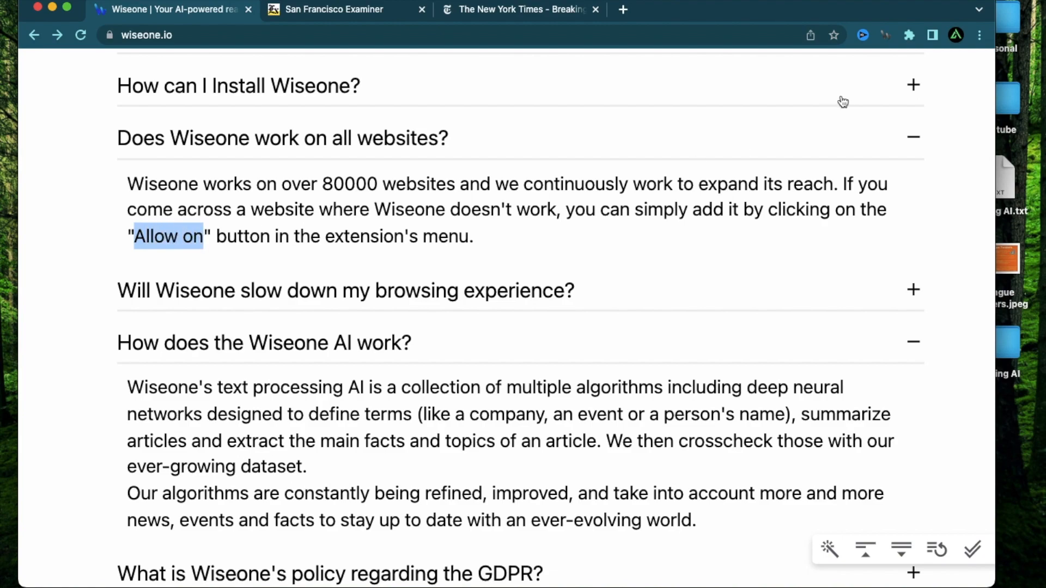
pyautogui.moveTo(454, 203)
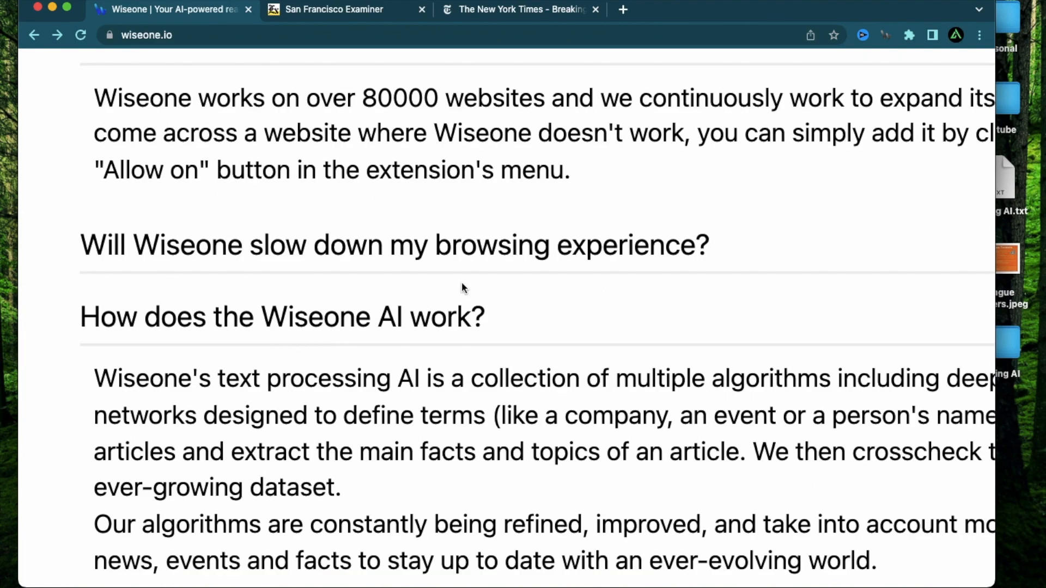
pyautogui.moveTo(606, 387)
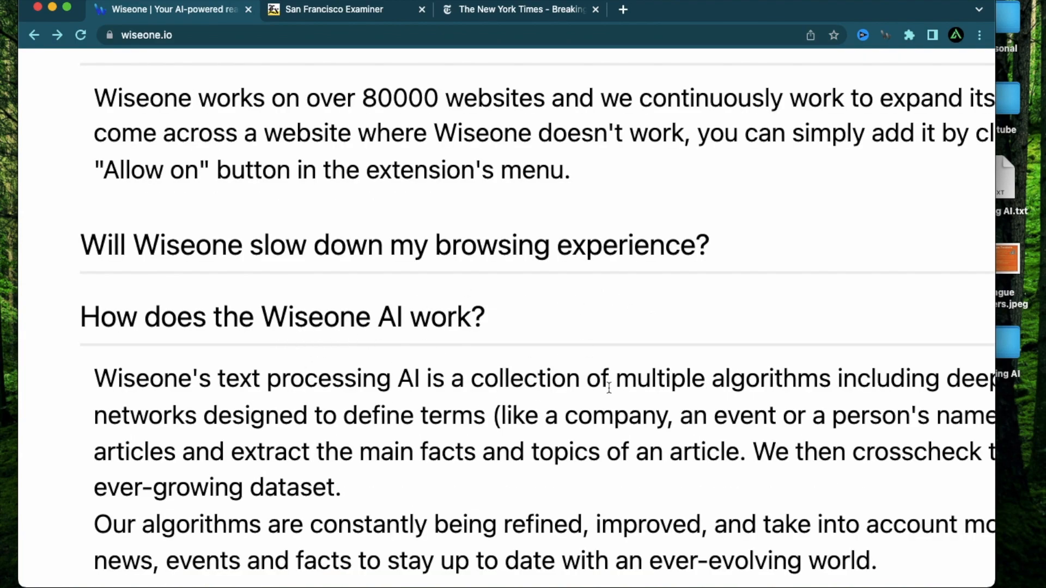
pyautogui.moveTo(755, 392)
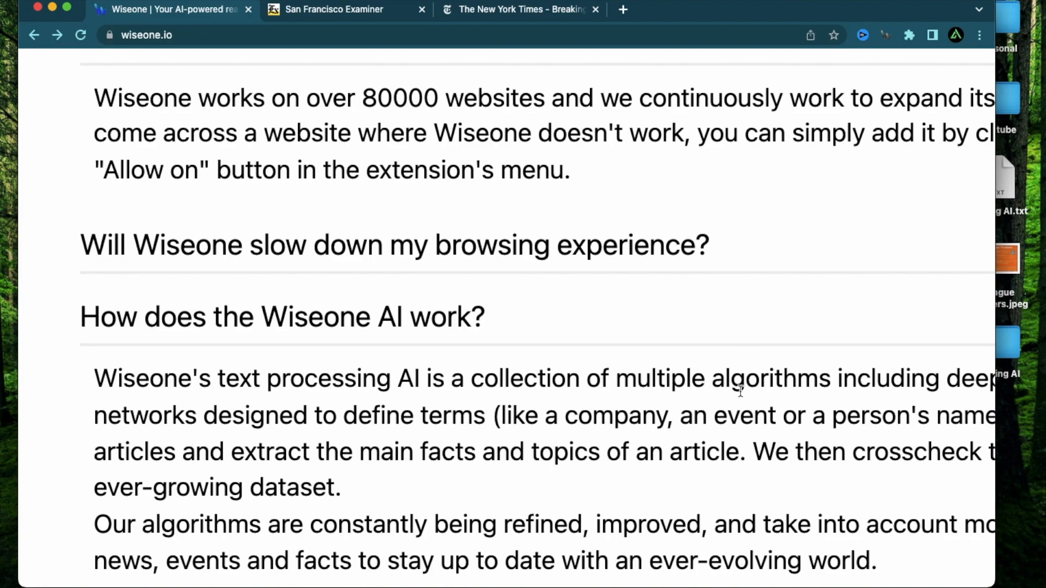
pyautogui.scroll(3)
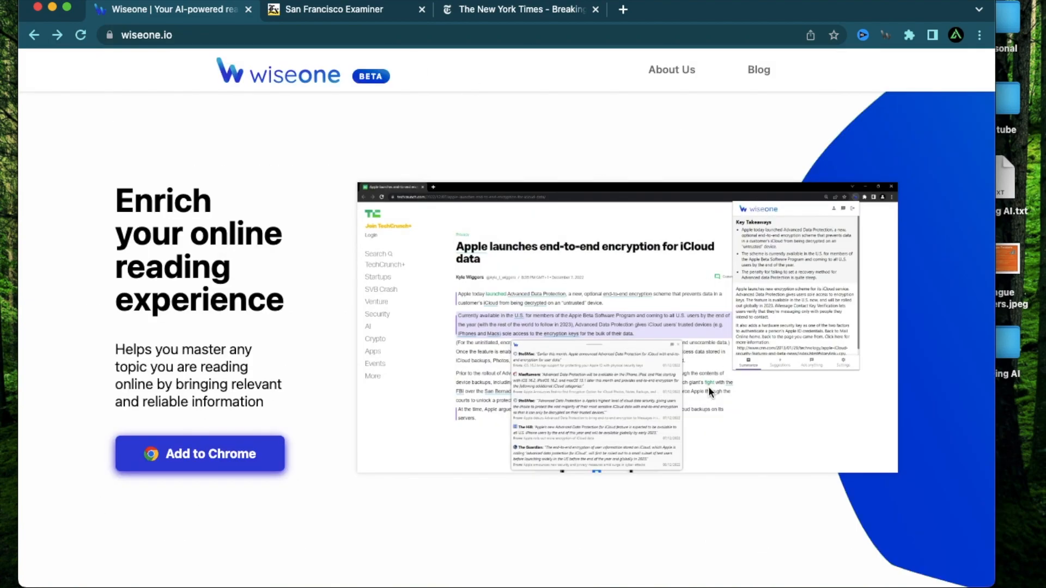
pyautogui.moveTo(547, 248)
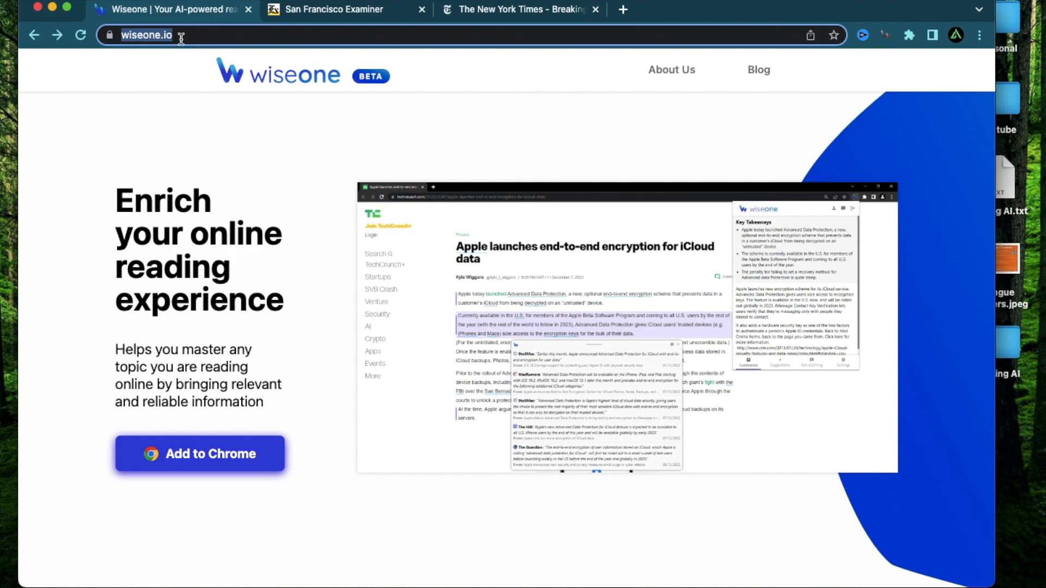
# Step: Follow the Add to Chrome button to the Wiseone Chrome Web Store listing
pyautogui.scroll(-3)
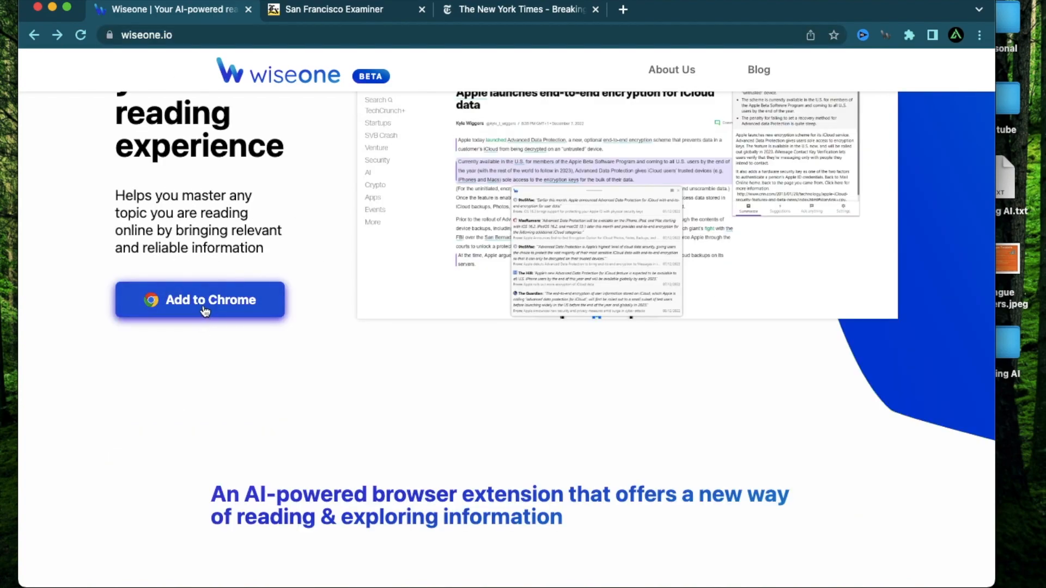
pyautogui.click(199, 299)
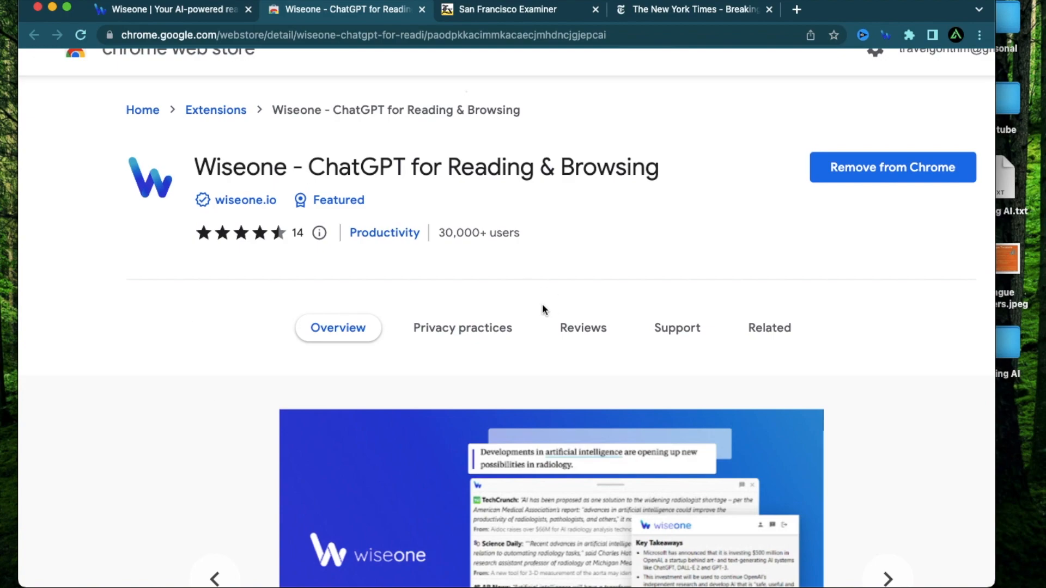
pyautogui.moveTo(390, 88)
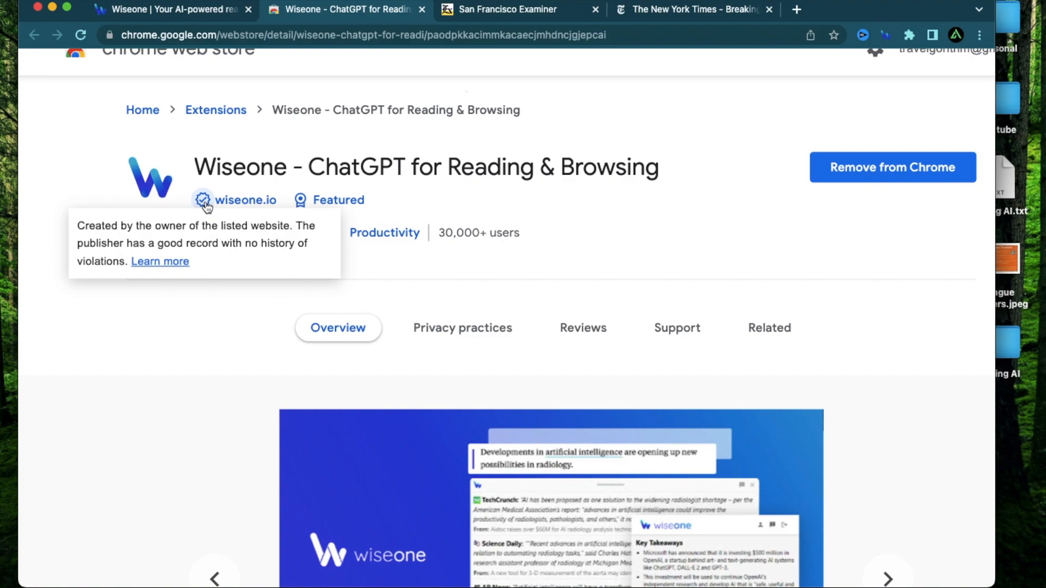
pyautogui.moveTo(300, 200)
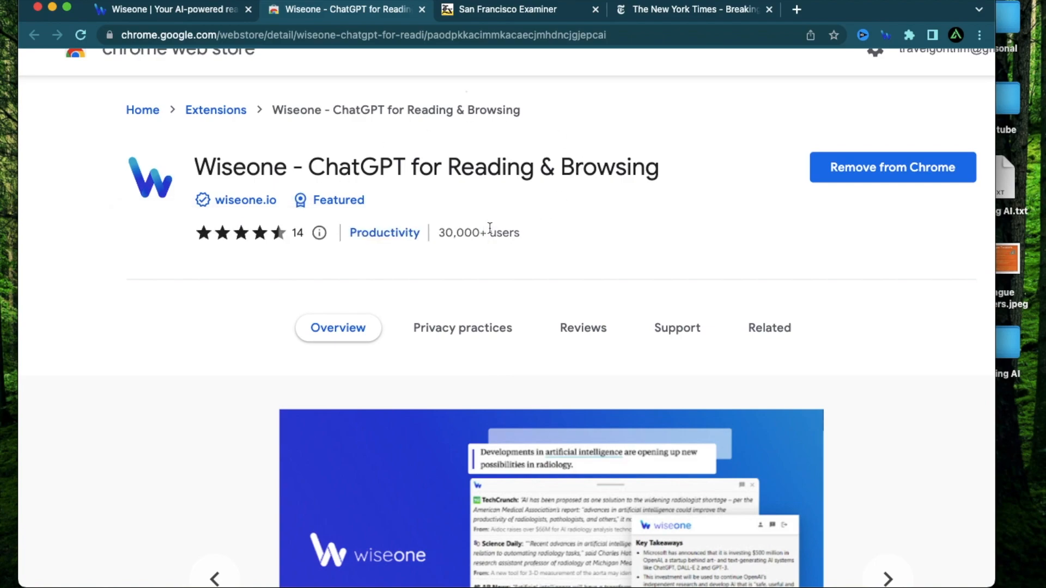
pyautogui.moveTo(479, 232)
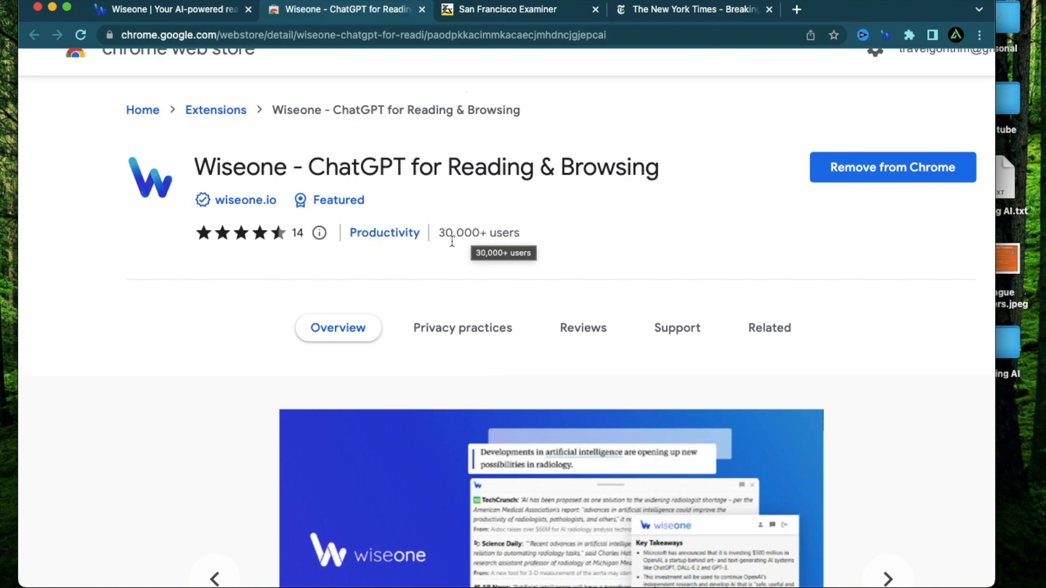
# Step: Close the Chrome Web Store tab after checking the verified publisher and 30,000+ users
pyautogui.click(909, 35)
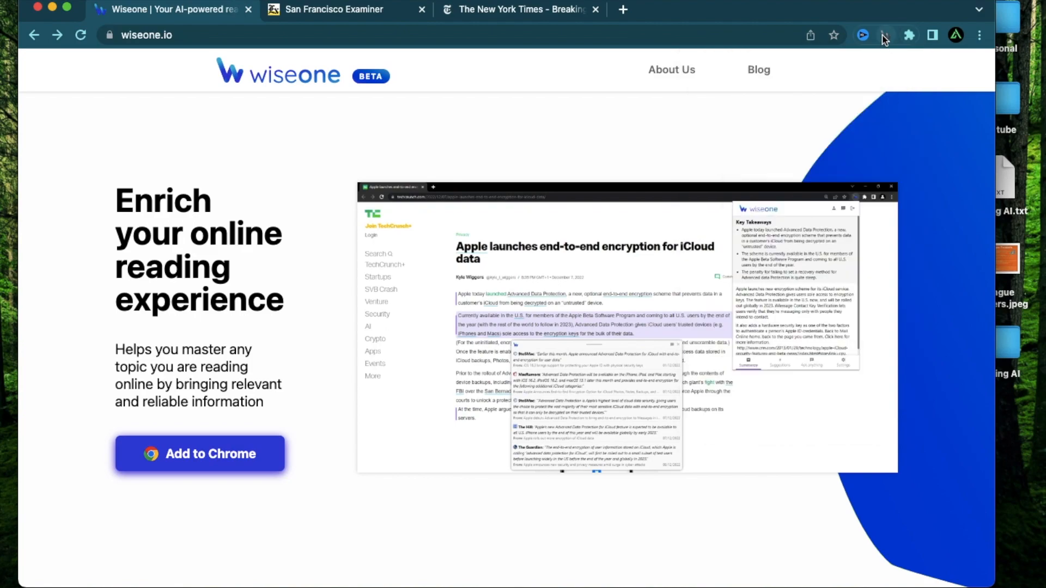
pyautogui.moveTo(862, 35)
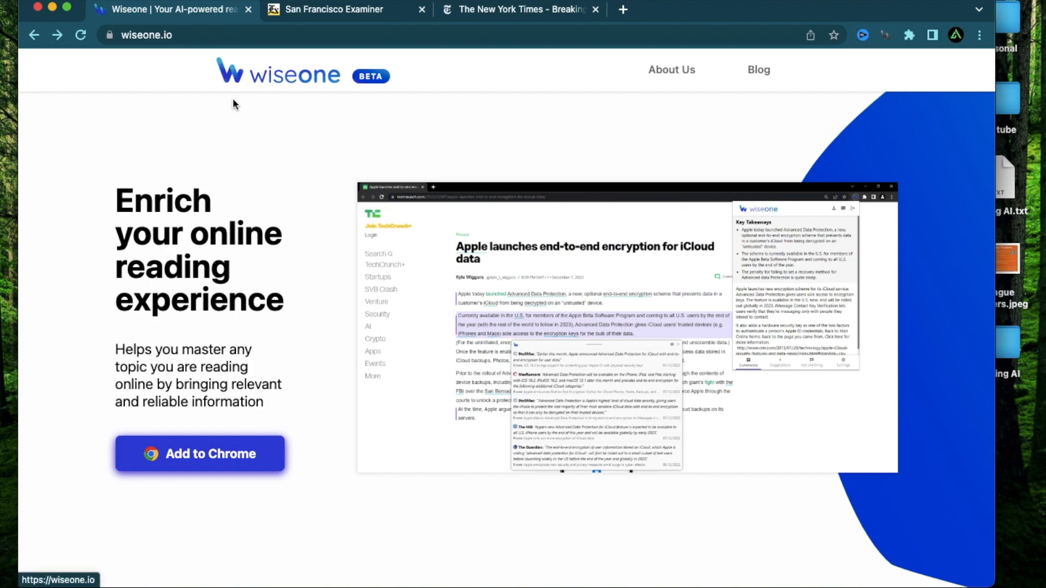
# Step: Show the Wiseone panel reporting it is not available on this page
pyautogui.click(886, 35)
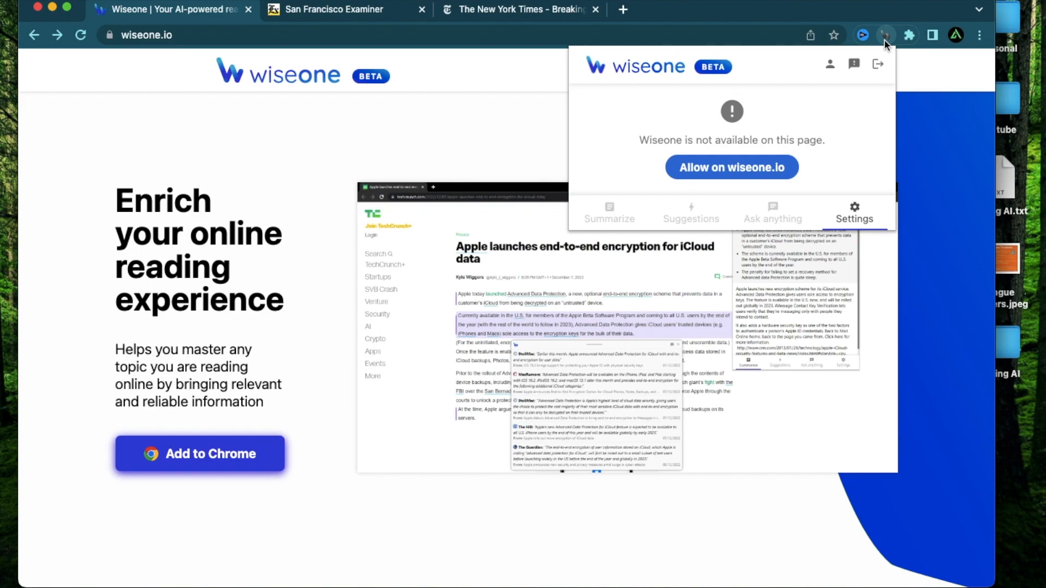
pyautogui.moveTo(736, 92)
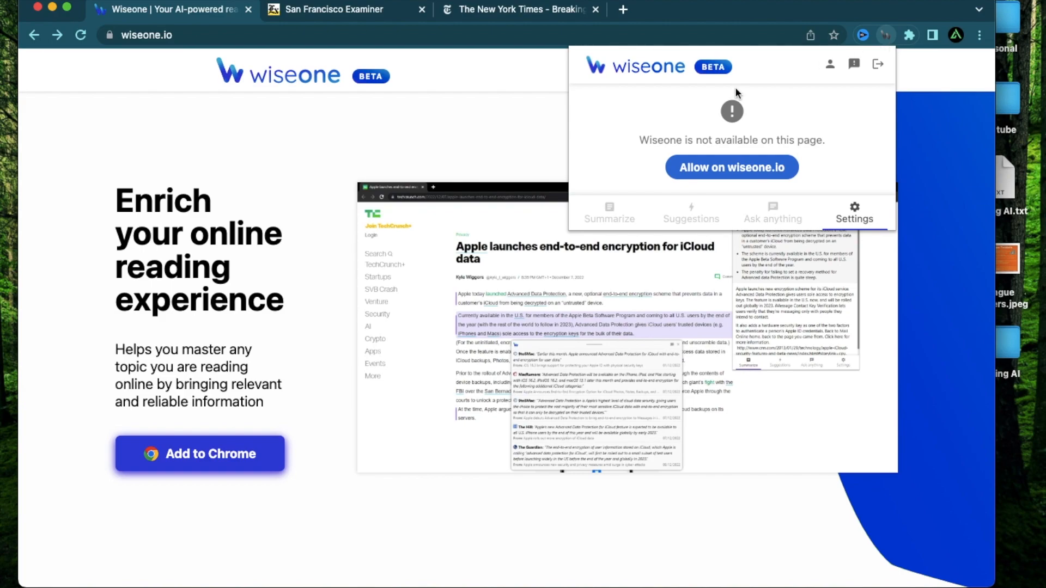
pyautogui.moveTo(633, 85)
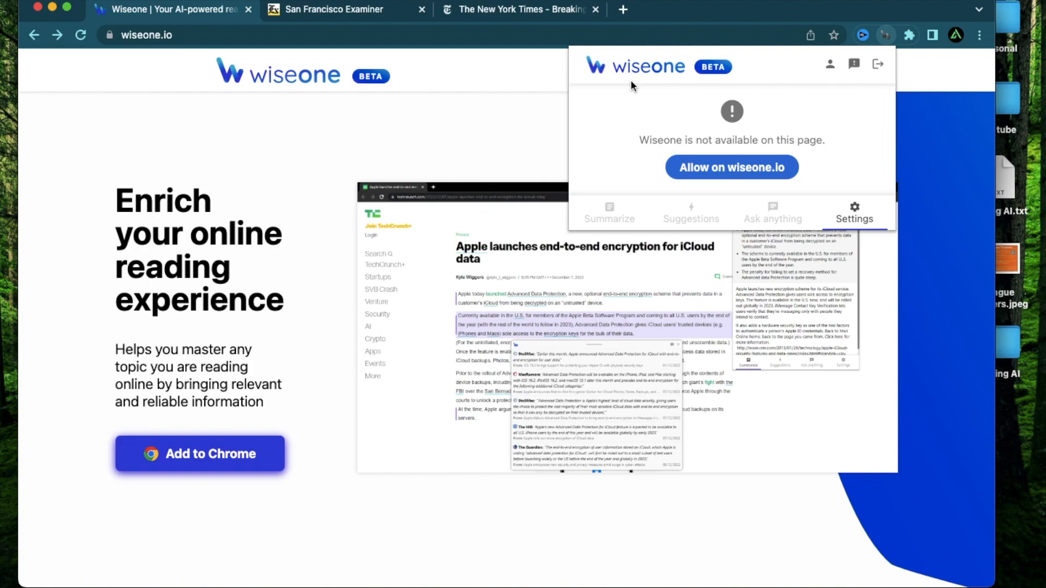
pyautogui.moveTo(830, 65)
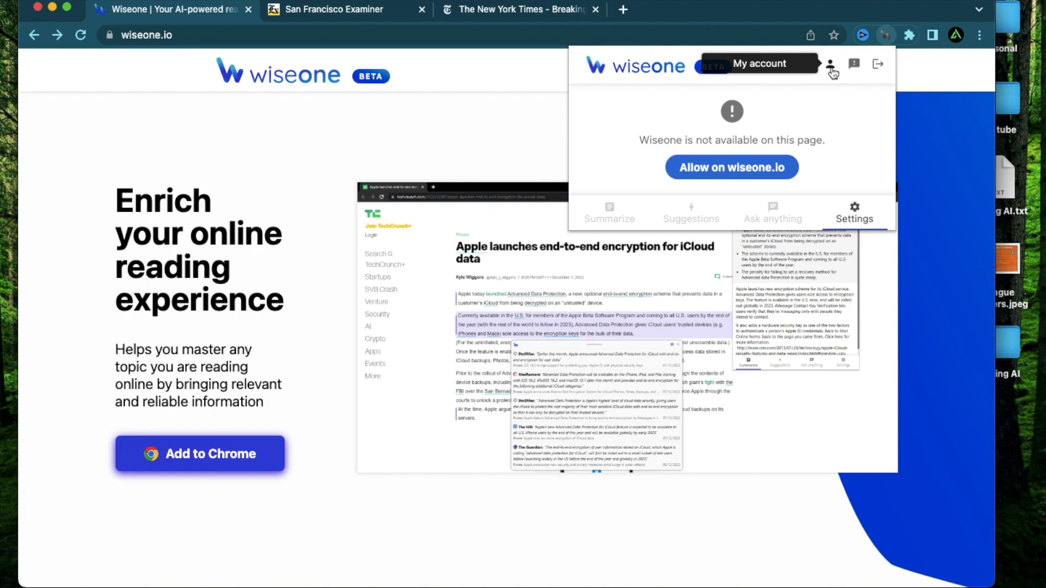
# Step: Sign in with email and password to reach the 'How to use Wiseone?' guide
pyautogui.click(829, 65)
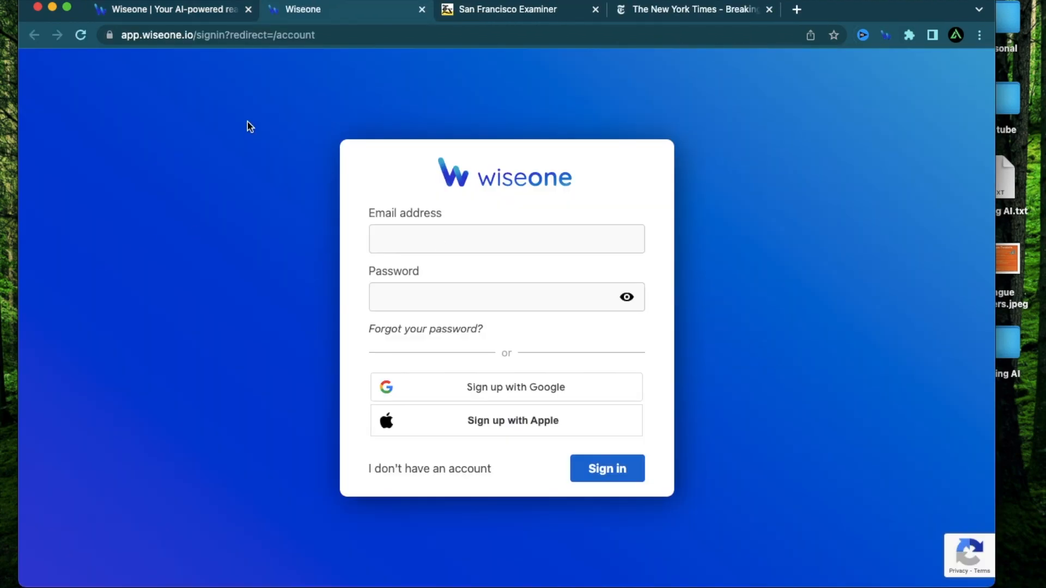
pyautogui.moveTo(278, 366)
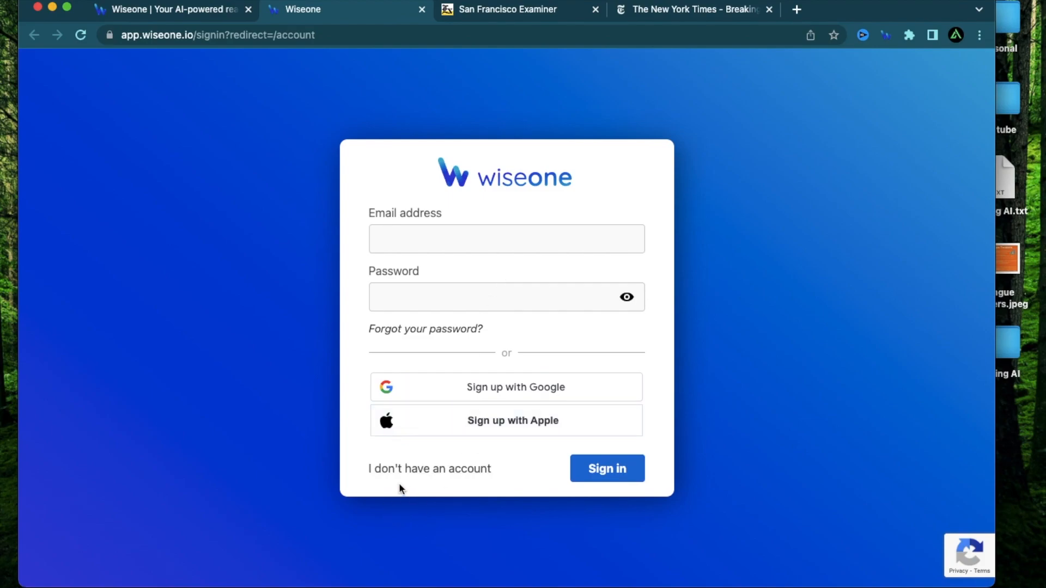
pyautogui.moveTo(514, 399)
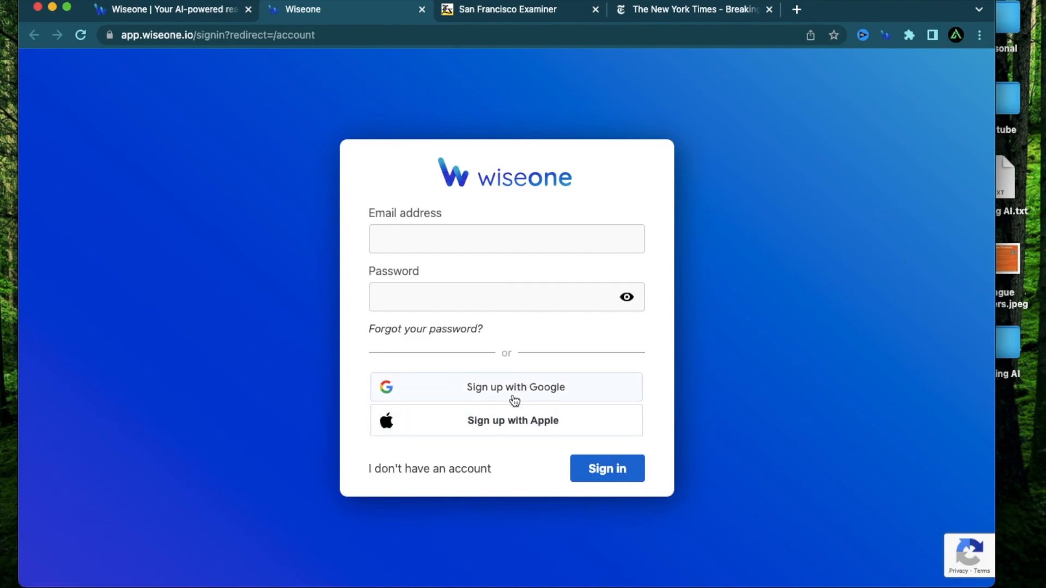
pyautogui.click(429, 468)
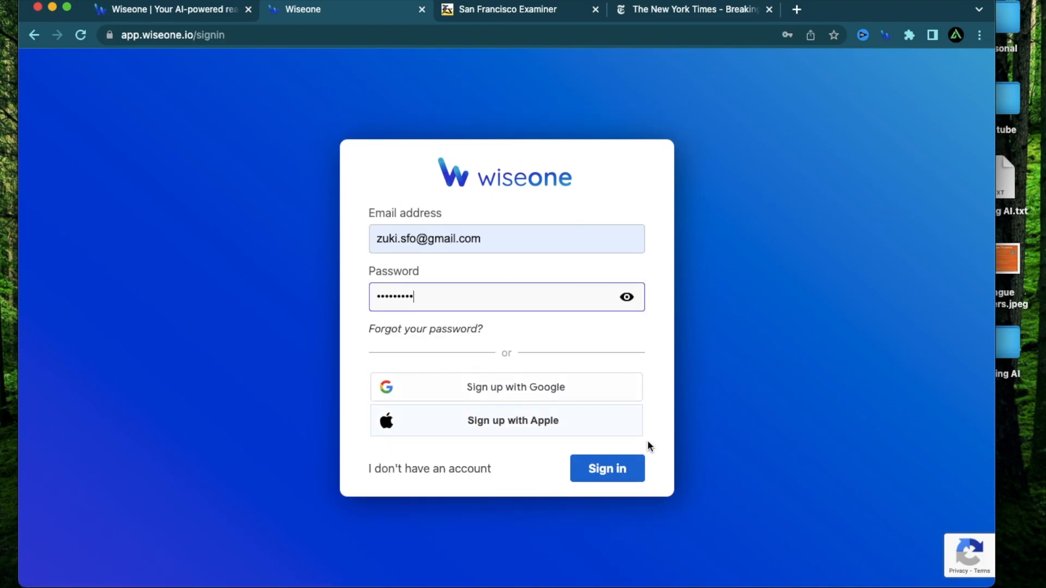
pyautogui.click(606, 469)
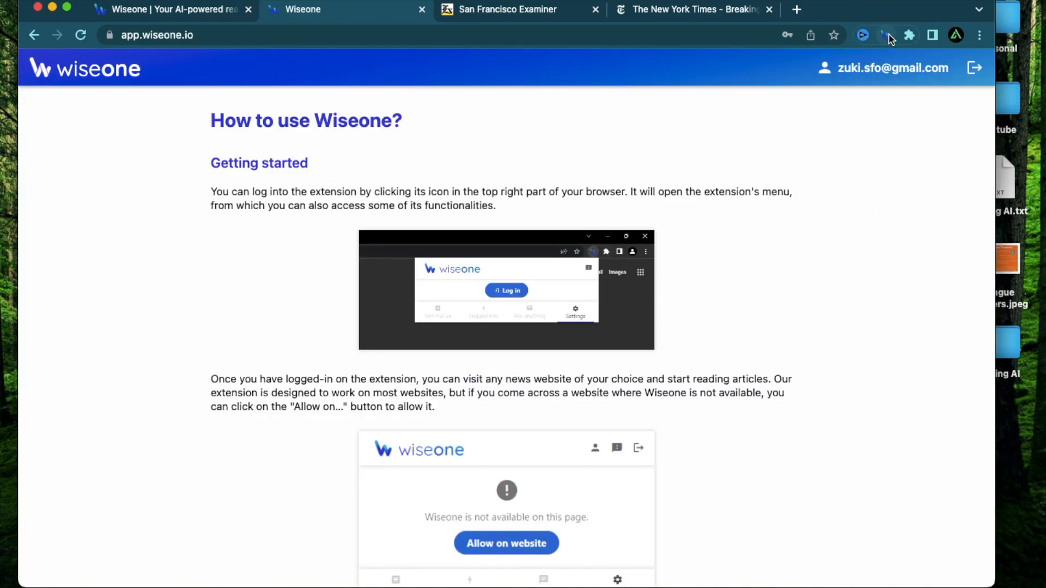
# Step: Switch off 'Allow extension for this site' for app.wiseone.io and refresh to apply
pyautogui.click(862, 35)
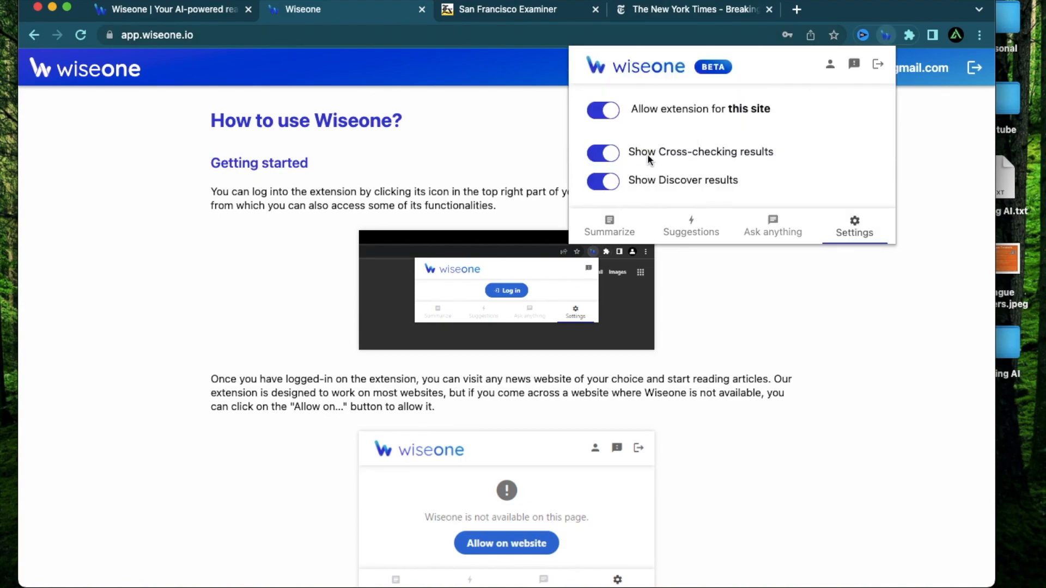
pyautogui.moveTo(647, 110)
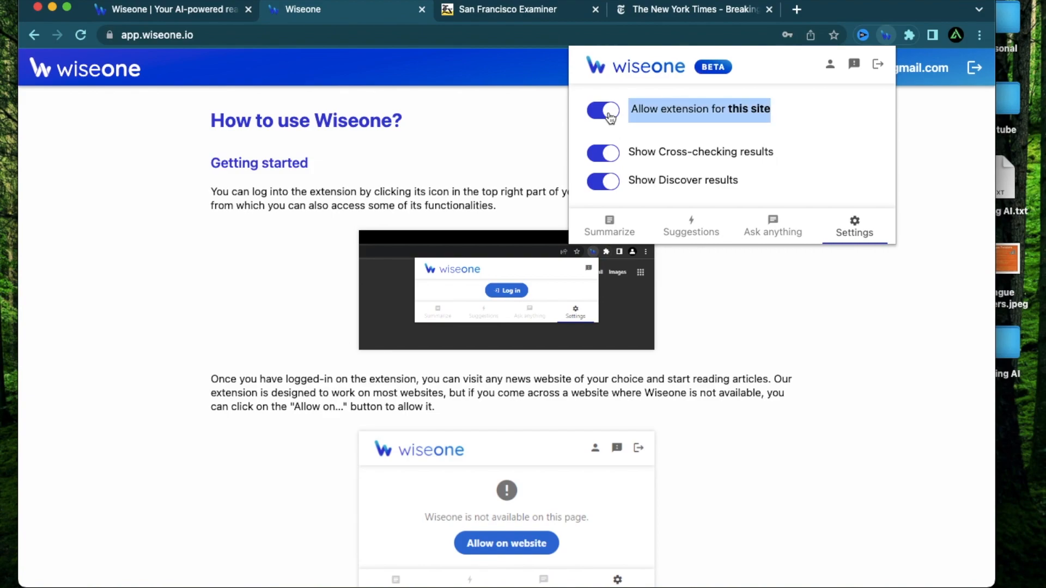
pyautogui.click(602, 111)
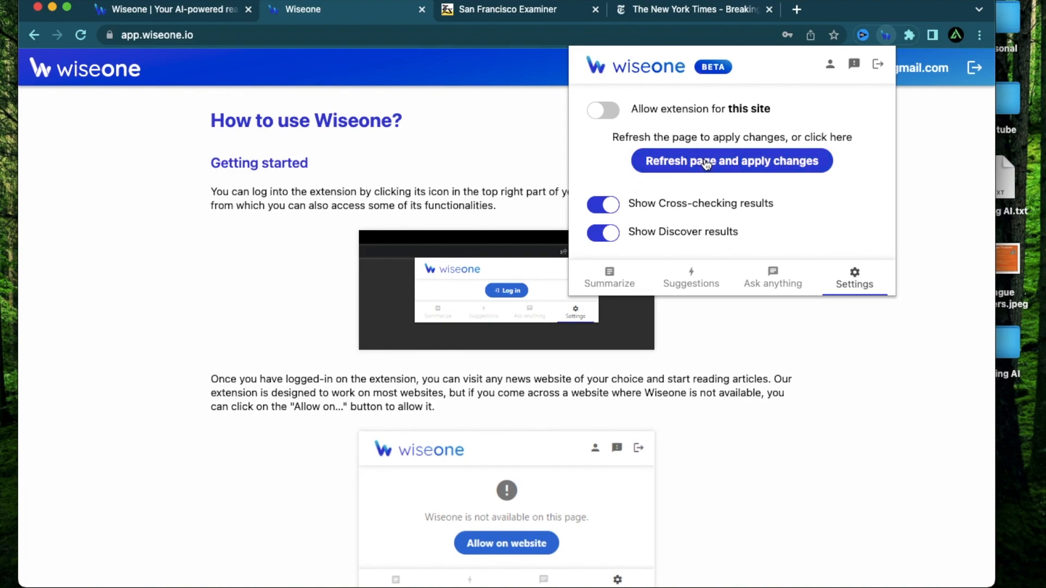
pyautogui.click(731, 160)
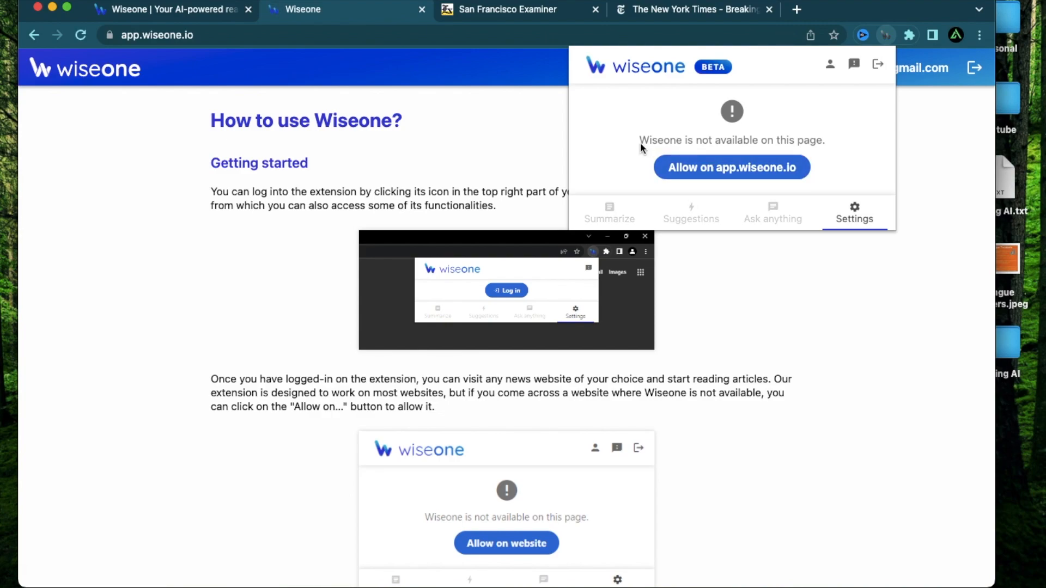
pyautogui.moveTo(680, 342)
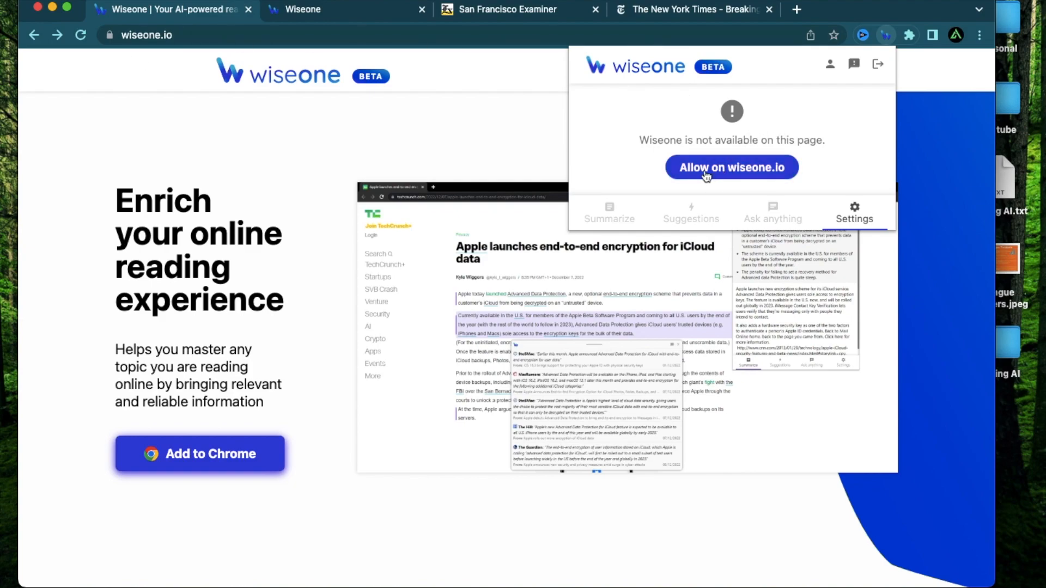
# Step: Allow the extension on wiseone.io so cross-checking and discover results show as on
pyautogui.click(731, 167)
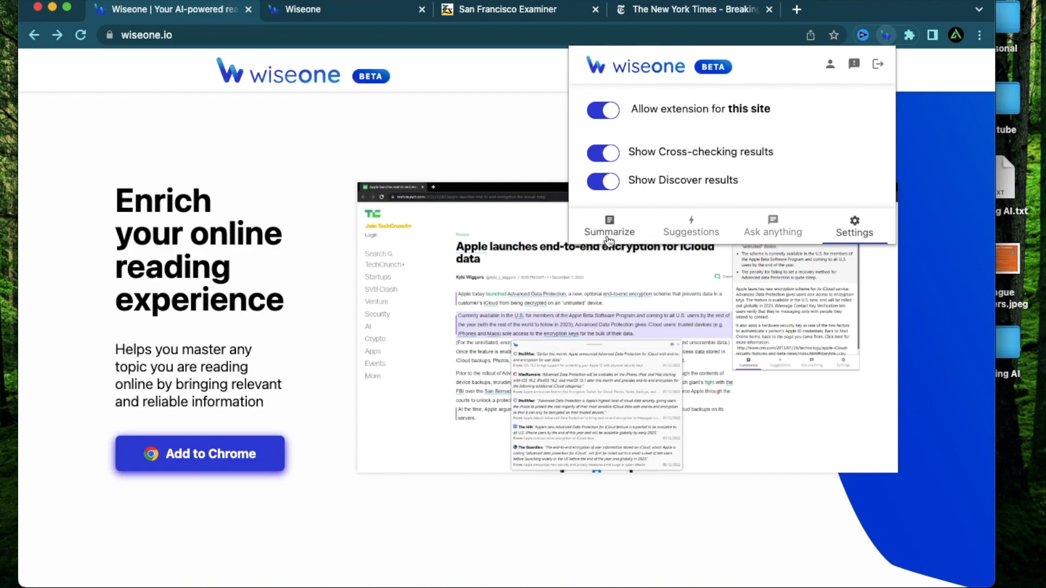
pyautogui.moveTo(691, 239)
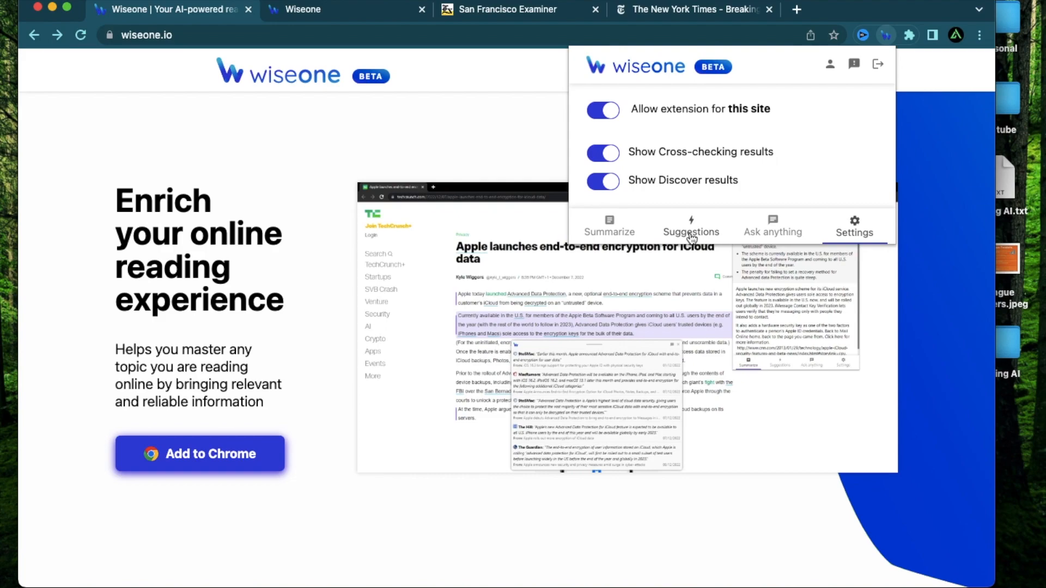
pyautogui.moveTo(765, 238)
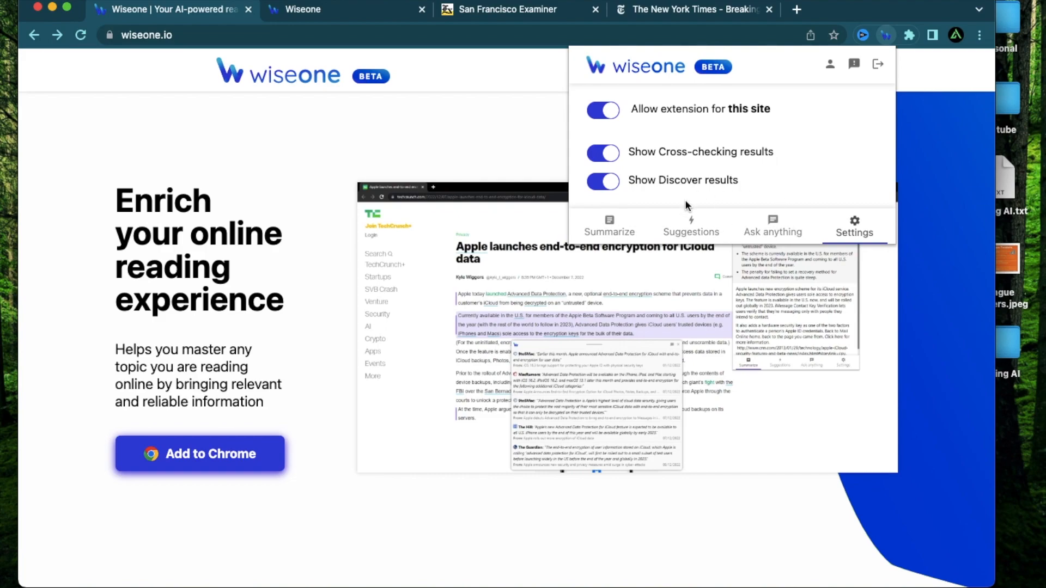
# Step: Switch to the San Francisco Examiner tab with the Wiseone settings panel showing
pyautogui.click(507, 10)
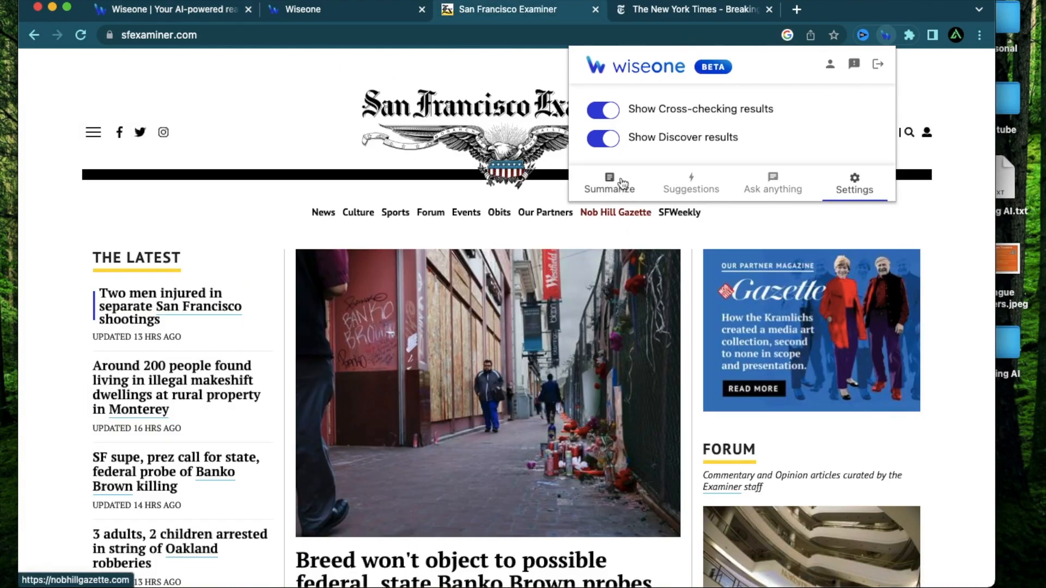
pyautogui.moveTo(247, 72)
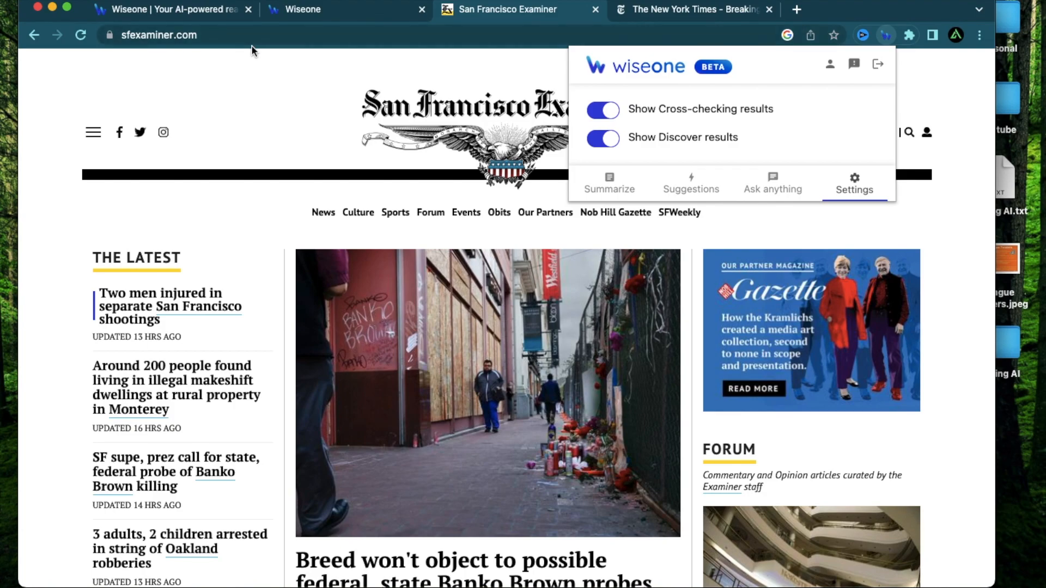
# Step: Browse the Examiner homepage headlines down to the 'Could SF bin costly trash cans?' story
pyautogui.click(885, 35)
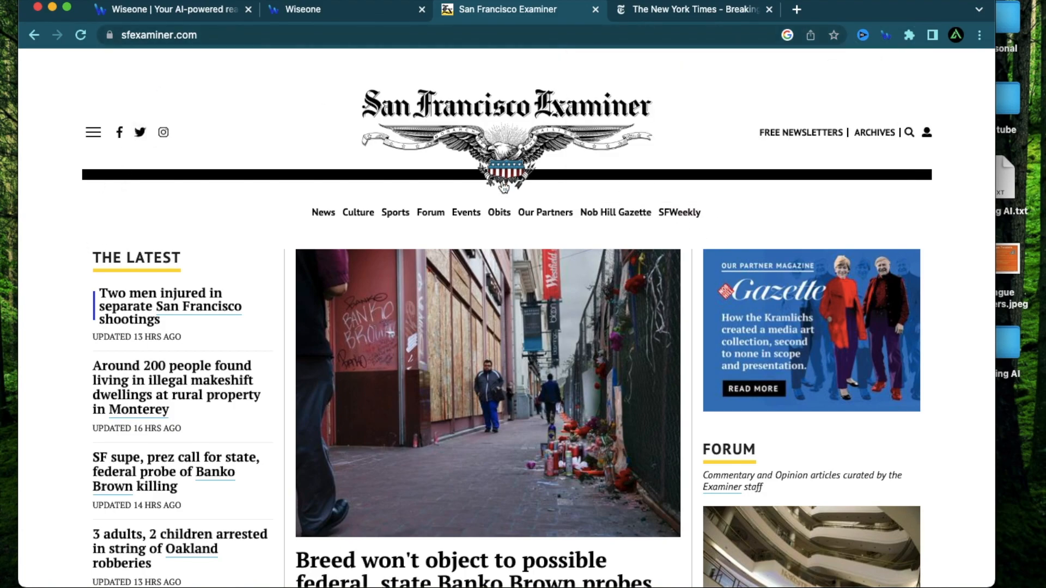
pyautogui.scroll(-3)
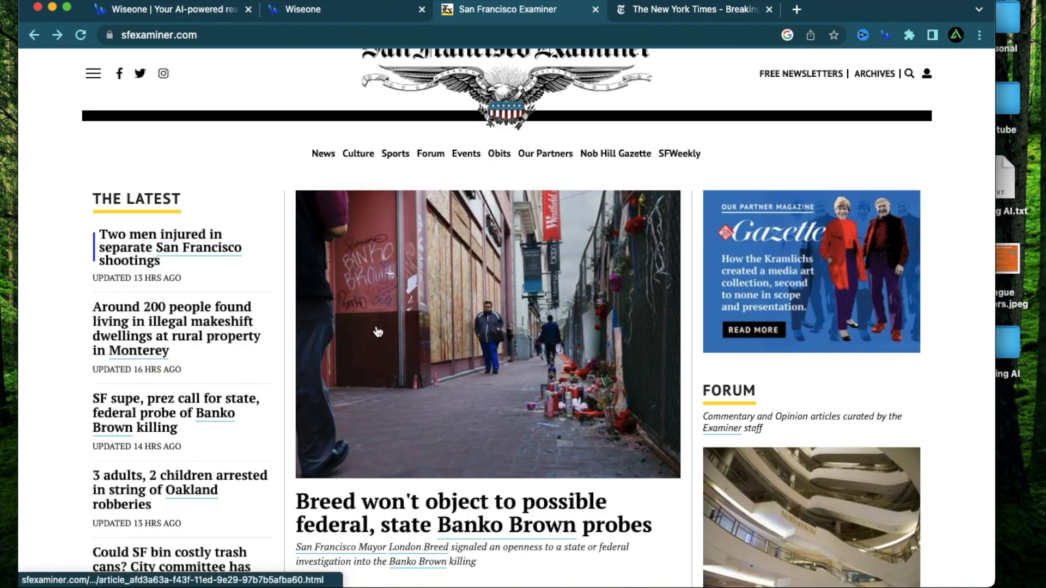
pyautogui.moveTo(263, 362)
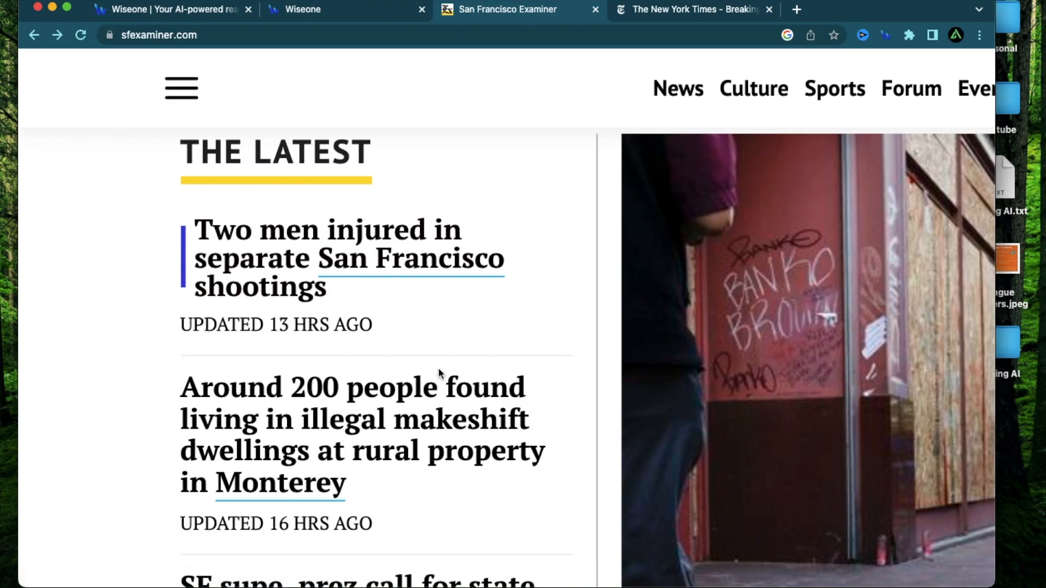
pyautogui.scroll(-3)
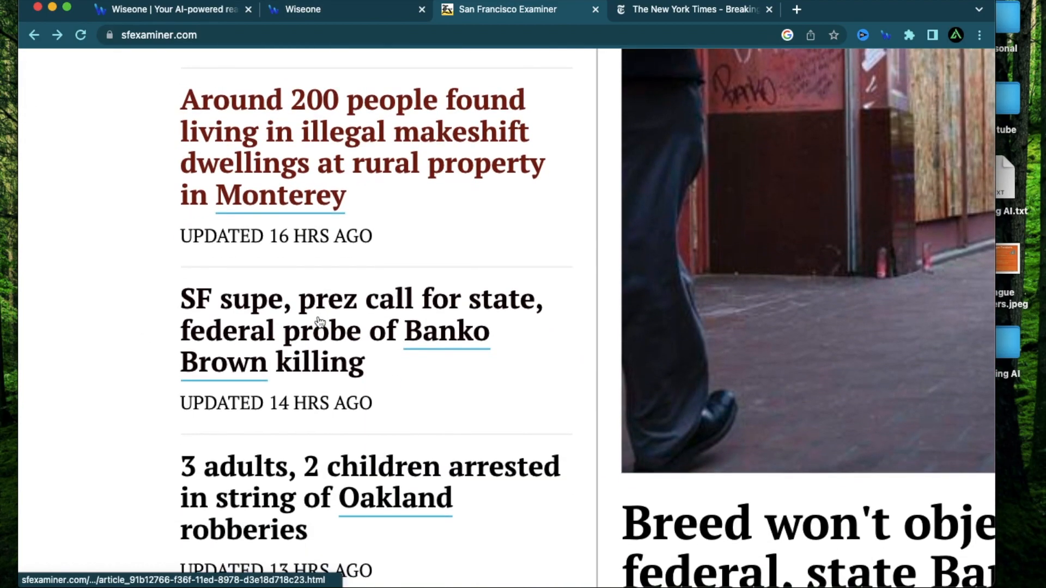
pyautogui.scroll(-3)
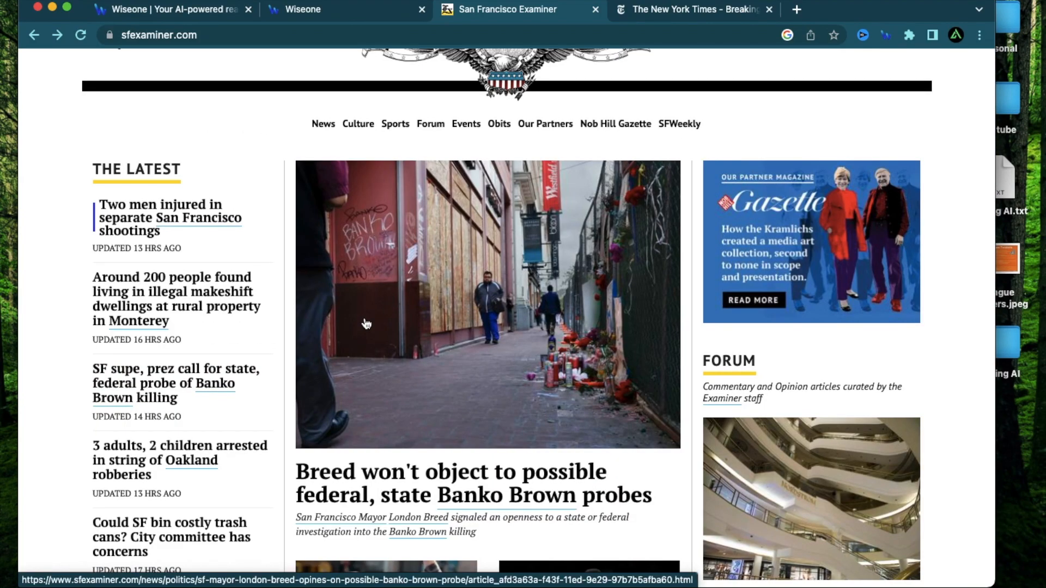
pyautogui.scroll(-3)
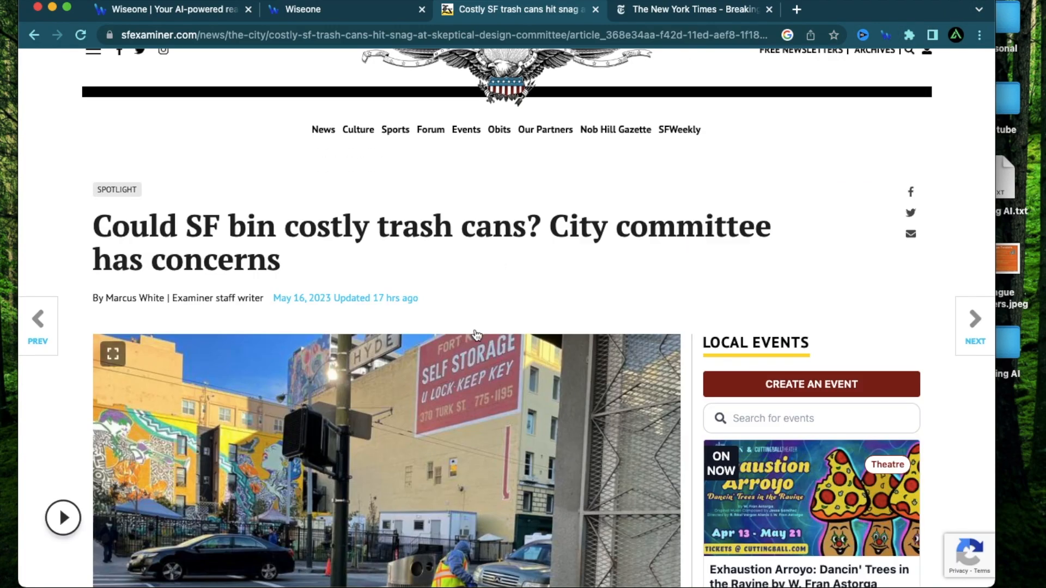
# Step: Select the trash-cans headline and show the Wiseone panel over the article
pyautogui.moveTo(93, 226); pyautogui.dragTo(267, 260)
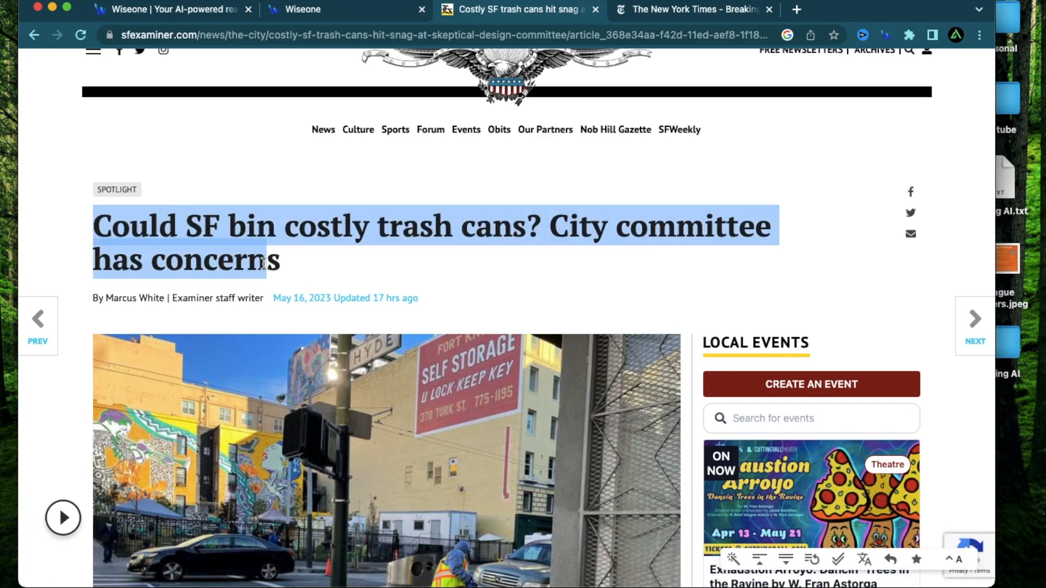
pyautogui.moveTo(545, 259)
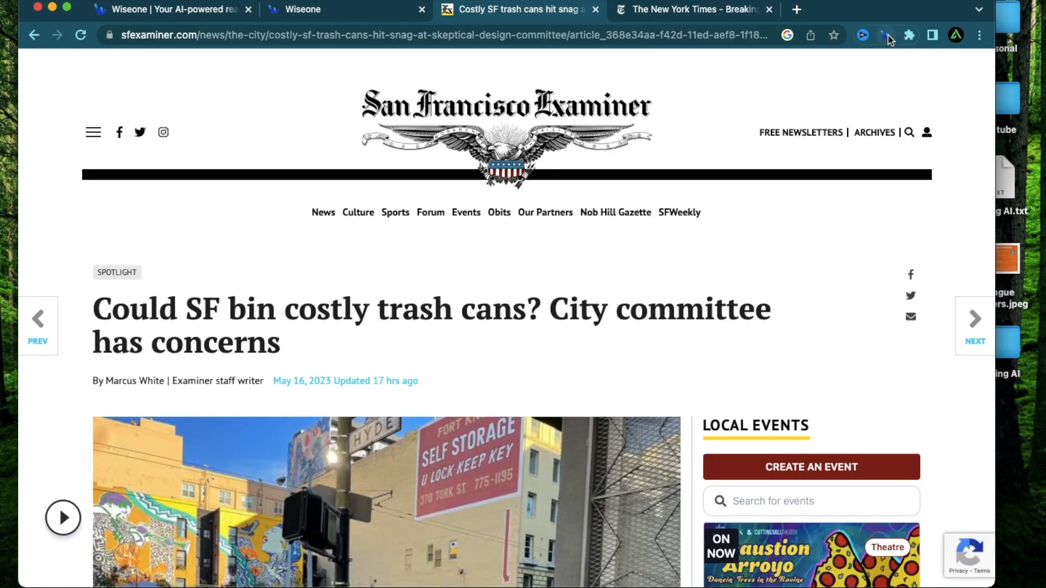
pyautogui.click(885, 35)
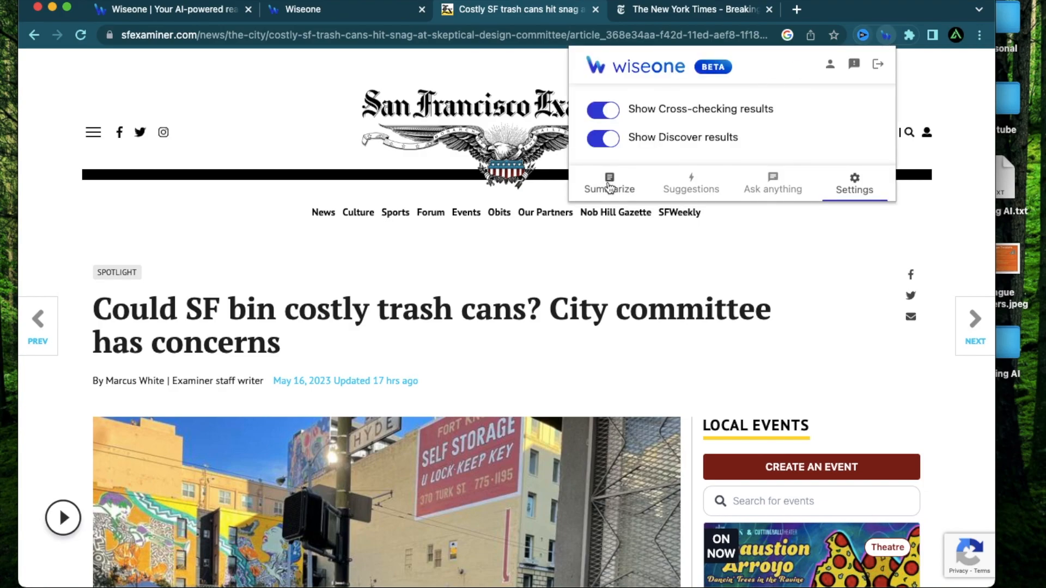
# Step: Summarize the Examiner trash-cans article and highlight the first two key takeaways
pyautogui.click(609, 184)
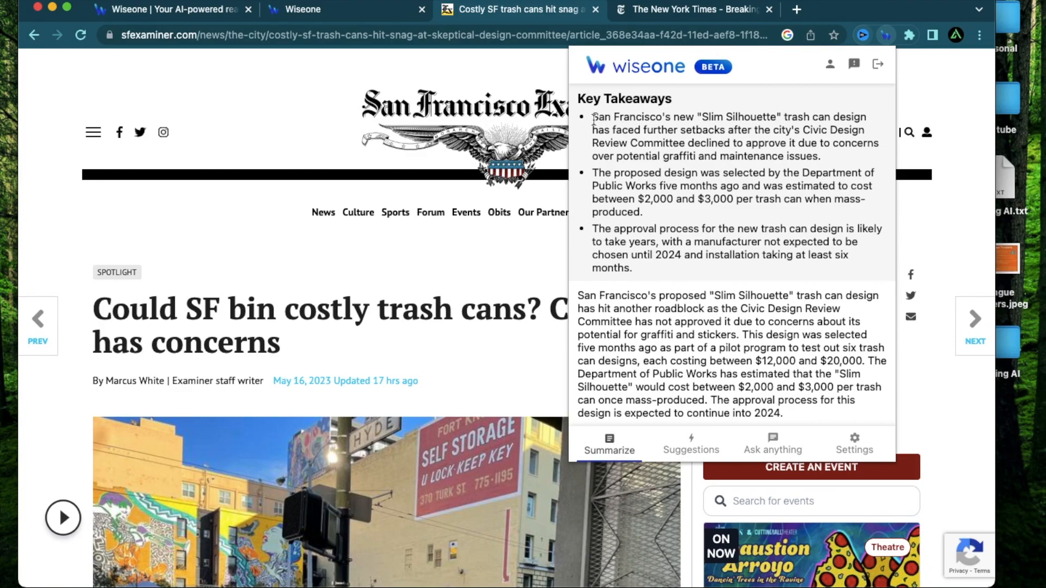
pyautogui.moveTo(592, 116); pyautogui.dragTo(860, 117)
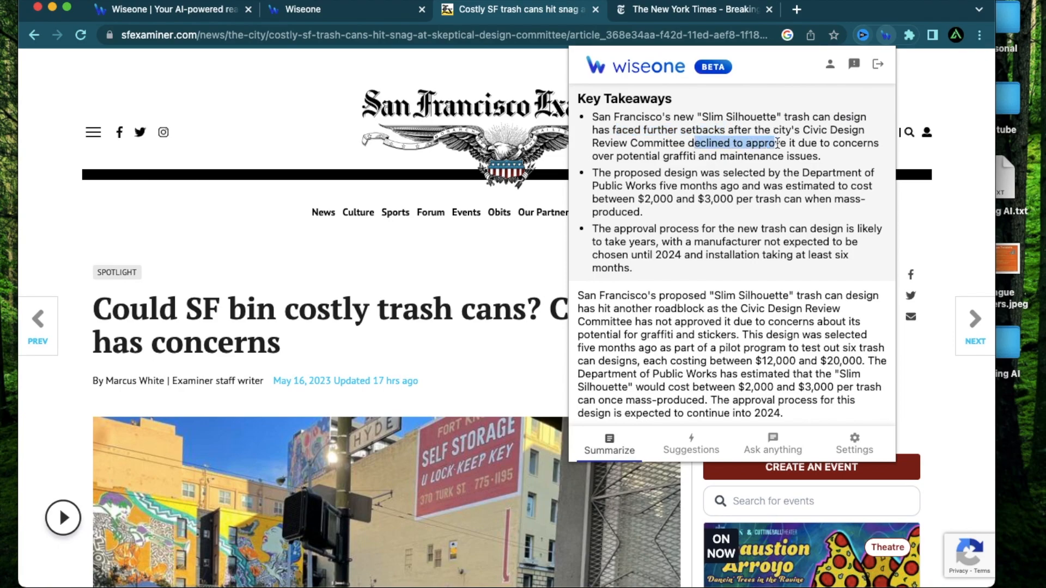
pyautogui.moveTo(692, 143); pyautogui.dragTo(820, 156)
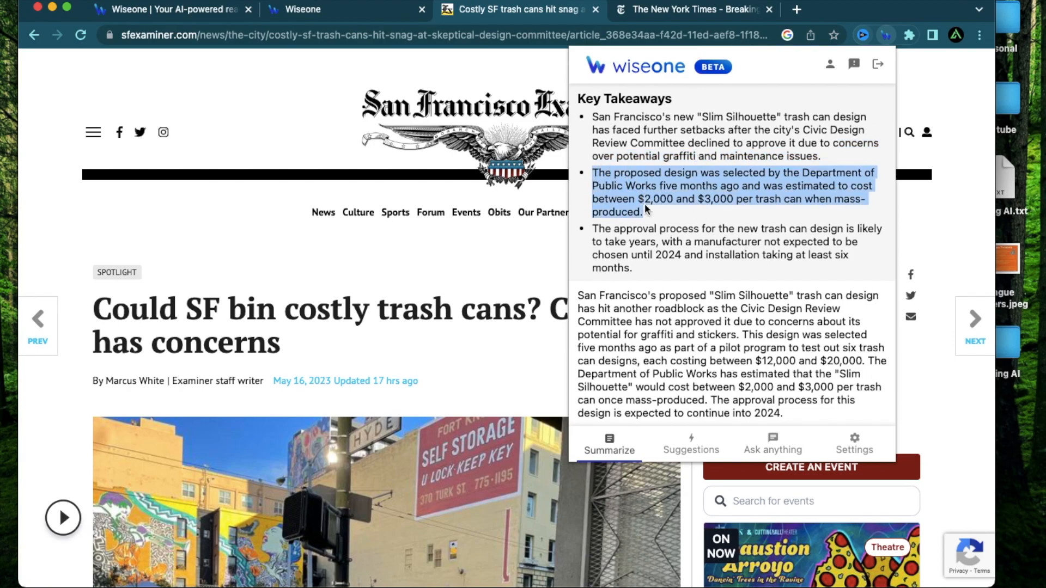
pyautogui.moveTo(672, 210)
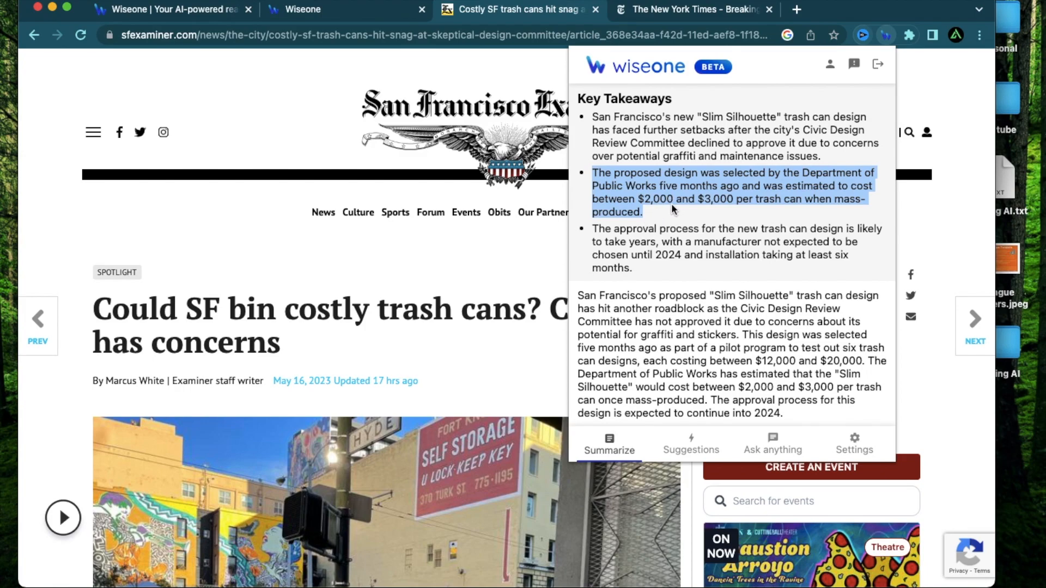
pyautogui.moveTo(803, 205)
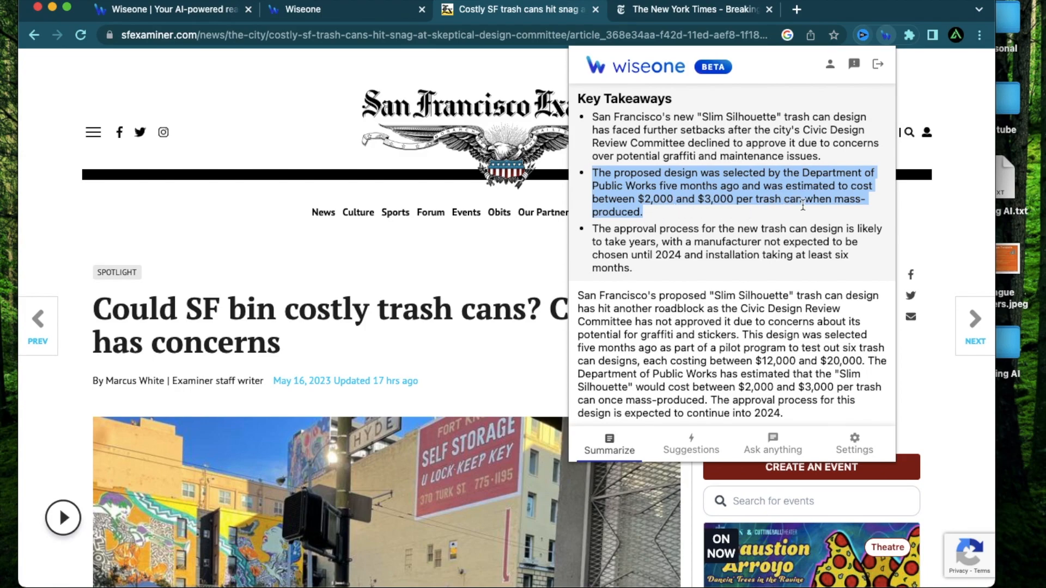
# Step: Highlight another takeaway, review the summary below, then switch to the New York Times homepage
pyautogui.click(616, 229)
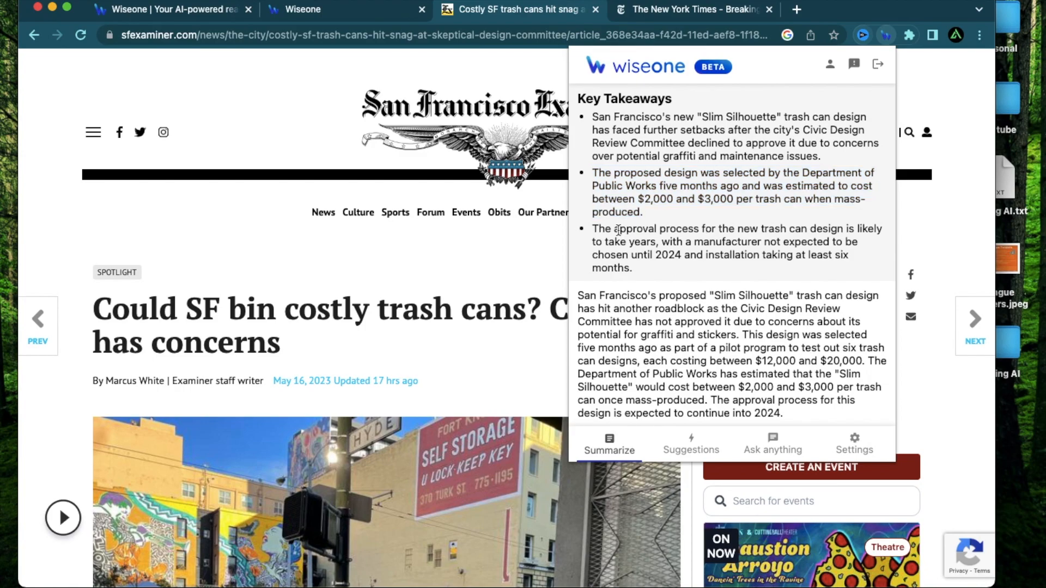
pyautogui.moveTo(615, 228); pyautogui.dragTo(728, 255)
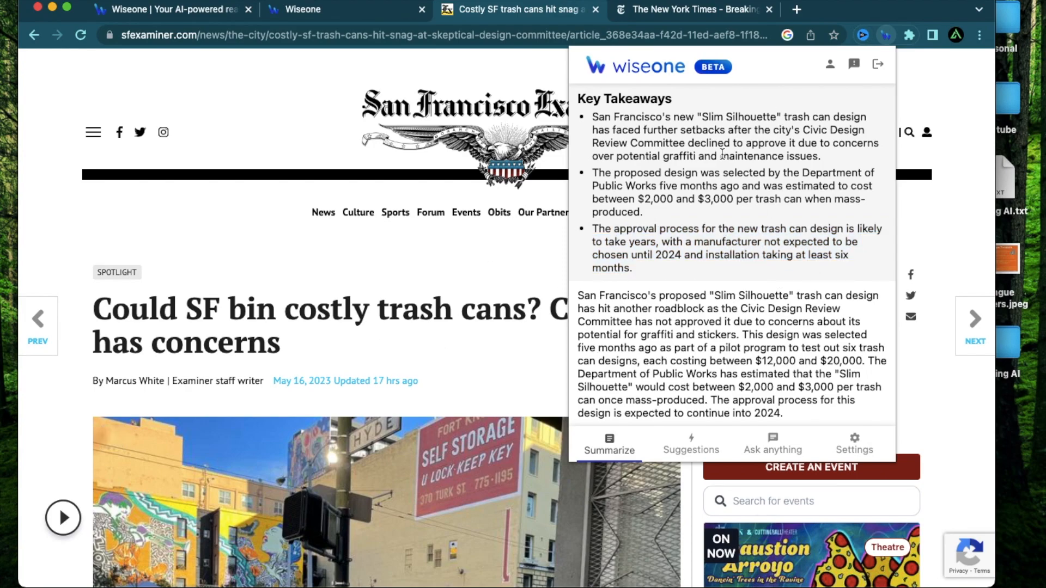
pyautogui.scroll(-3)
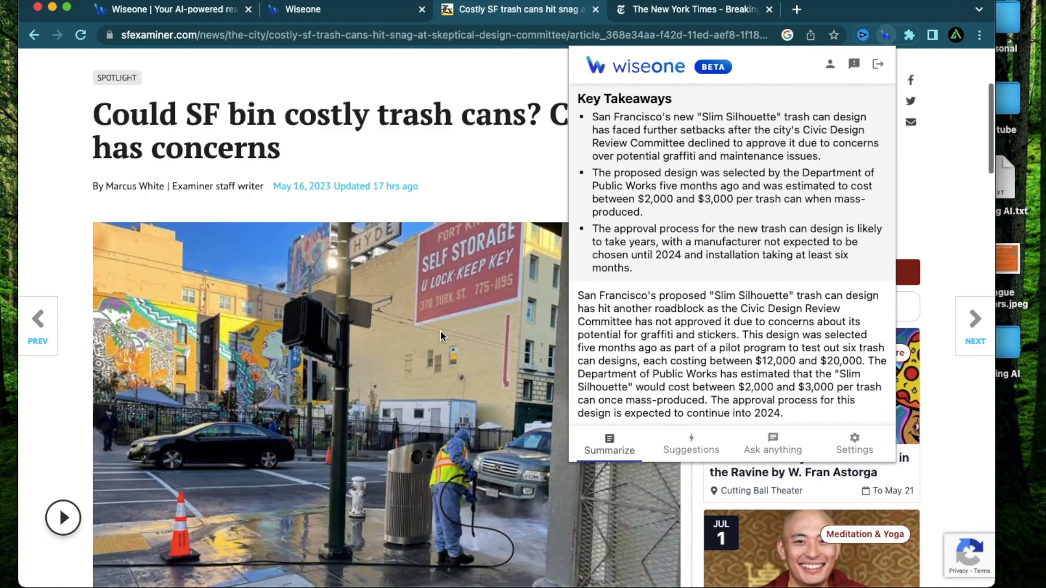
pyautogui.scroll(-3)
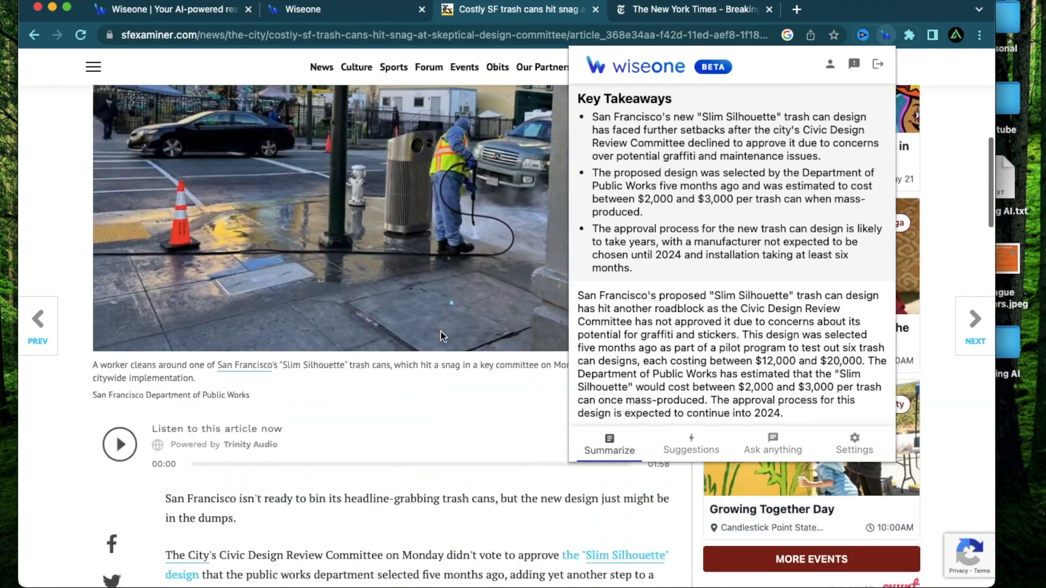
pyautogui.click(693, 9)
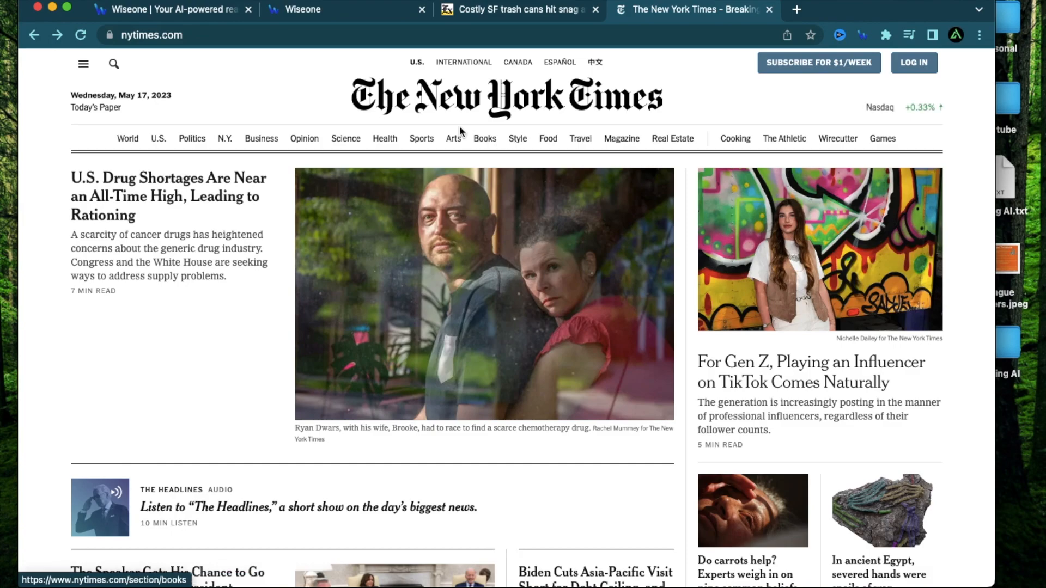
# Step: Browse the NYT homepage and open the 'U.S. Drug Shortages Are Near an All-Time High' article
pyautogui.scroll(-3)
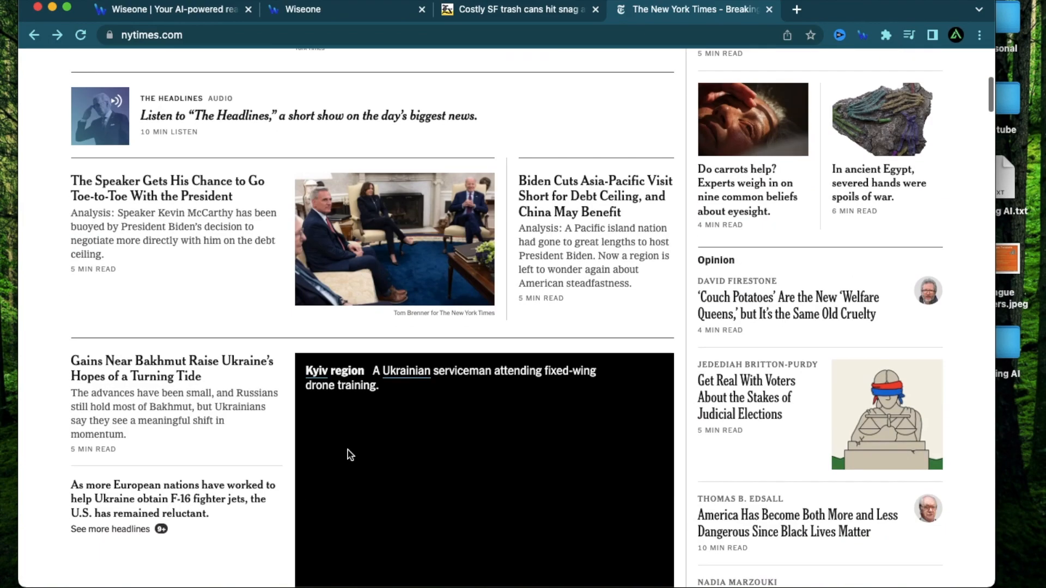
pyautogui.scroll(3)
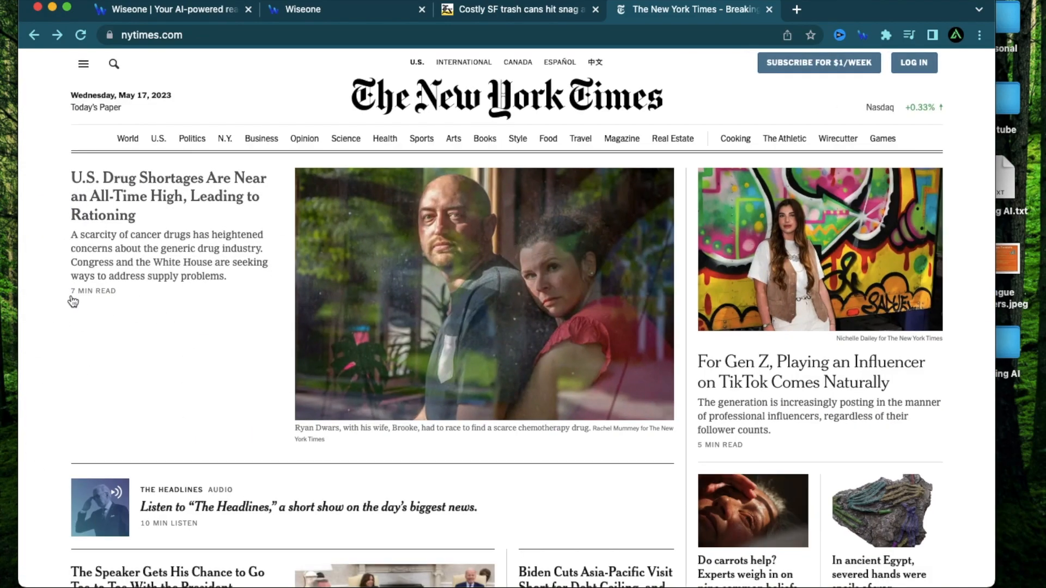
pyautogui.moveTo(189, 241)
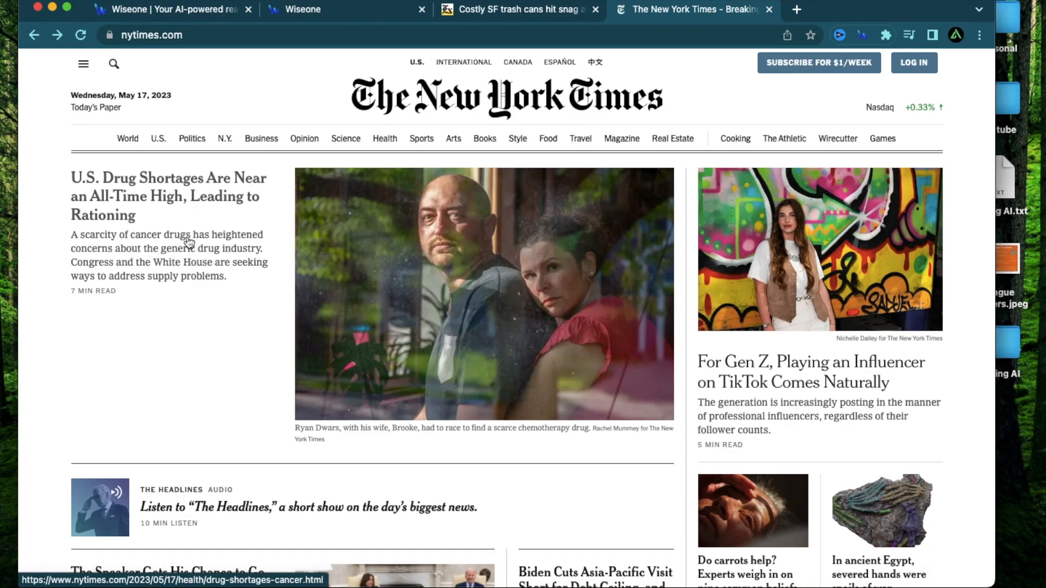
pyautogui.click(861, 34)
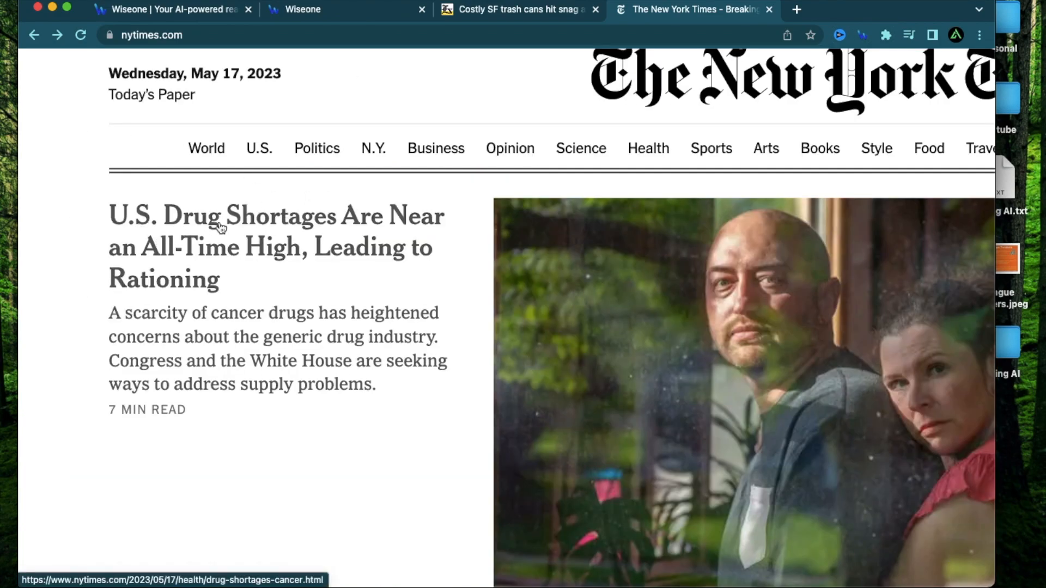
pyautogui.moveTo(306, 264)
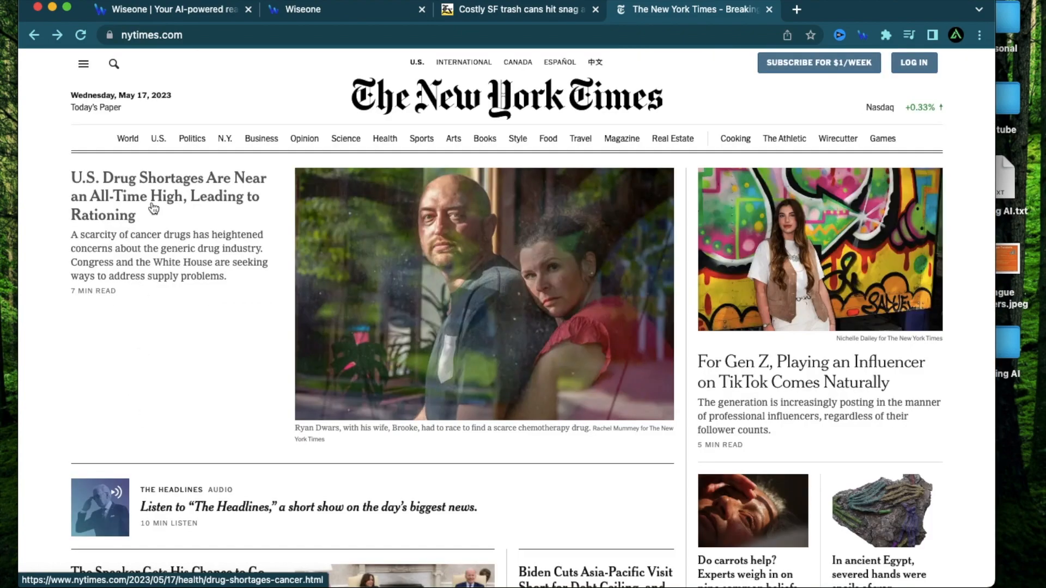
pyautogui.click(161, 196)
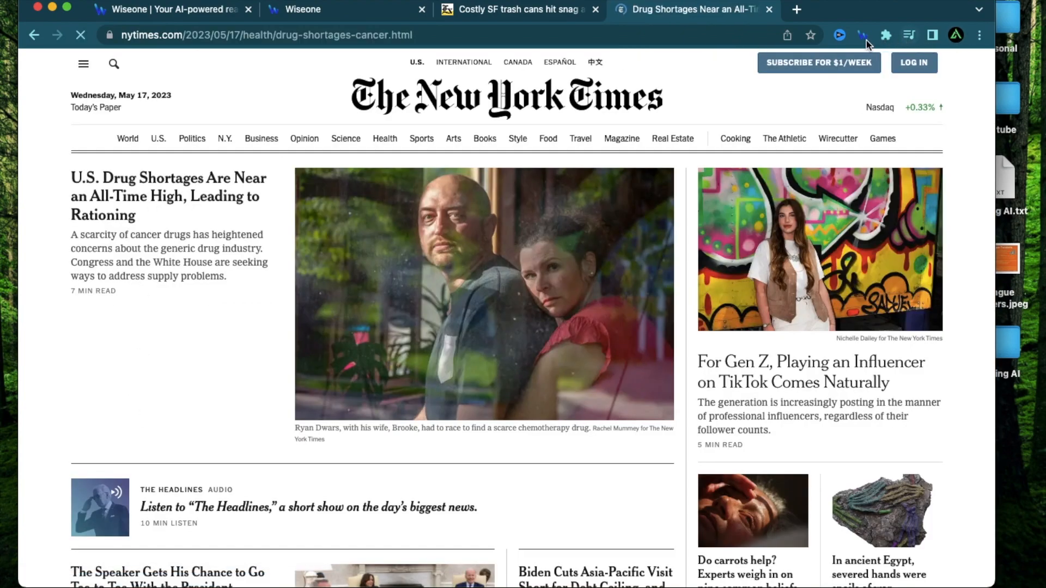
# Step: Summarize the NYT drug shortages article, highlighting the record shortages and Biden administration takeaways
pyautogui.click(862, 35)
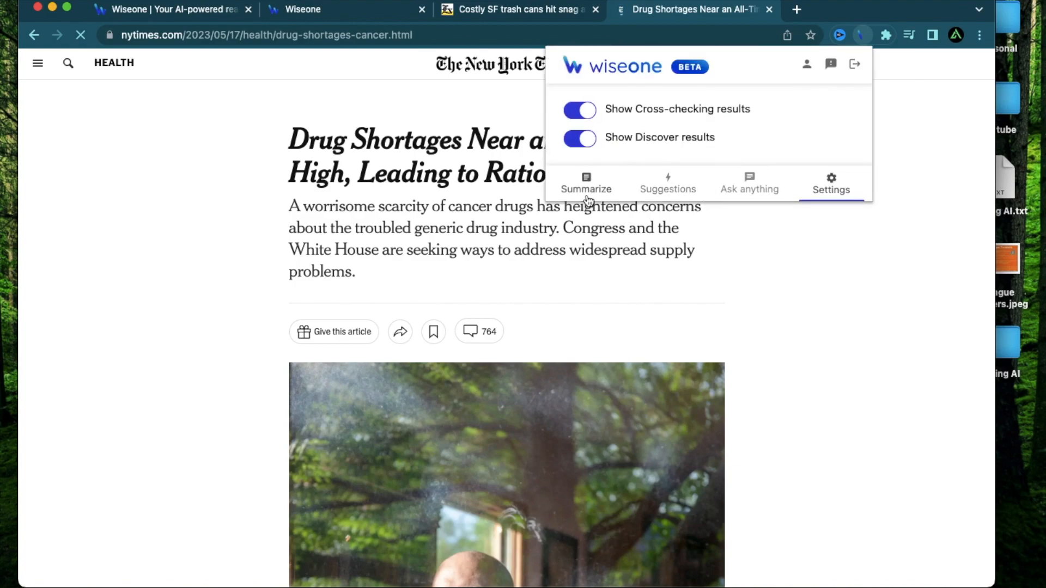
pyautogui.click(585, 183)
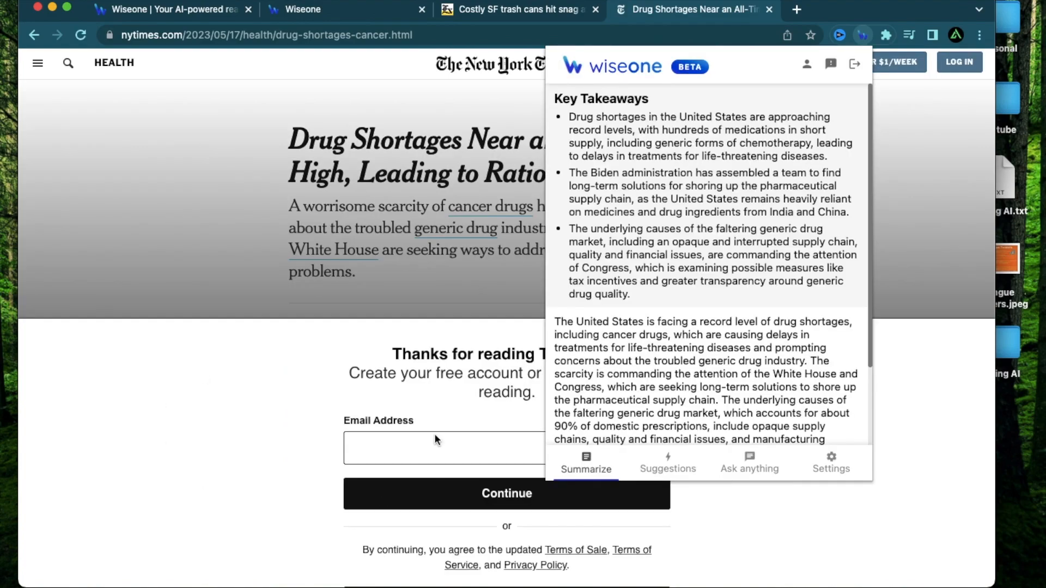
pyautogui.moveTo(212, 344)
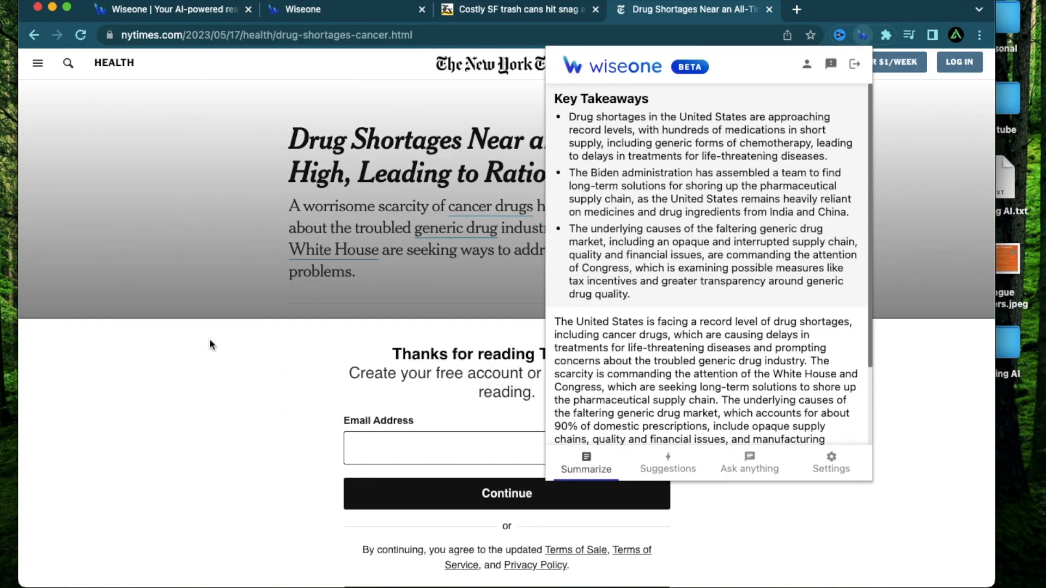
pyautogui.moveTo(802, 169)
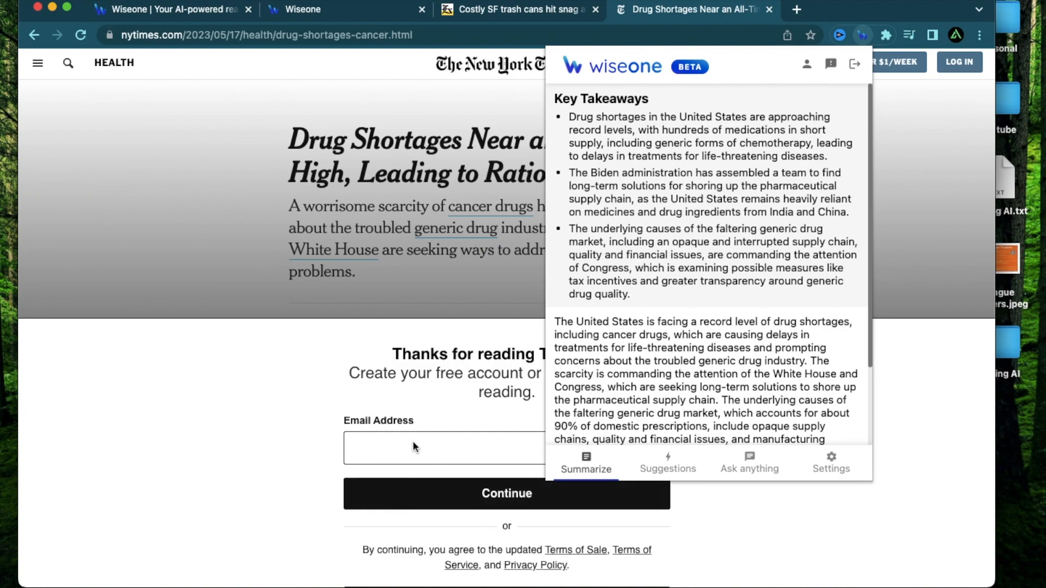
pyautogui.moveTo(624, 200)
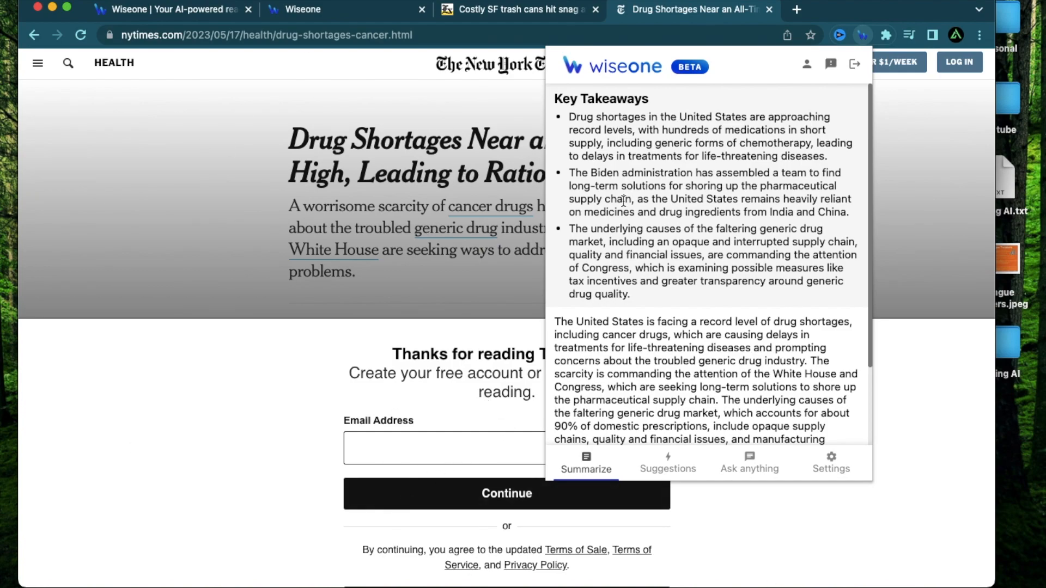
pyautogui.moveTo(339, 490)
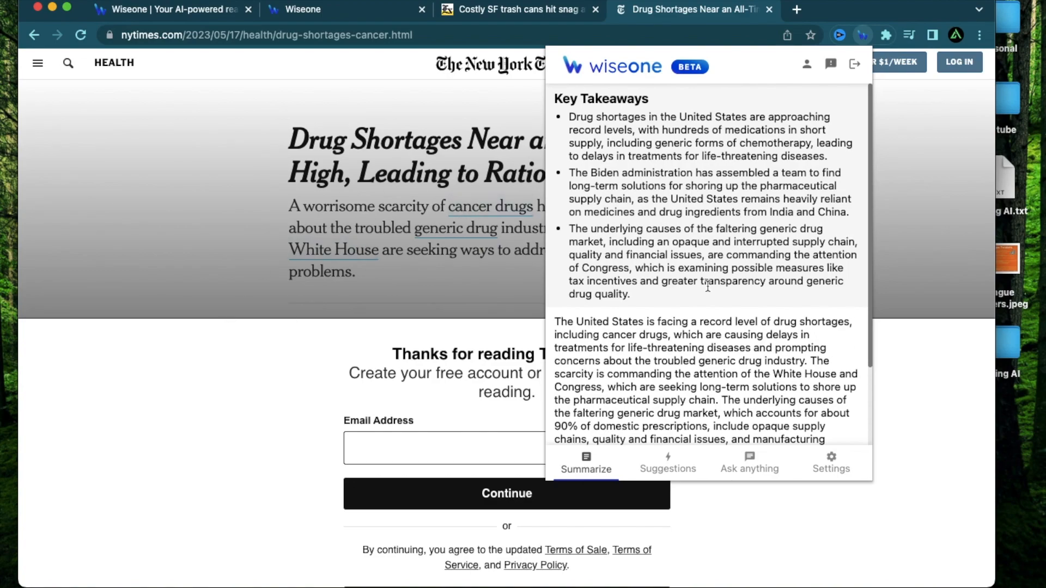
pyautogui.moveTo(368, 398)
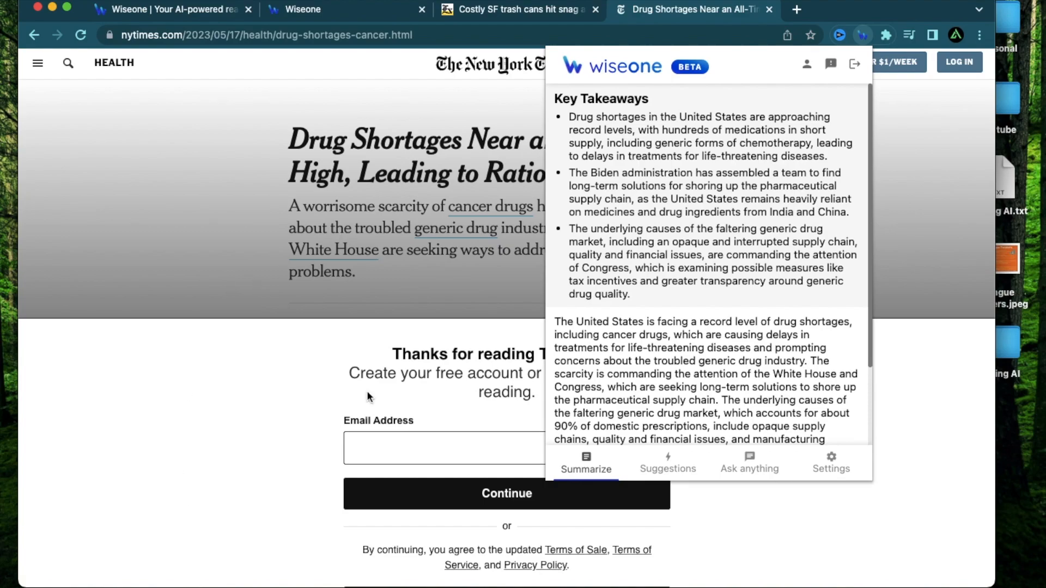
pyautogui.moveTo(358, 98)
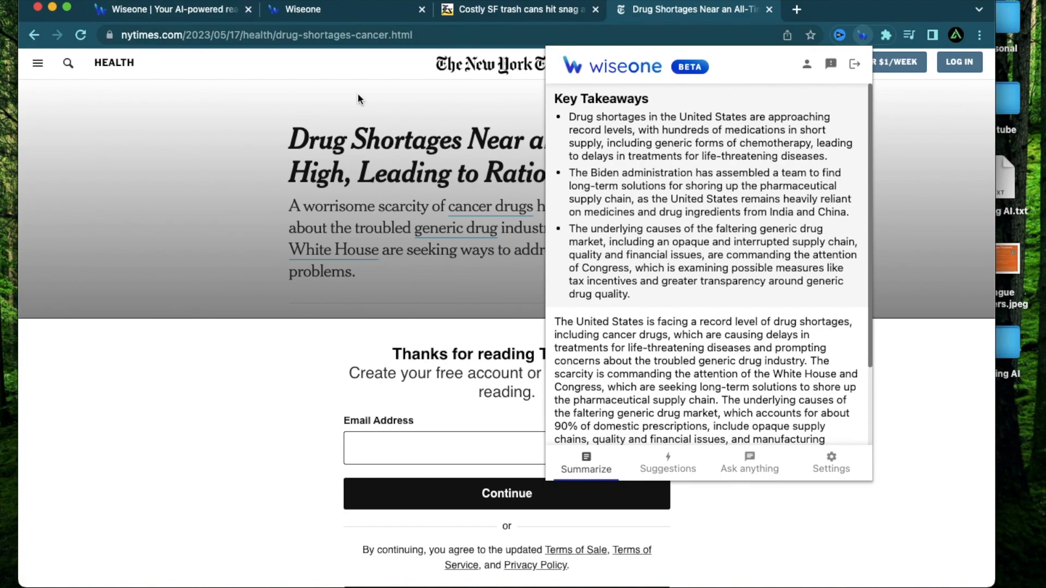
pyautogui.moveTo(608, 334)
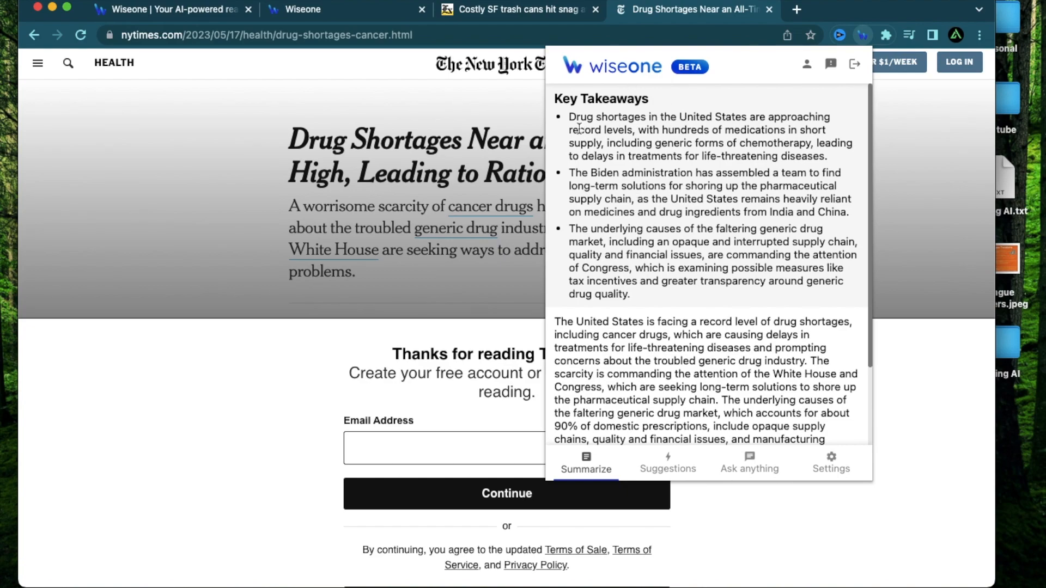
pyautogui.doubleClick(600, 98)
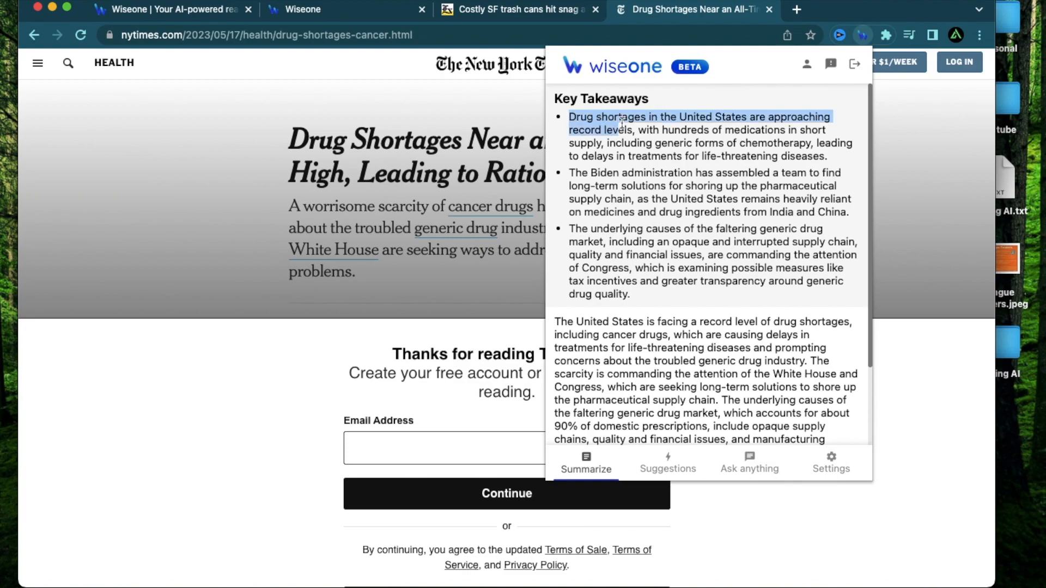
pyautogui.moveTo(621, 123); pyautogui.dragTo(726, 160)
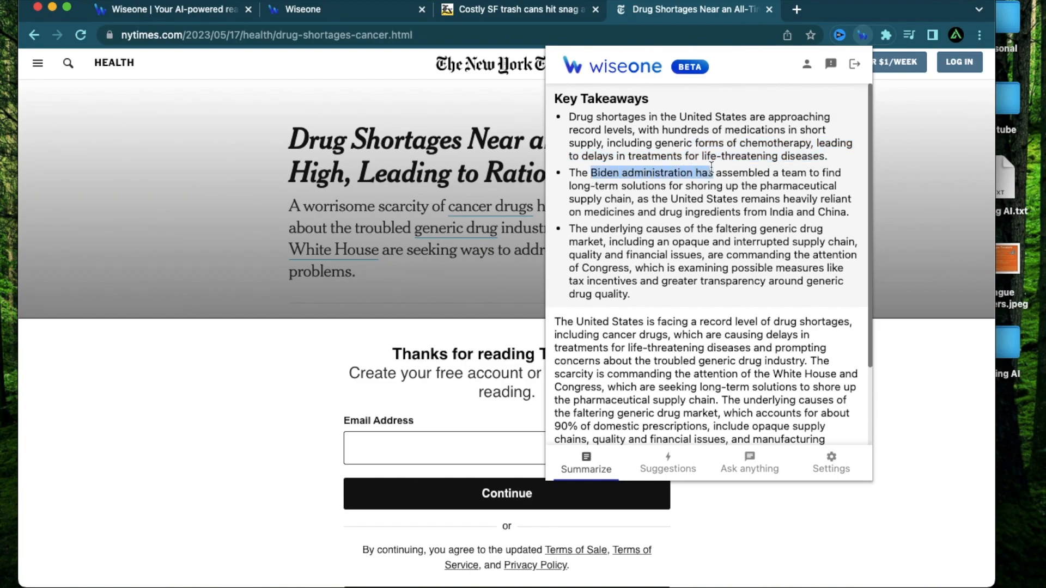
pyautogui.moveTo(712, 172); pyautogui.dragTo(787, 212)
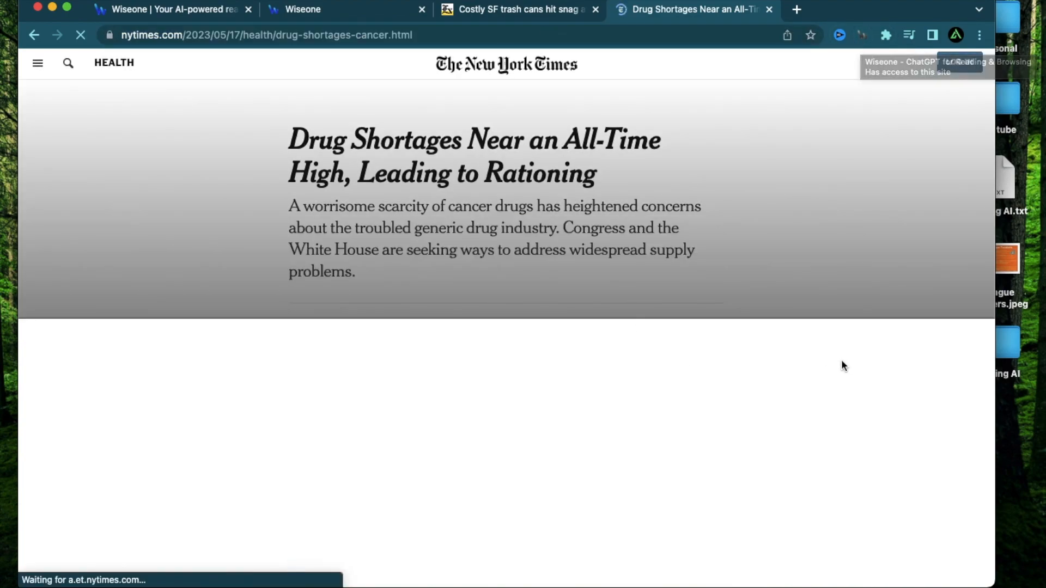
# Step: Reopen Wiseone on the reloaded article to see the paywall-only summary, then close the NYT tab
pyautogui.click(838, 34)
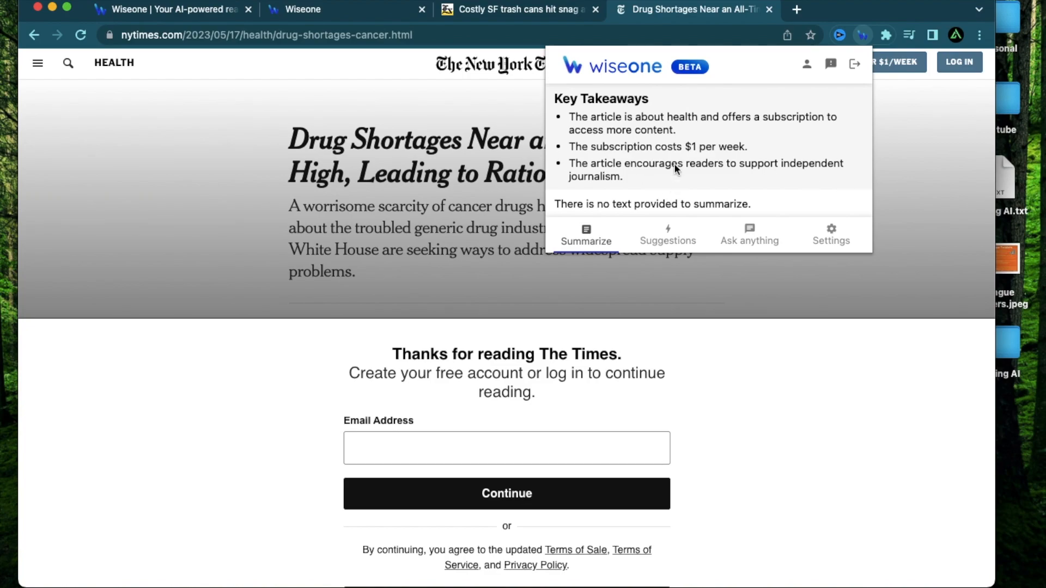
pyautogui.click(520, 10)
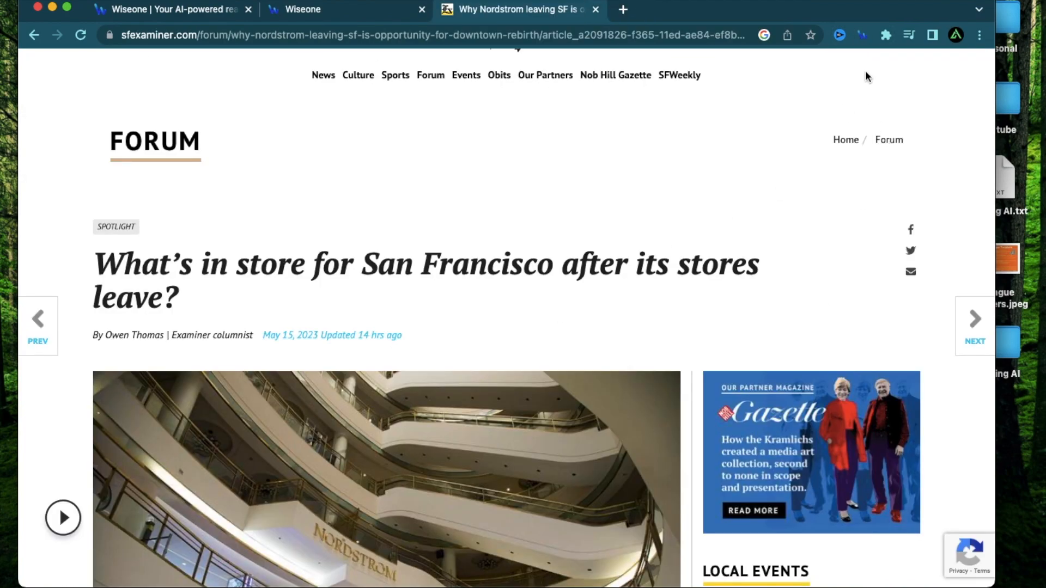
pyautogui.click(861, 35)
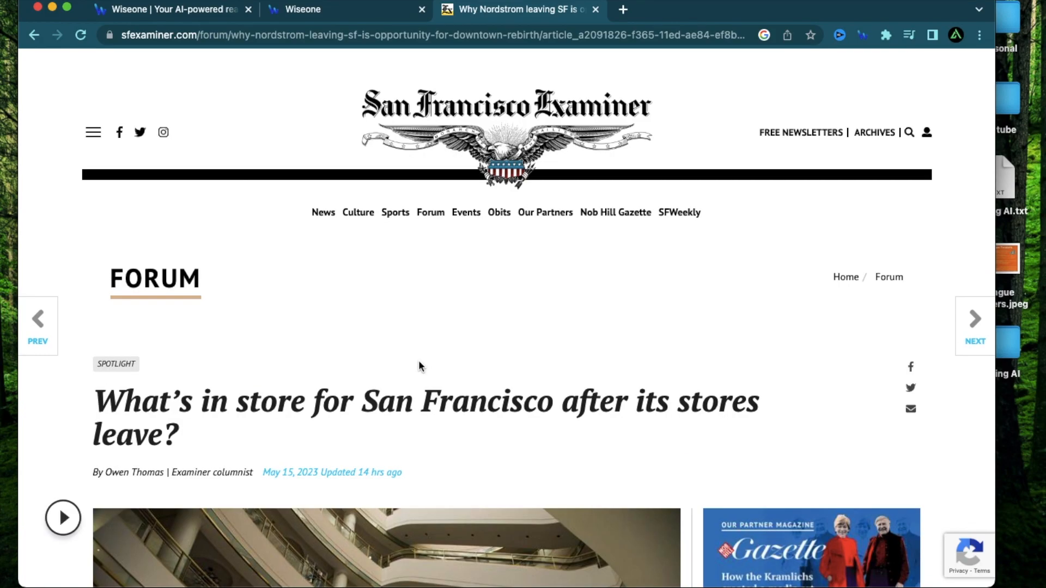
pyautogui.scroll(-3)
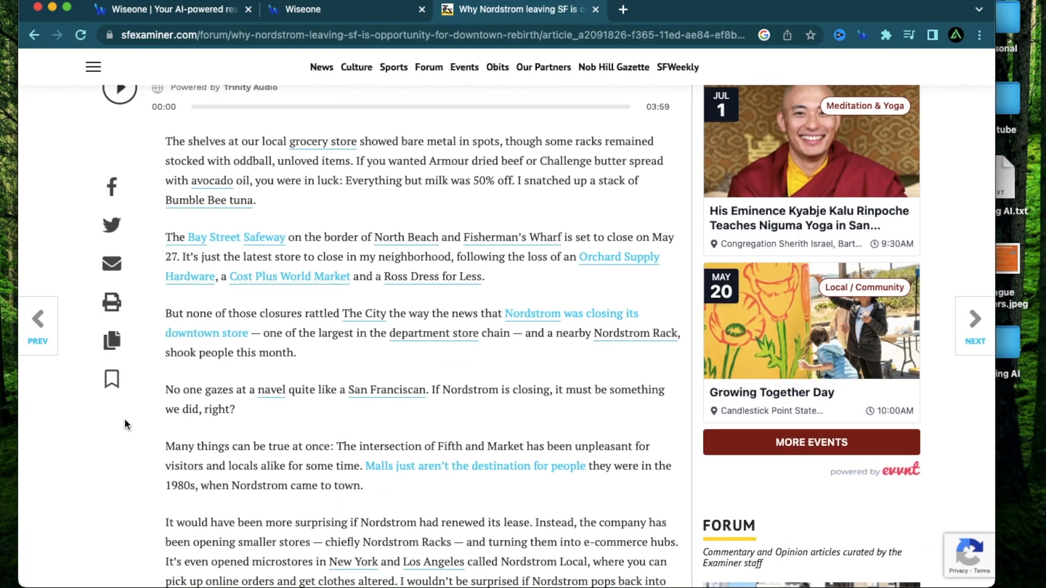
pyautogui.scroll(-3)
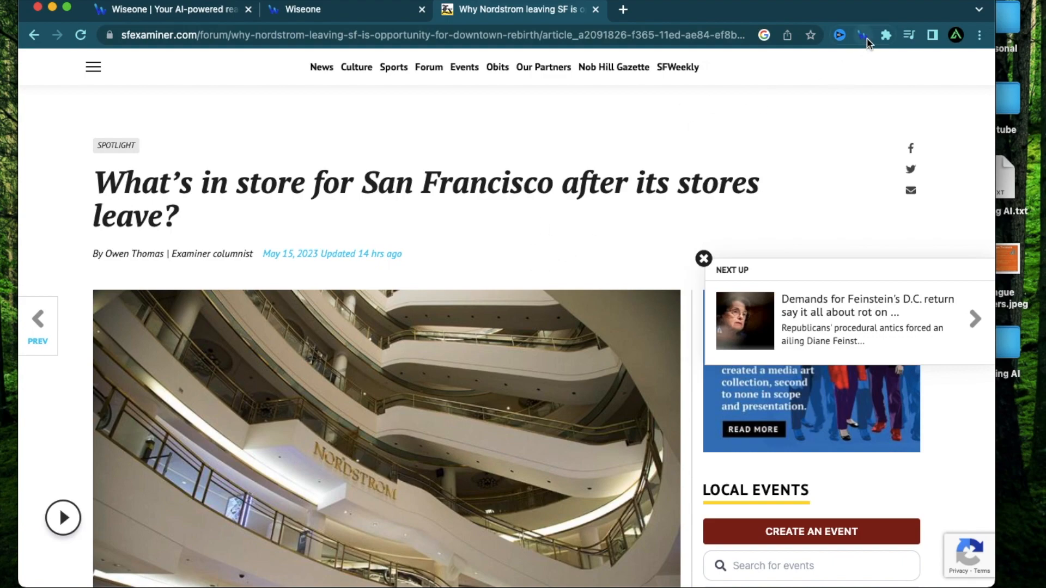
pyautogui.click(862, 35)
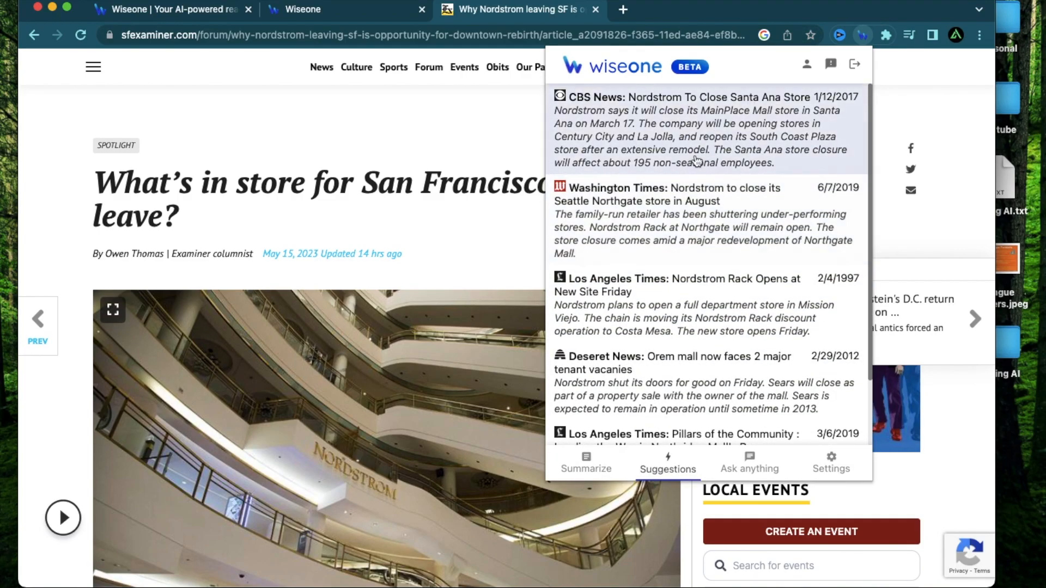
pyautogui.moveTo(696, 252)
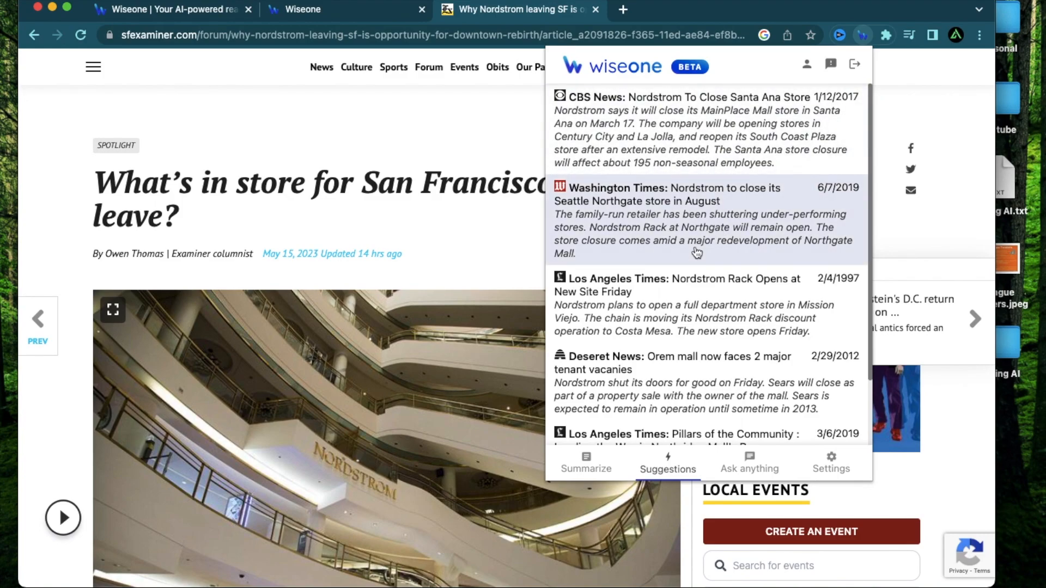
pyautogui.moveTo(846, 122)
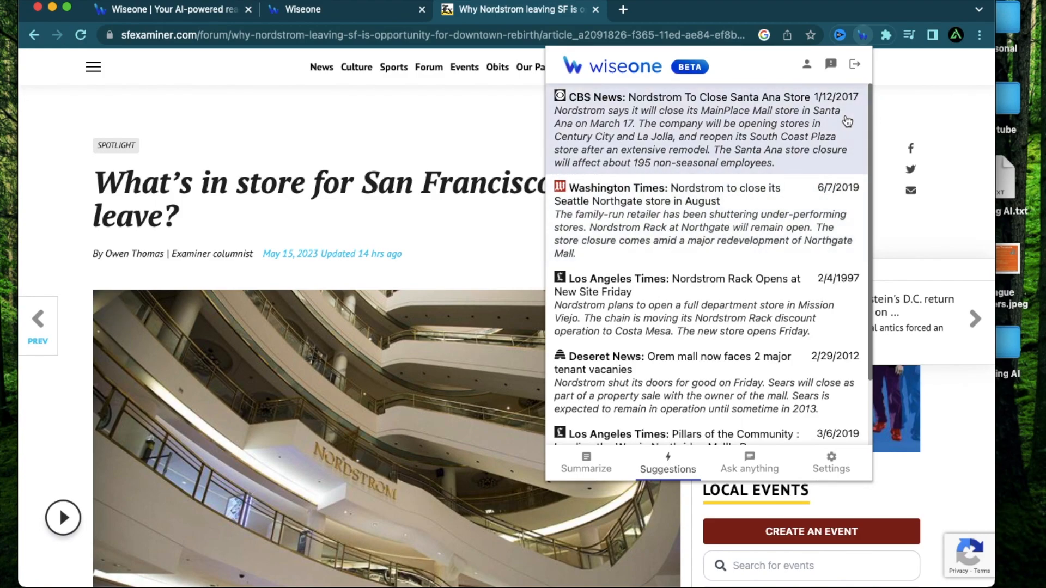
pyautogui.moveTo(682, 132)
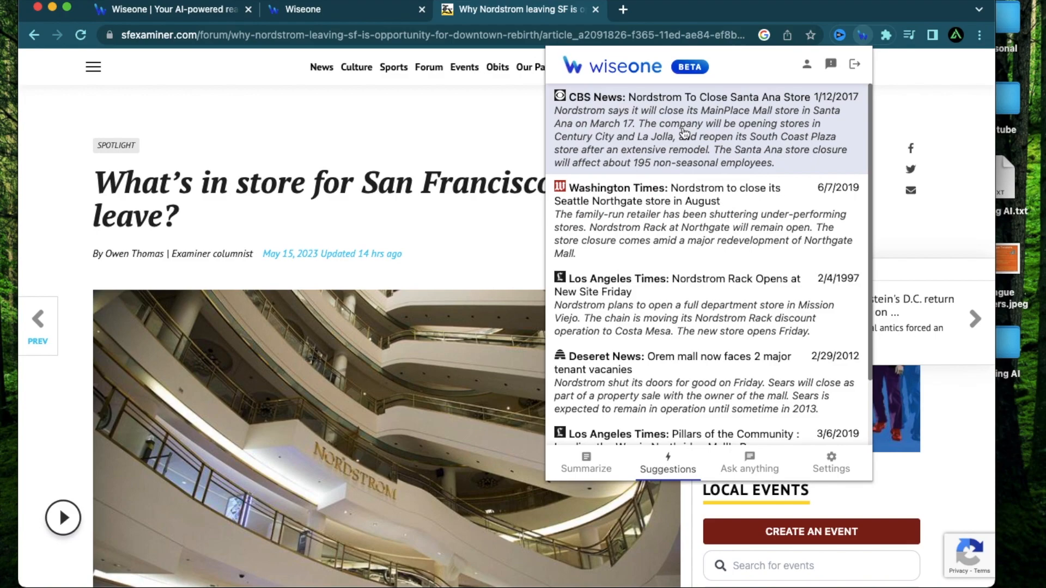
pyautogui.click(687, 97)
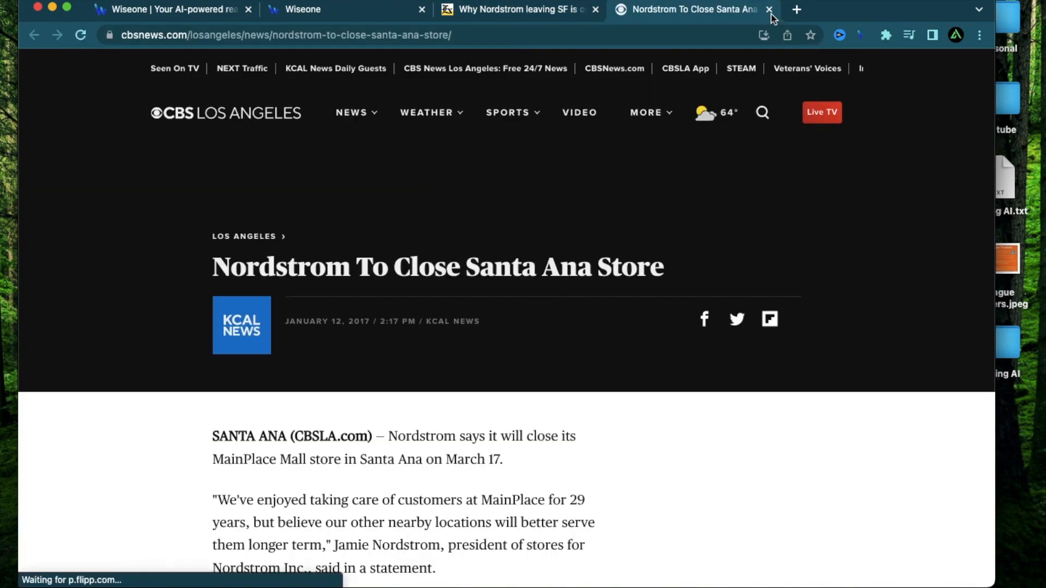
pyautogui.click(768, 9)
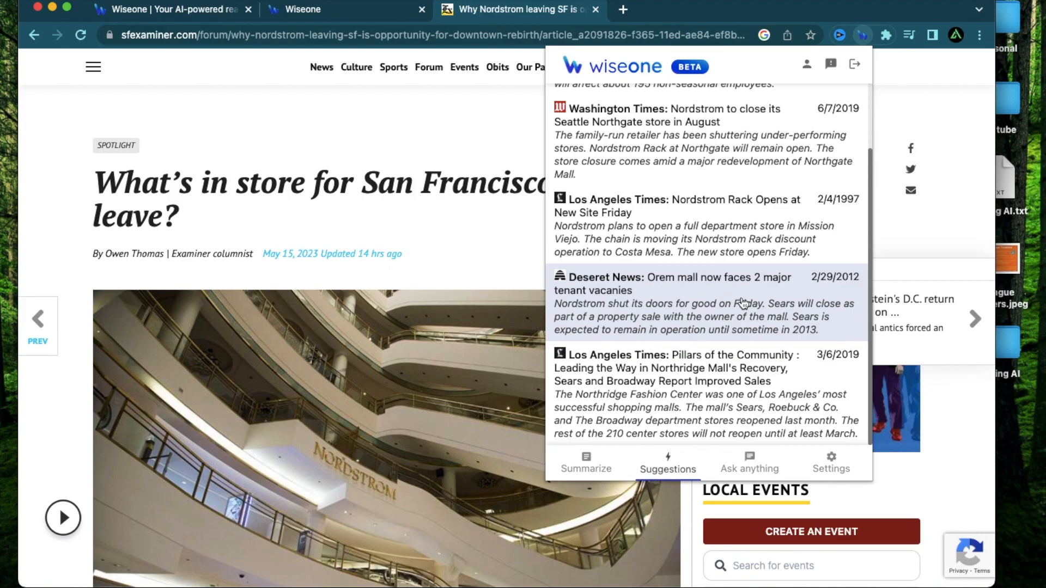
pyautogui.moveTo(712, 255)
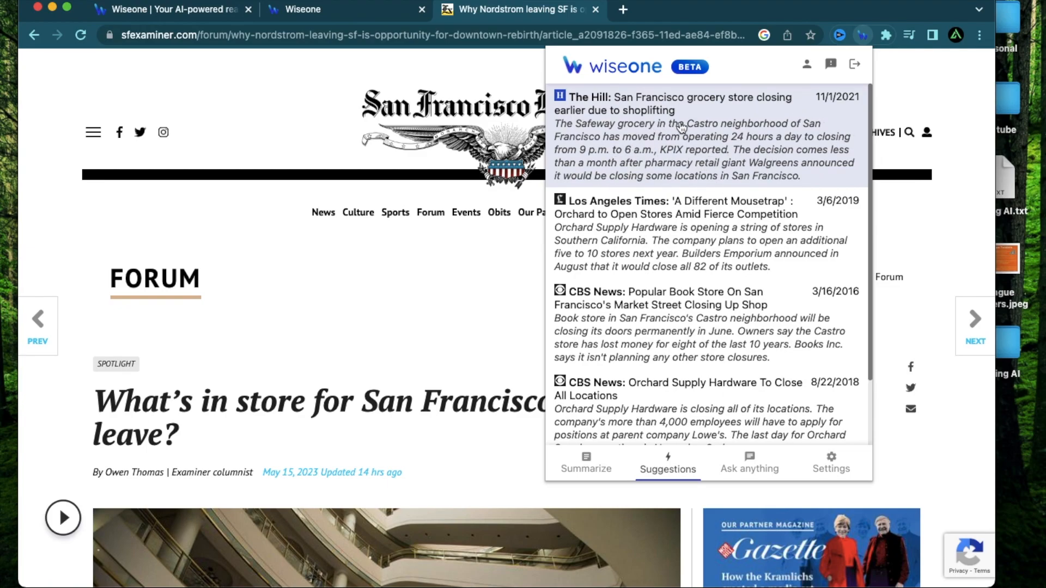
pyautogui.moveTo(778, 112)
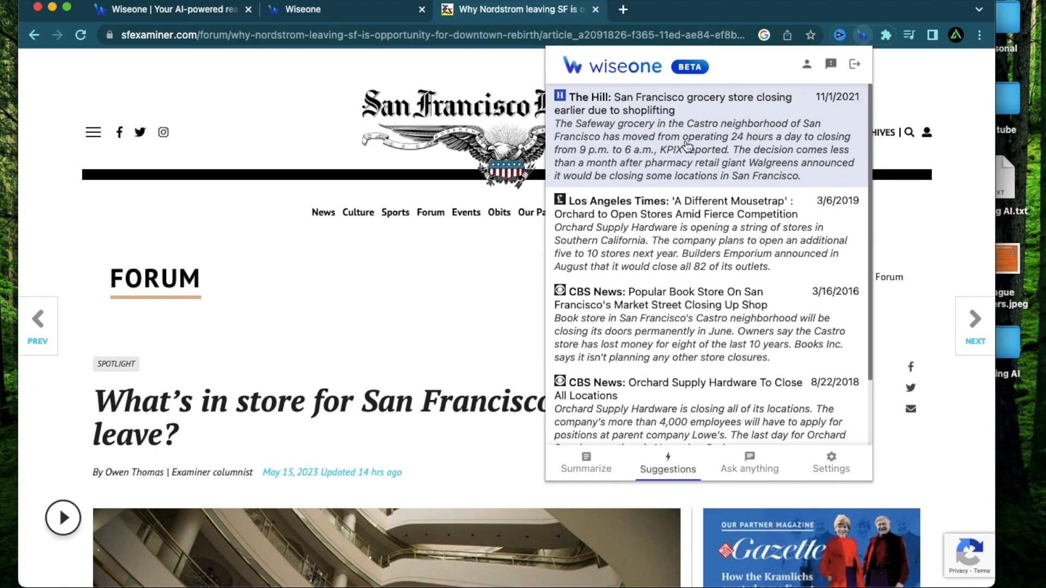
pyautogui.scroll(-3)
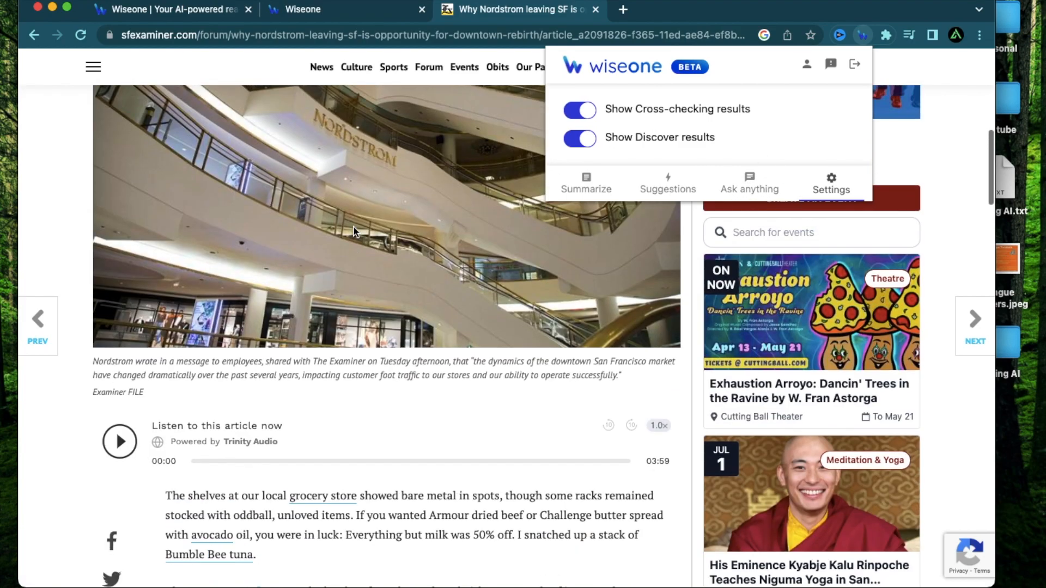
# Step: Scroll down into the Examiner Nordstrom column's body about grocery and store closures
pyautogui.scroll(-3)
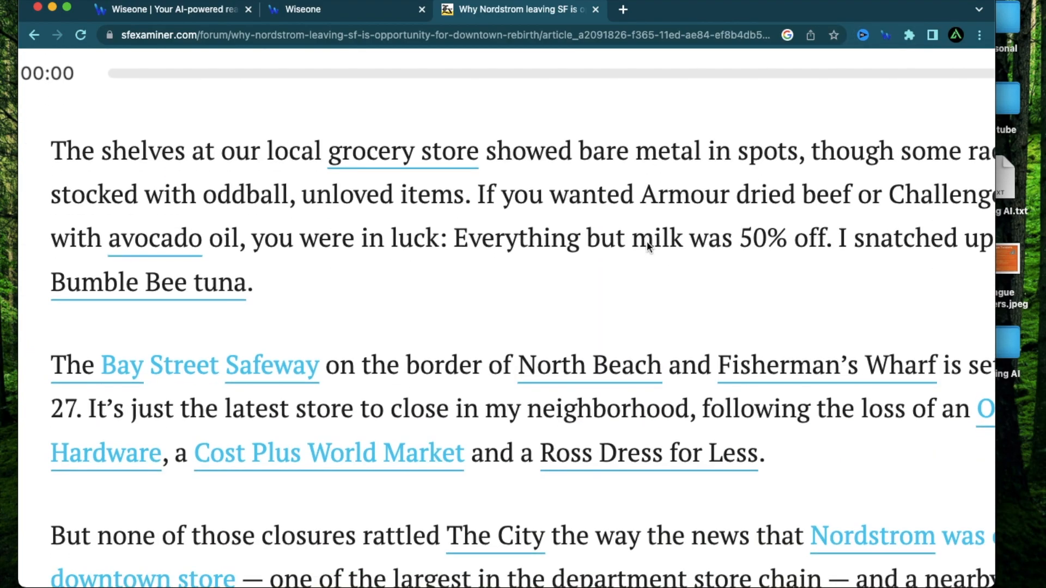
pyautogui.scroll(-3)
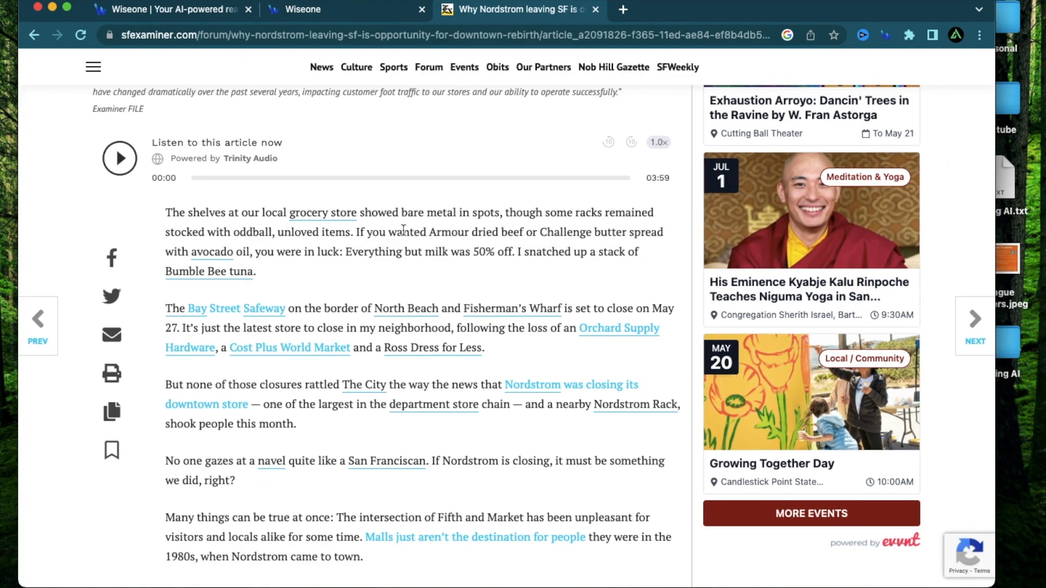
pyautogui.moveTo(491, 349)
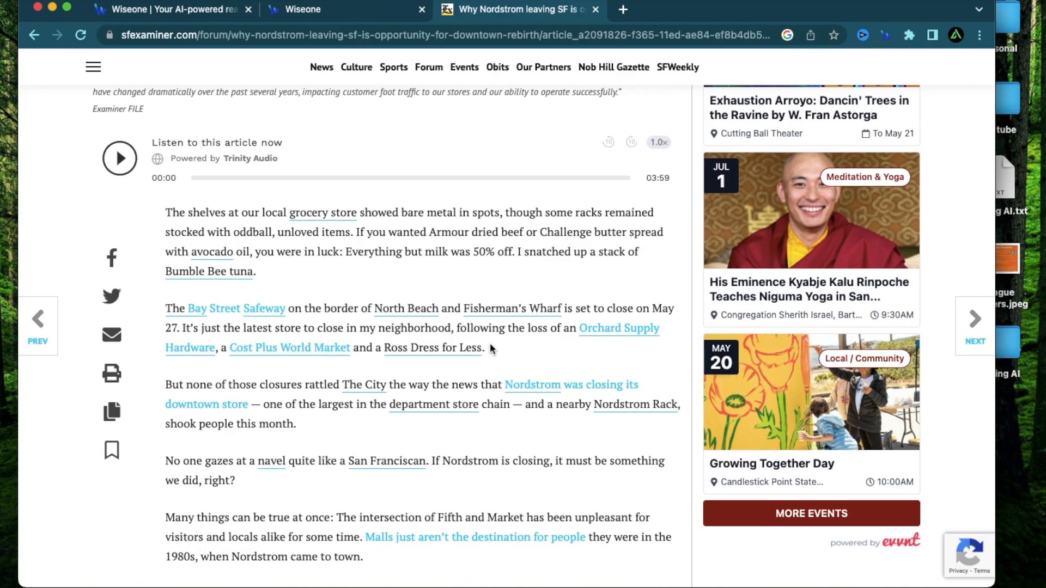
# Step: Show the Wikipedia background card for Fisherman's Wharf in the column, then dismiss it
pyautogui.scroll(-3)
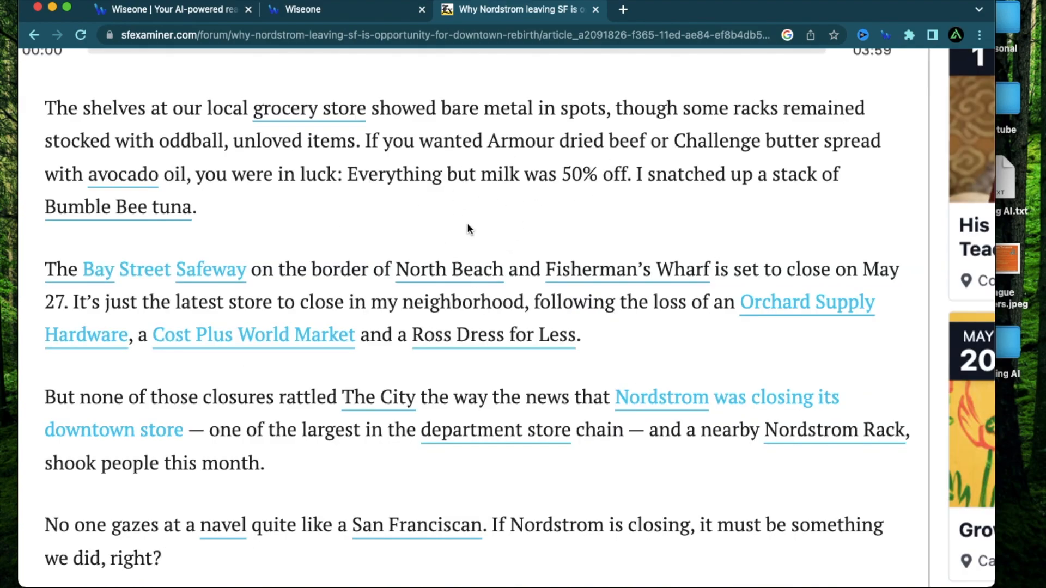
pyautogui.moveTo(673, 220)
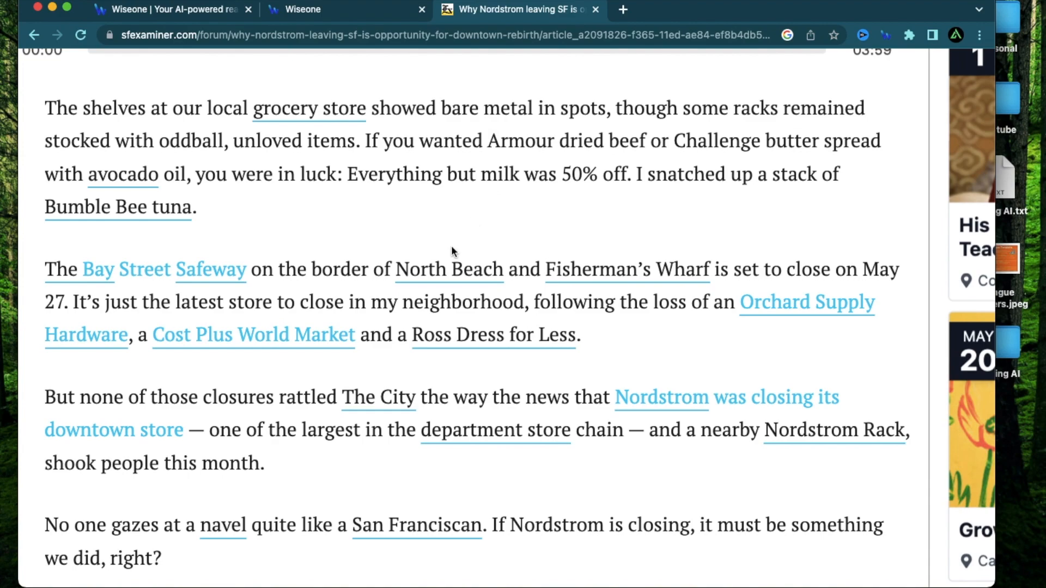
pyautogui.click(449, 268)
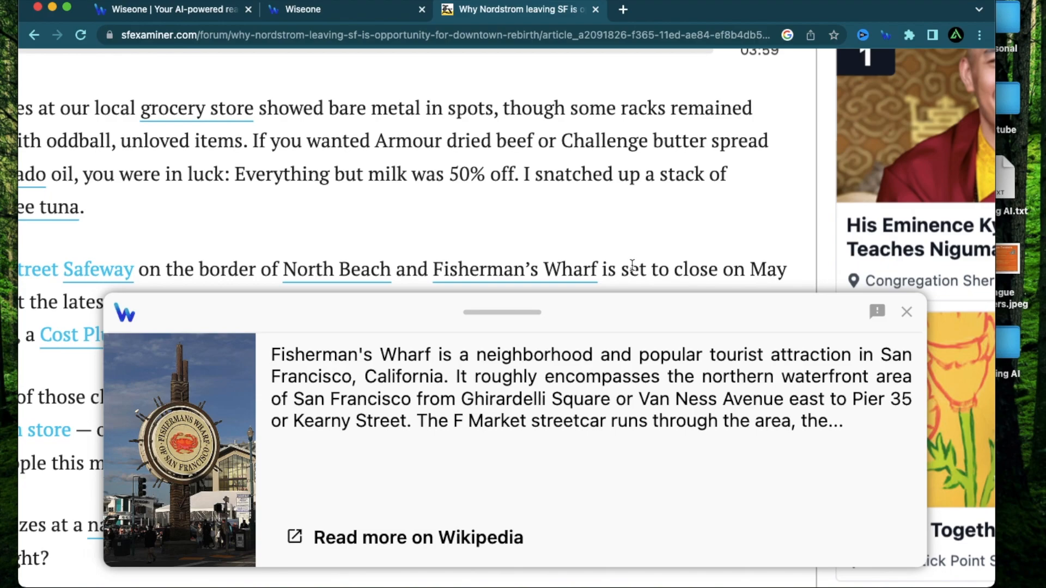
pyautogui.click(905, 311)
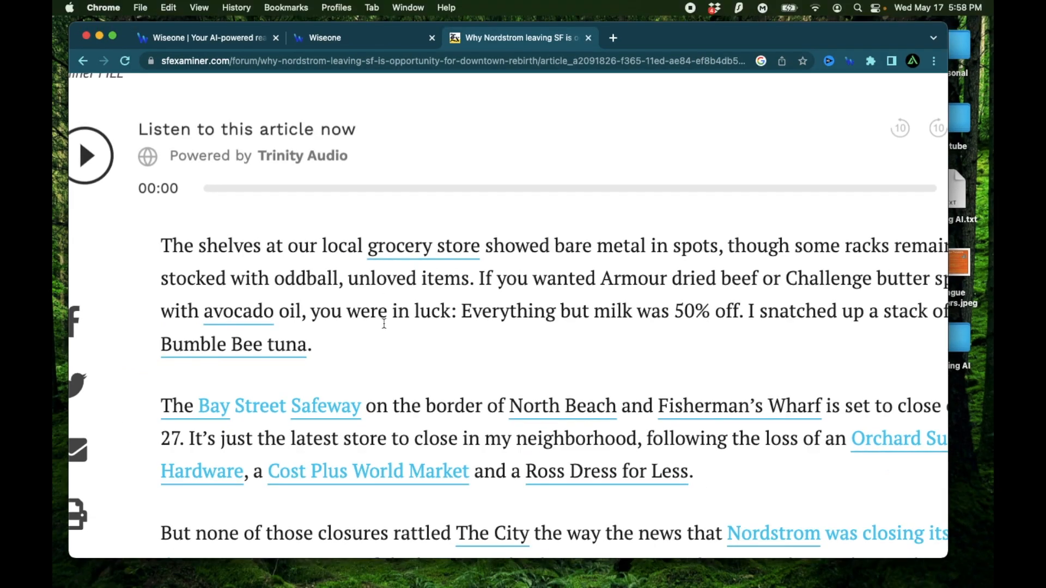
pyautogui.moveTo(135, 365)
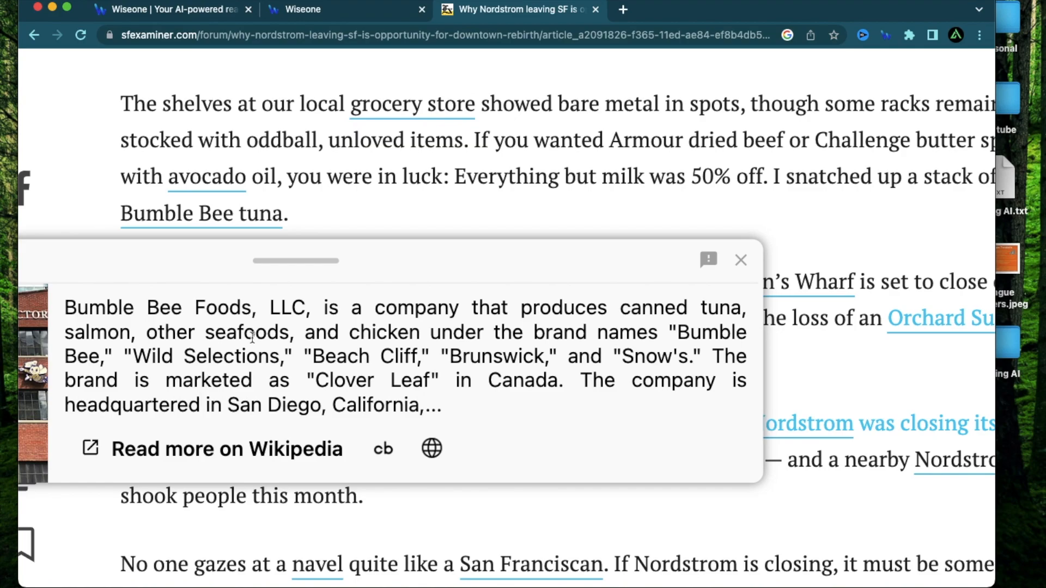
pyautogui.moveTo(401, 207)
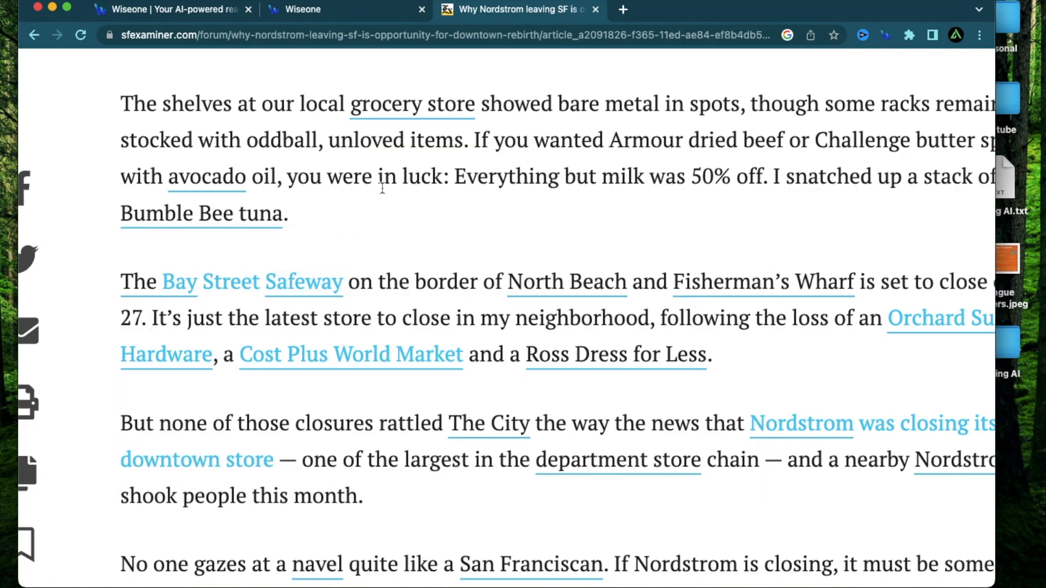
# Step: Continue to the column's end and reopen the Wiseone extension panel
pyautogui.scroll(-3)
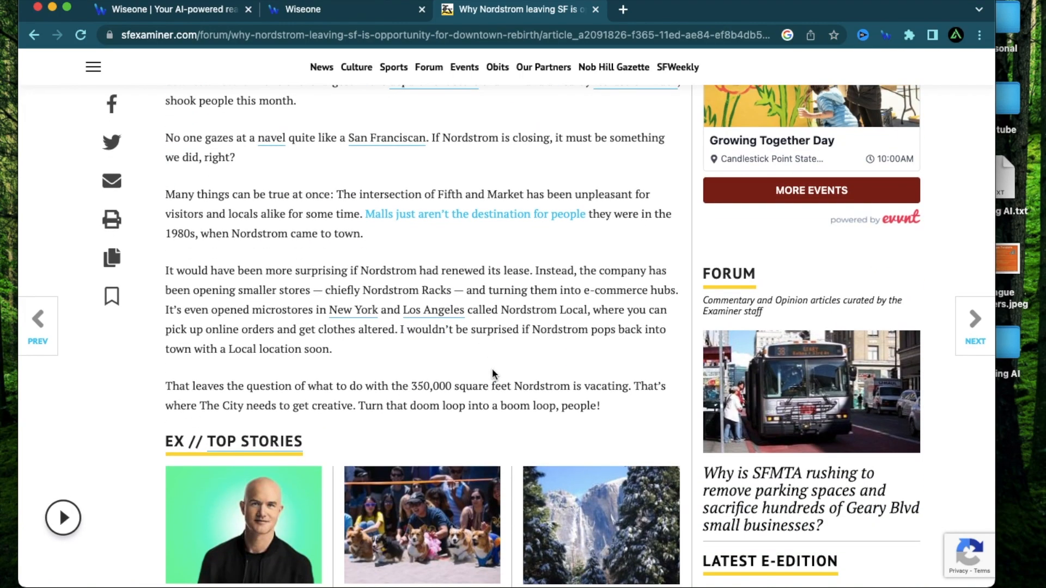
pyautogui.click(886, 35)
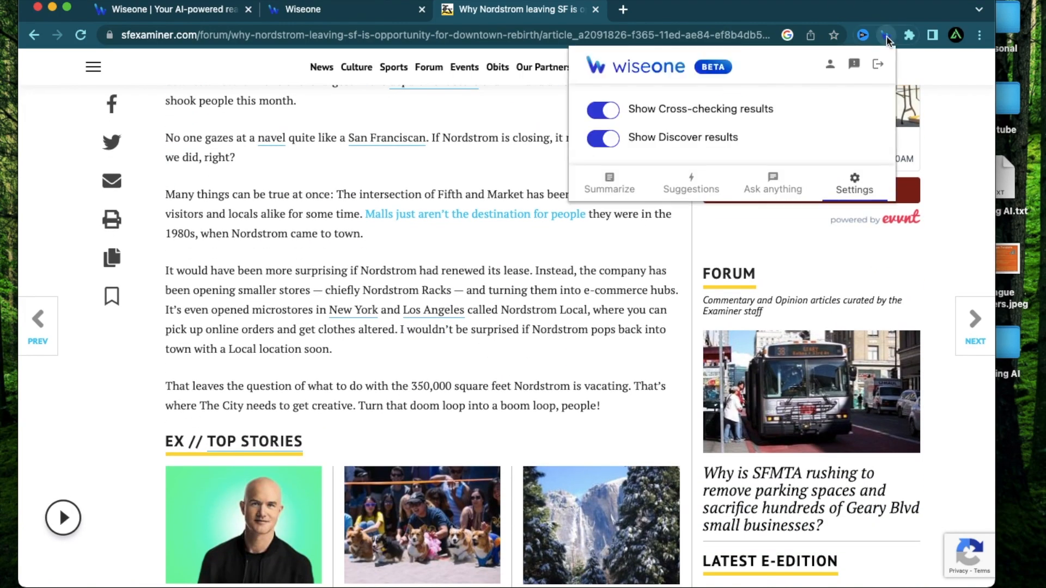
pyautogui.moveTo(489, 231)
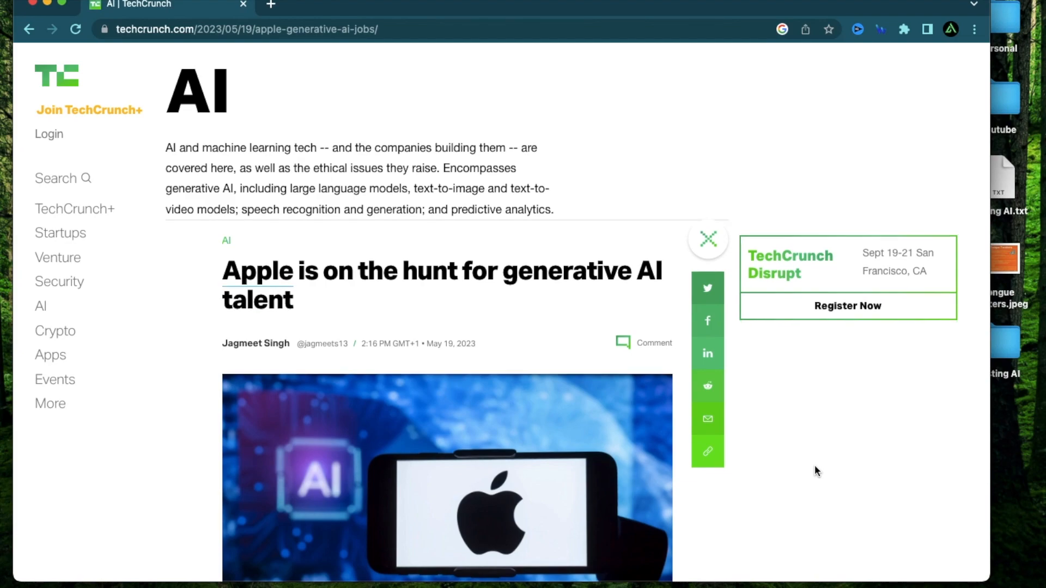
pyautogui.scroll(-3)
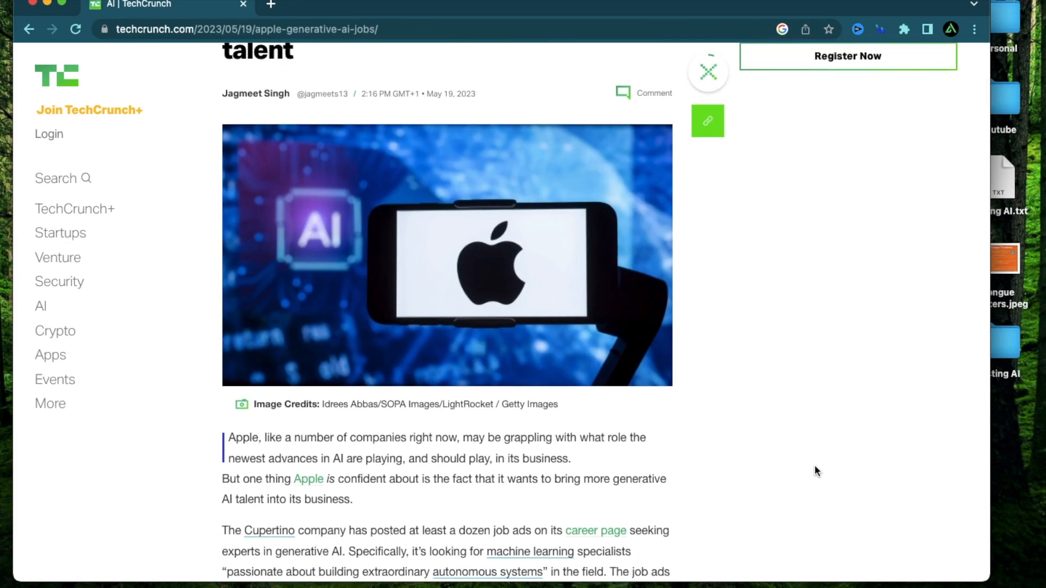
pyautogui.scroll(-3)
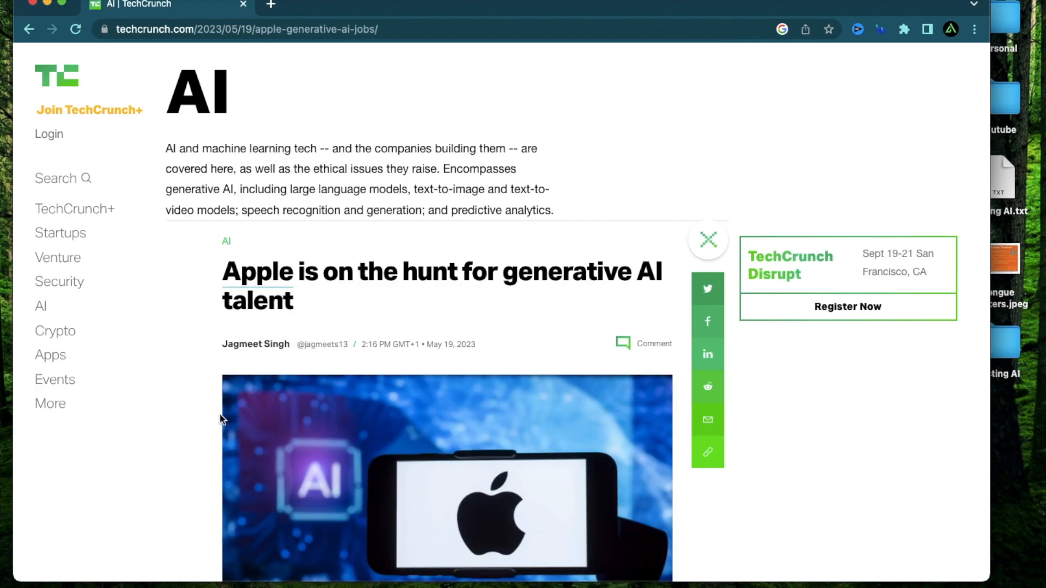
pyautogui.scroll(-3)
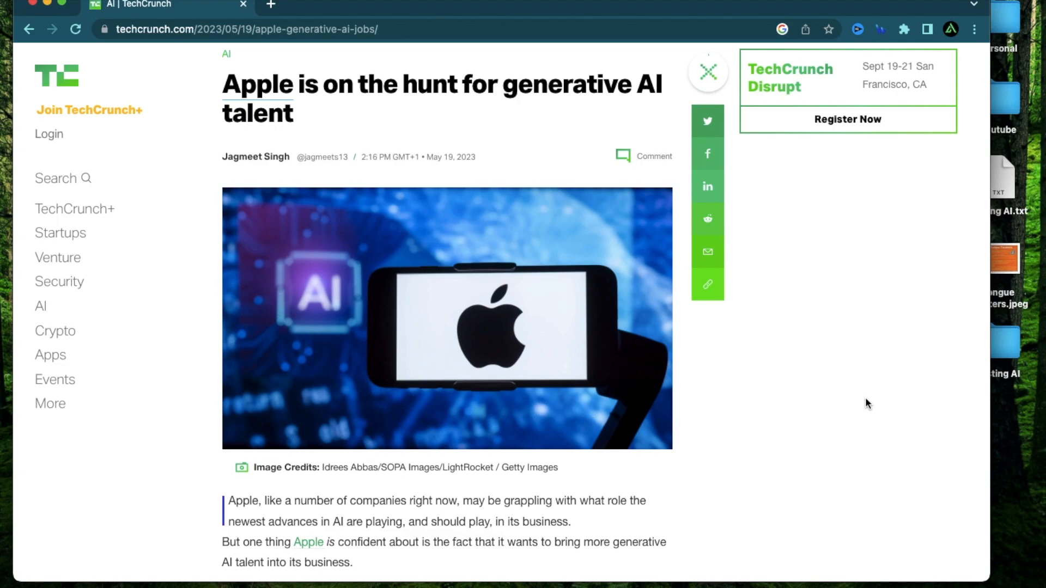
pyautogui.scroll(-3)
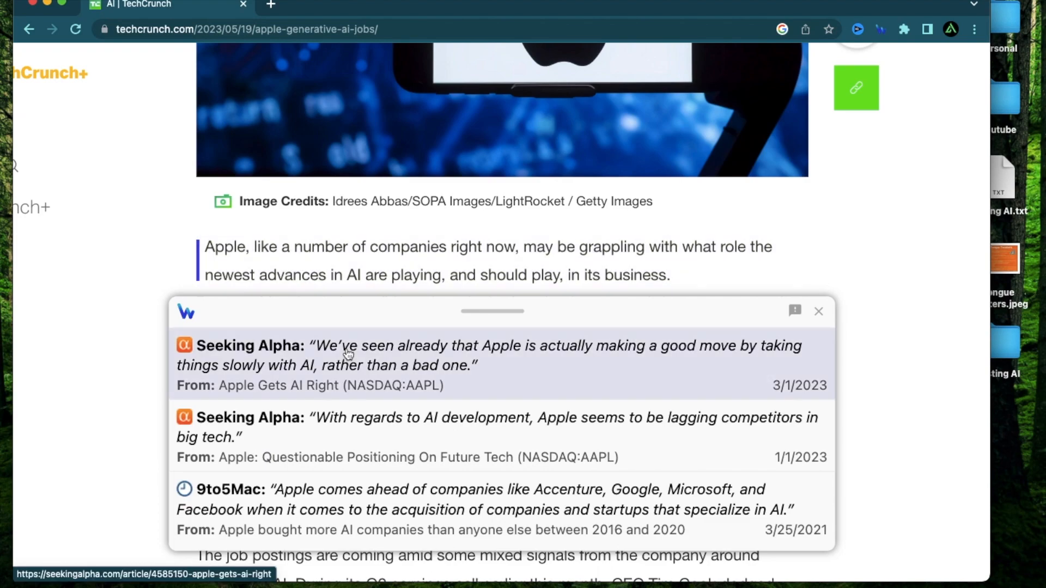
pyautogui.moveTo(290, 428)
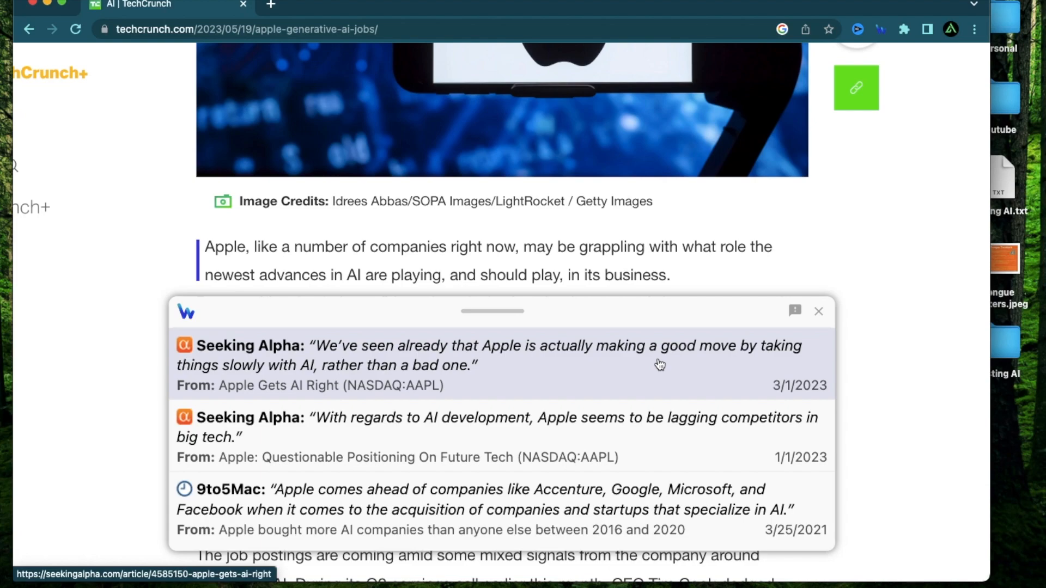
pyautogui.moveTo(377, 389)
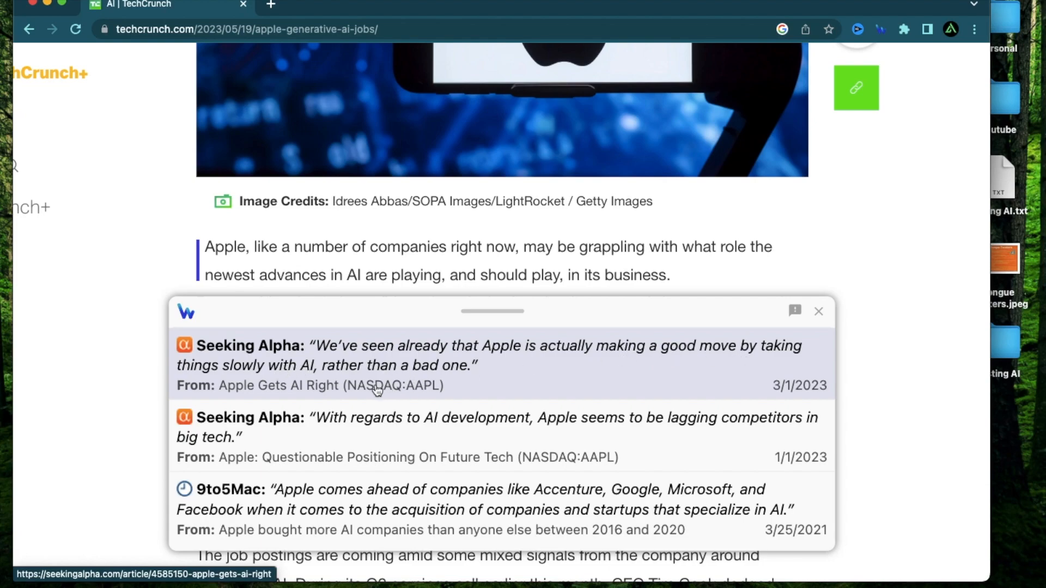
pyautogui.moveTo(551, 374)
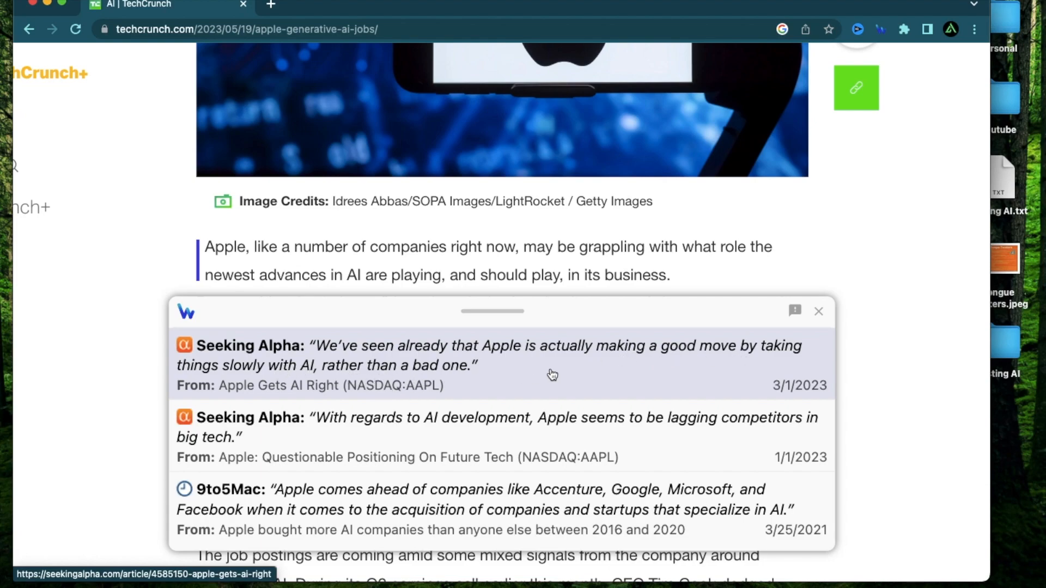
pyautogui.moveTo(400, 433)
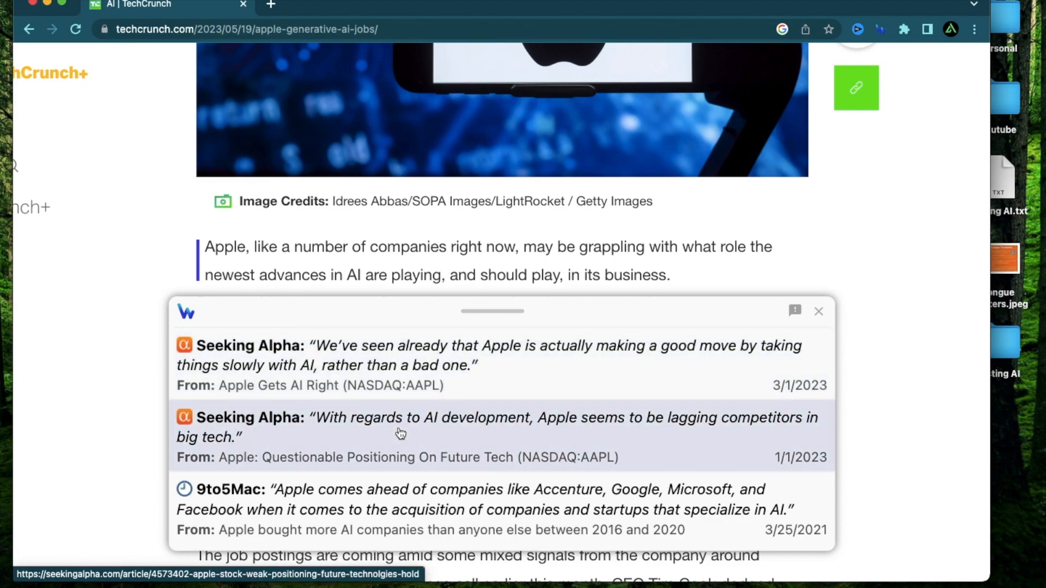
pyautogui.moveTo(485, 443)
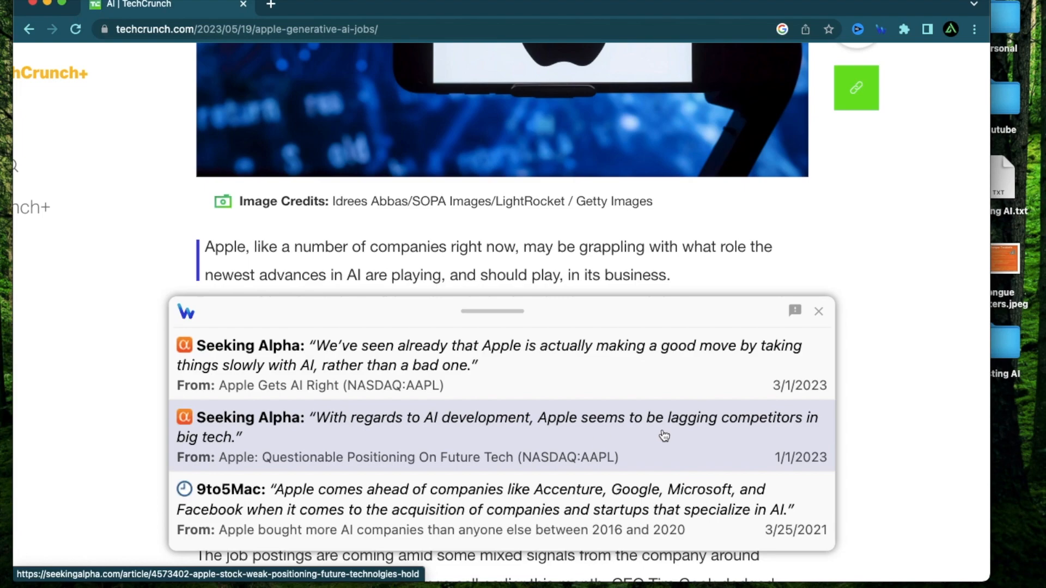
pyautogui.moveTo(758, 440)
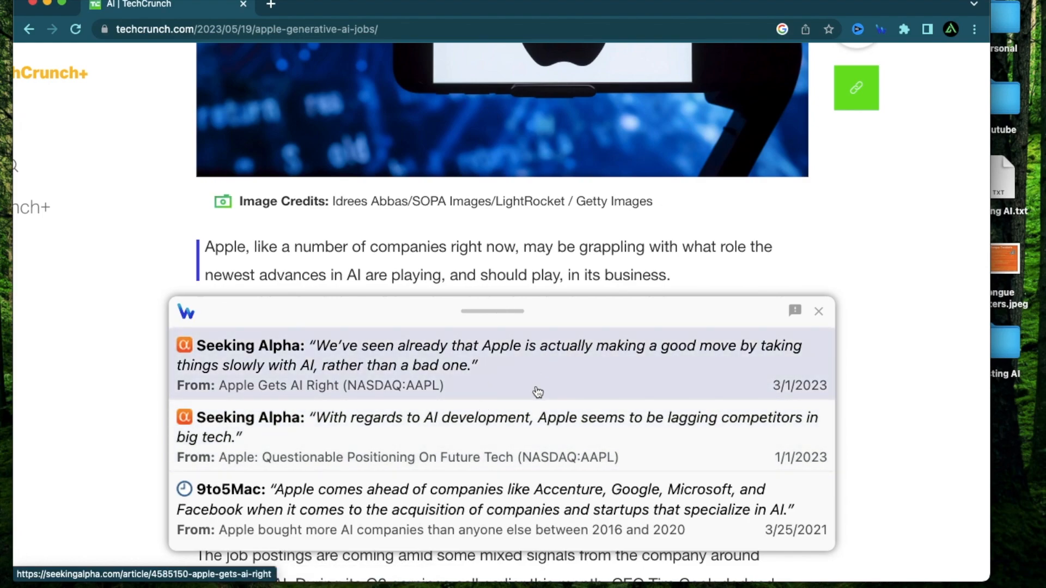
pyautogui.moveTo(534, 372)
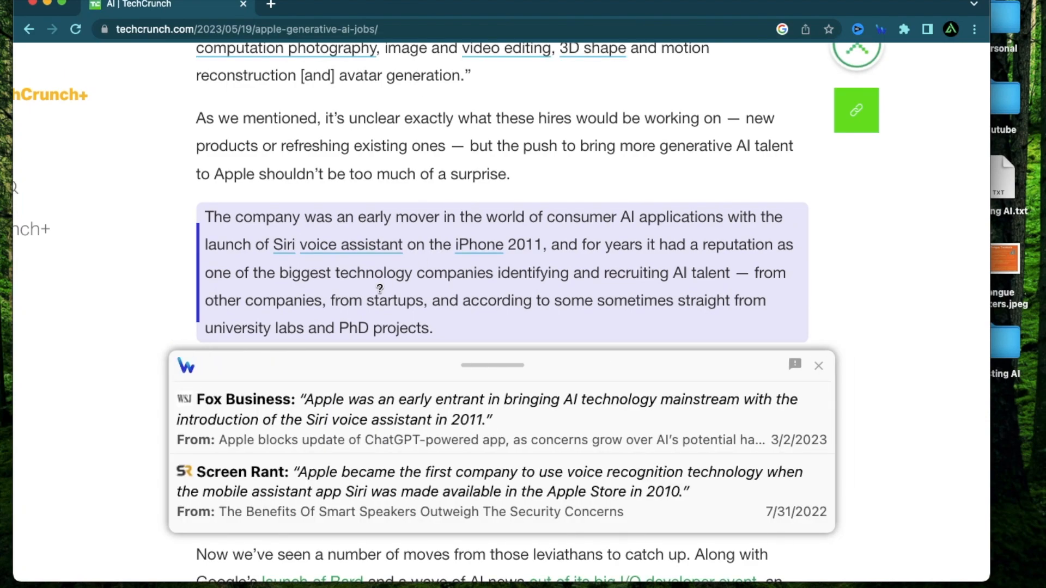
pyautogui.moveTo(380, 271)
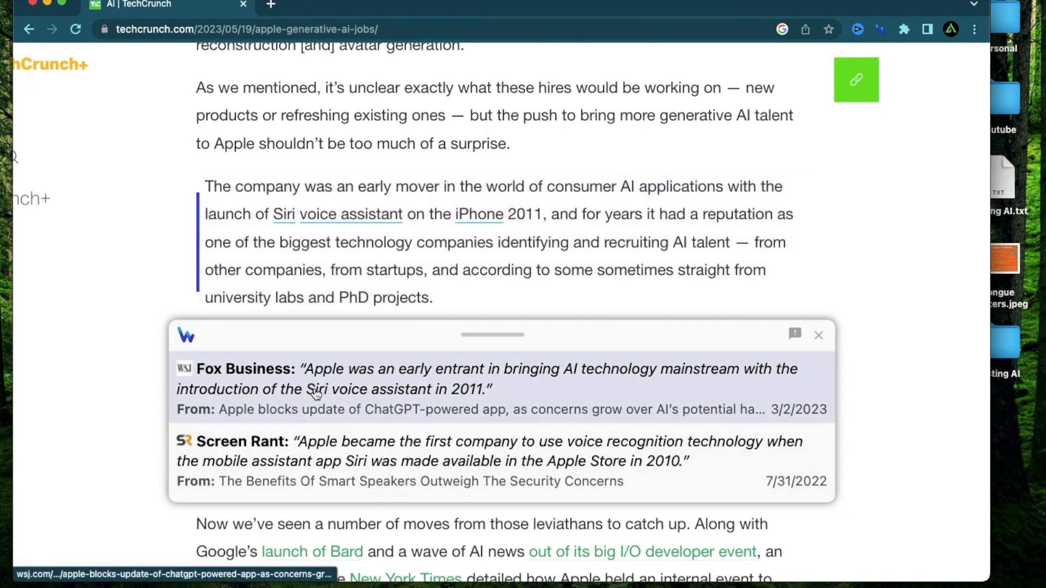
pyautogui.moveTo(443, 387)
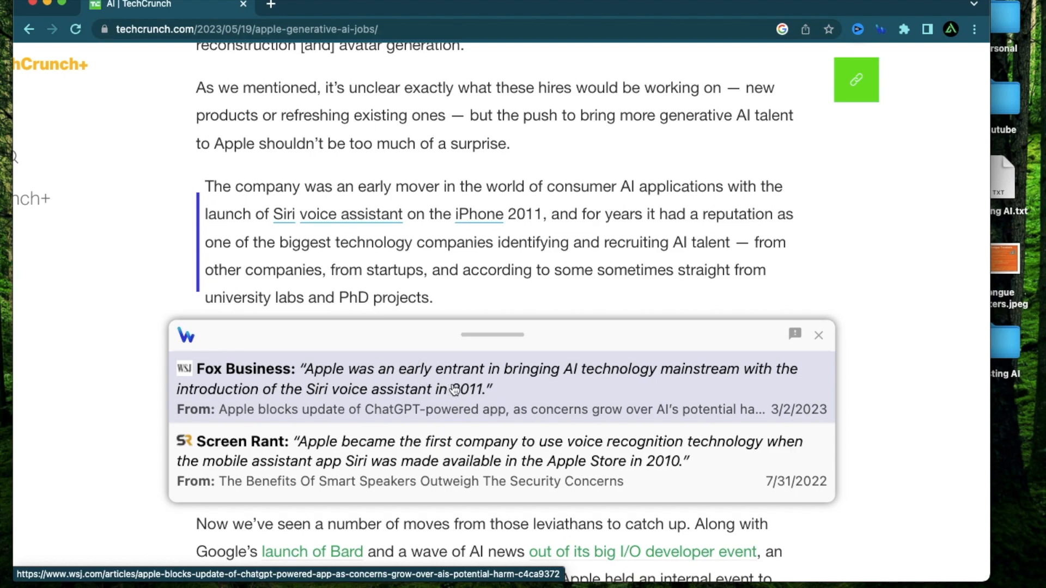
pyautogui.moveTo(520, 377)
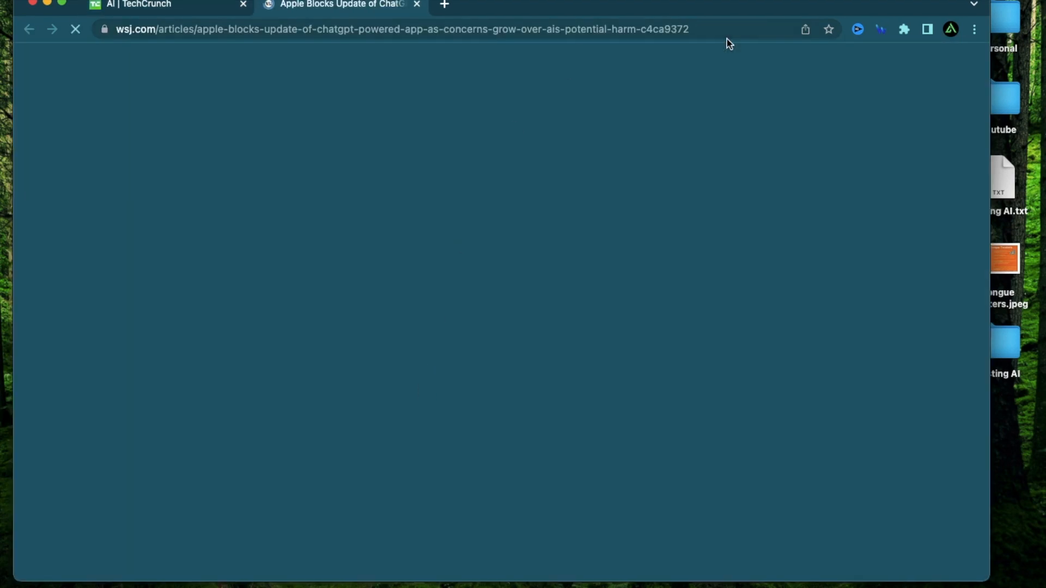
# Step: Summarize the WSJ article on Apple blocking the ChatGPT-powered app update with key takeaways
pyautogui.click(856, 29)
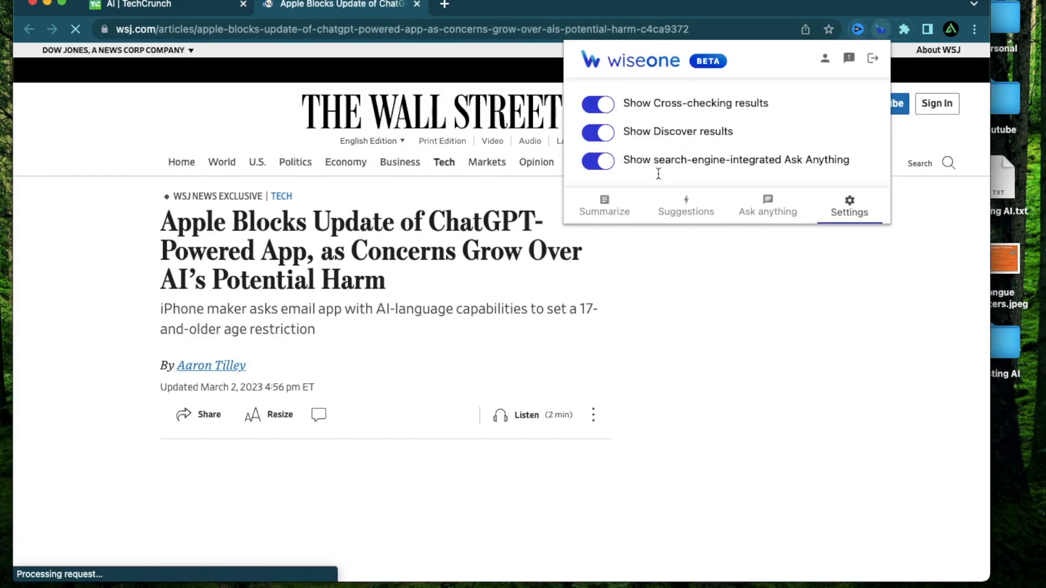
pyautogui.click(603, 206)
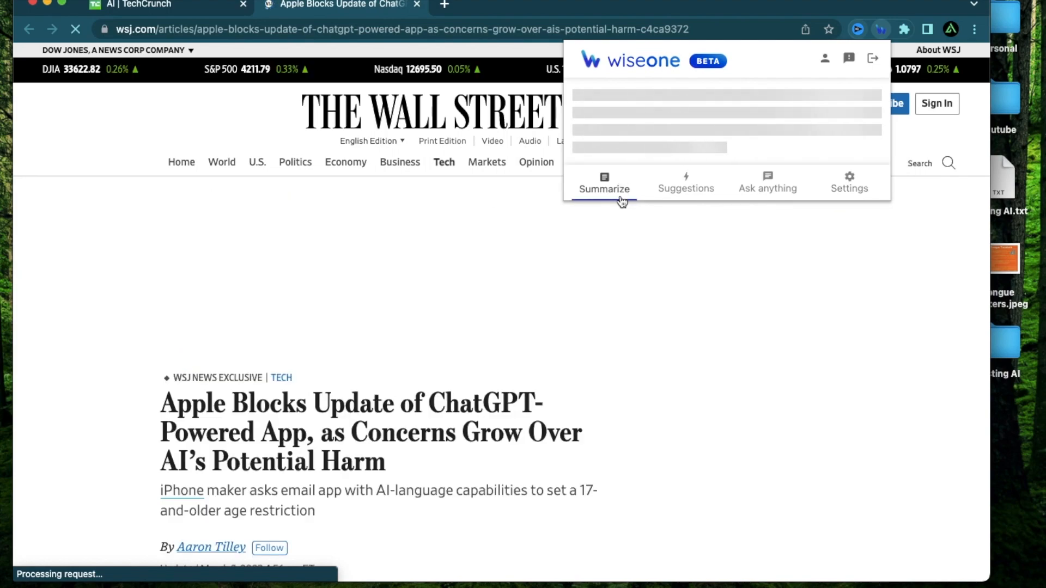
pyautogui.click(603, 181)
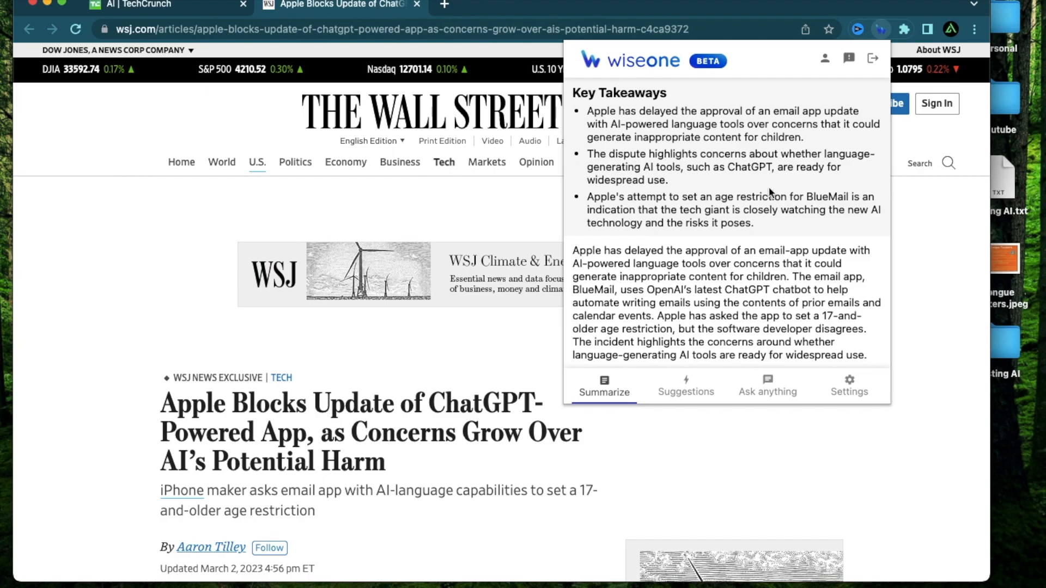
# Step: Review the WSJ page further and return to the TechCrunch article tab
pyautogui.scroll(-3)
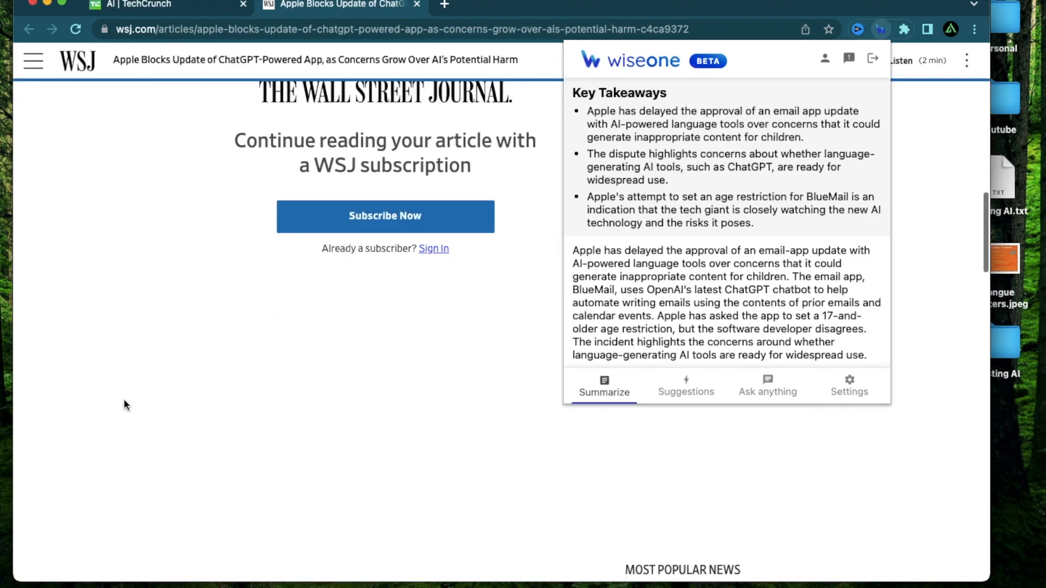
pyautogui.scroll(-3)
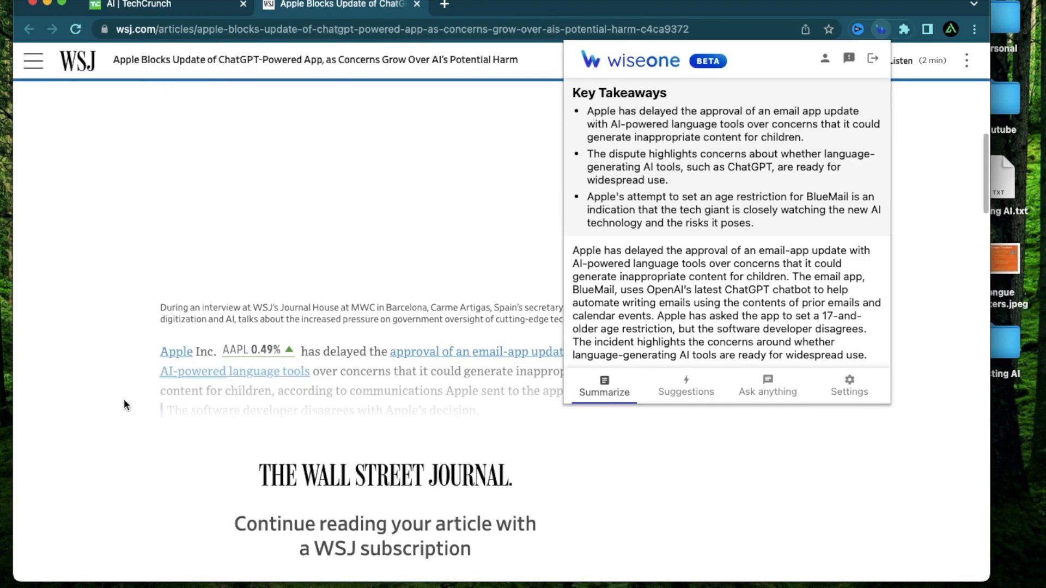
pyautogui.click(157, 5)
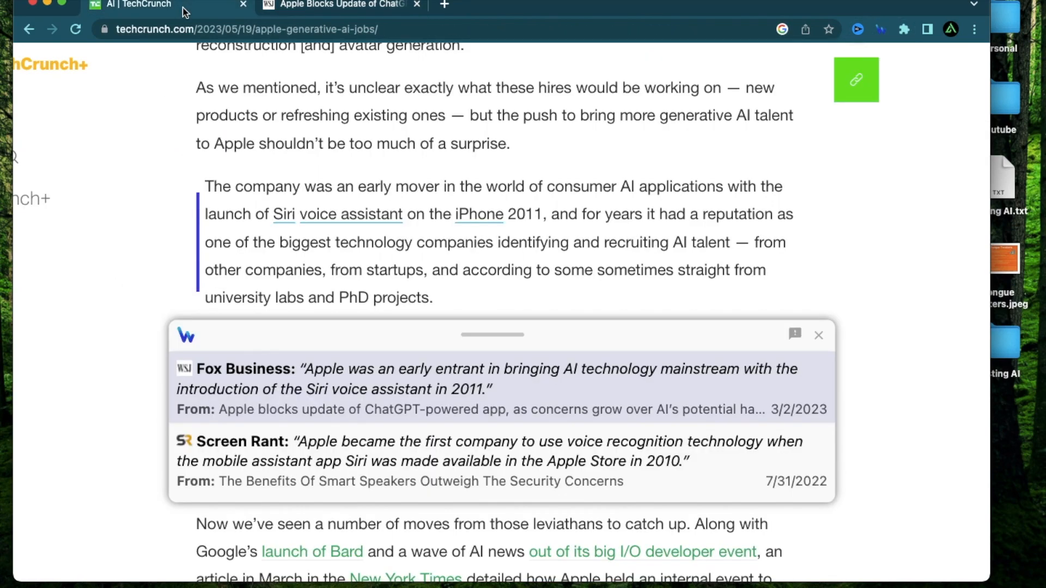
# Step: Close the WSJ tab and switch off cross-checking and Discover results in Wiseone's settings on TechCrunch
pyautogui.click(333, 5)
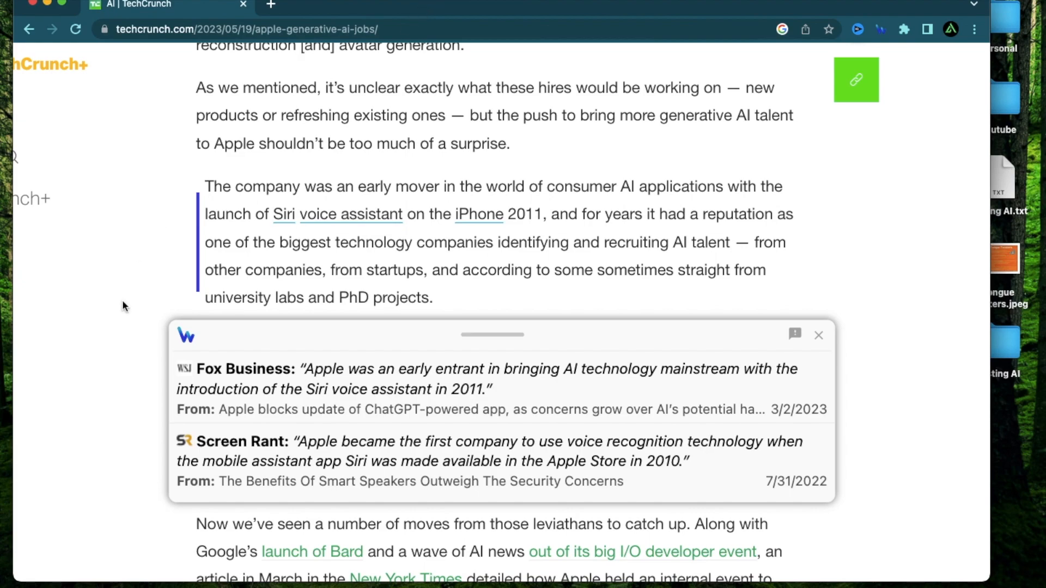
pyautogui.scroll(-3)
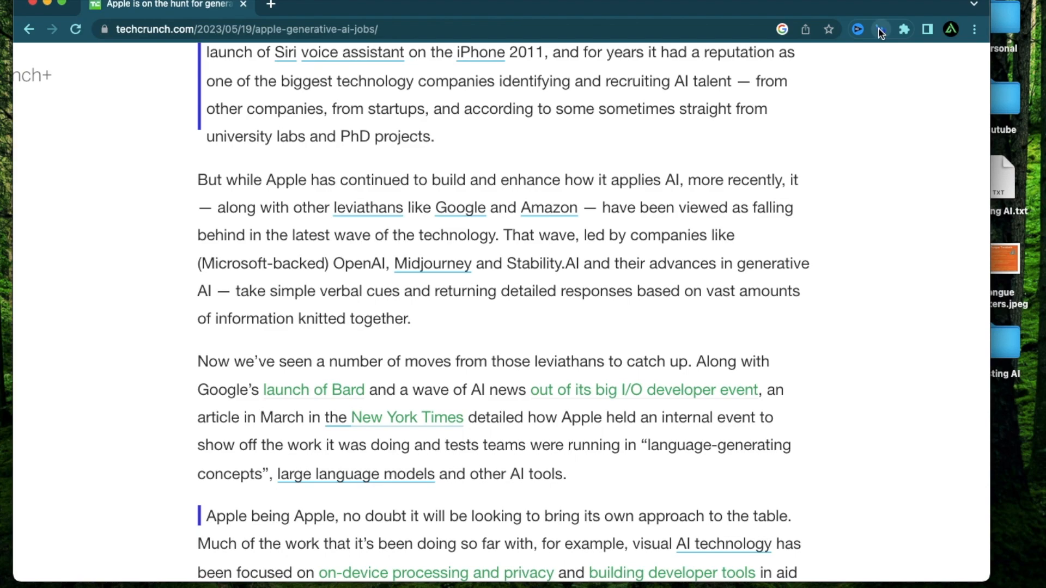
pyautogui.click(880, 29)
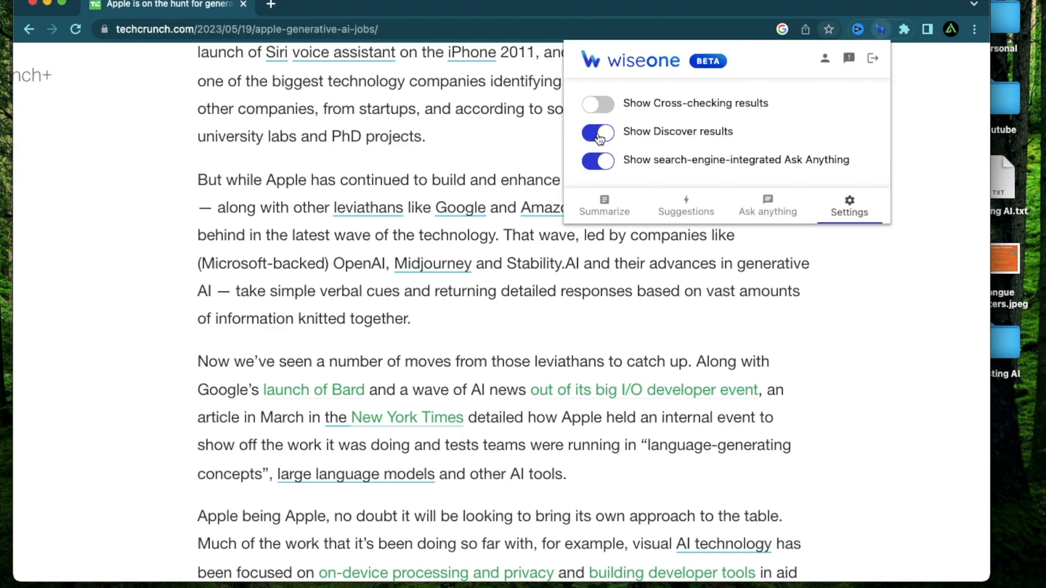
pyautogui.click(597, 131)
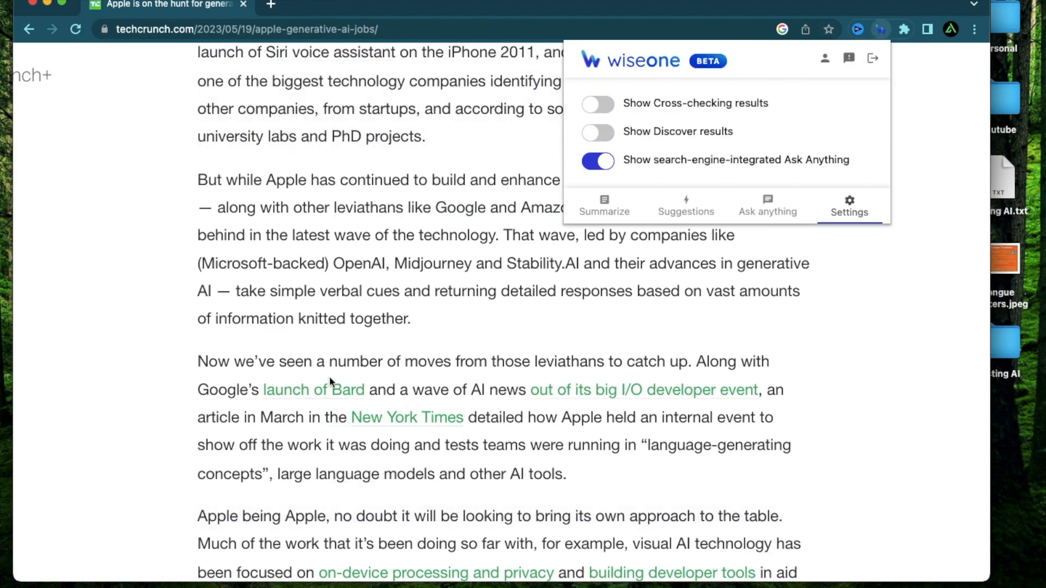
pyautogui.moveTo(433, 359)
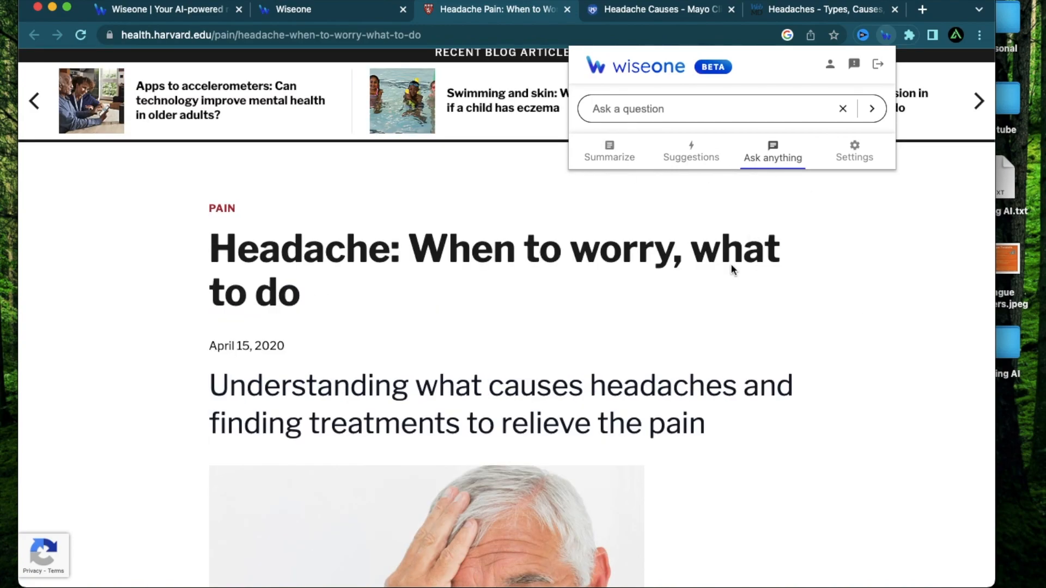
pyautogui.moveTo(837, 424)
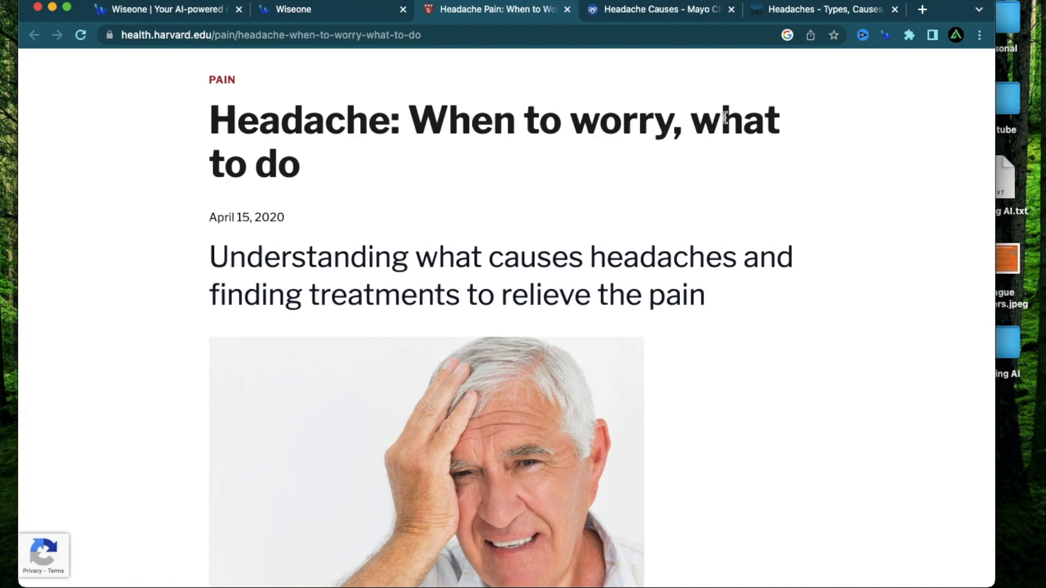
# Step: Browse the Mayo Clinic and WebMD headache pages, then return to the Harvard Health article
pyautogui.click(657, 10)
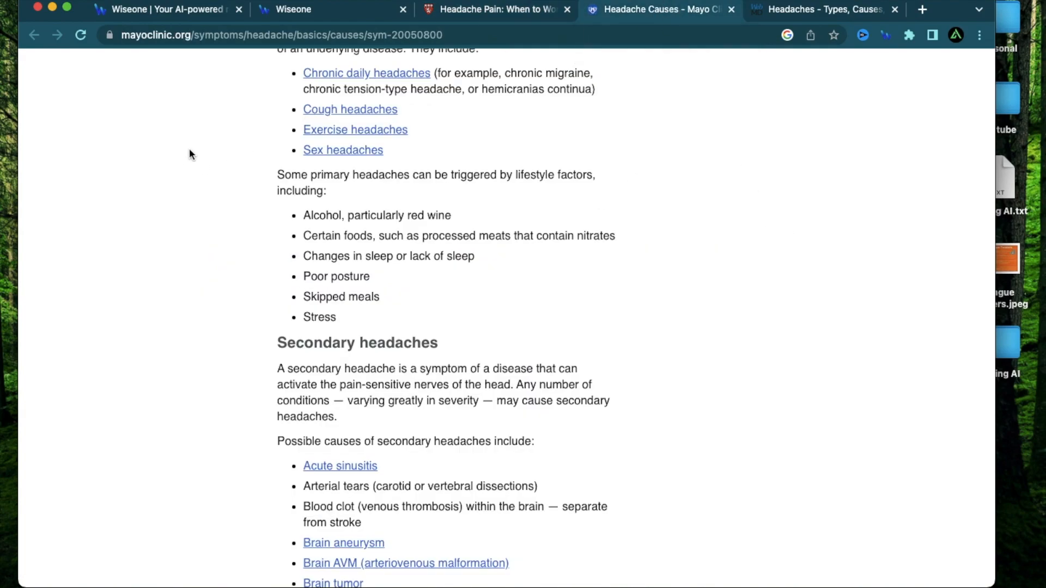
pyautogui.click(493, 9)
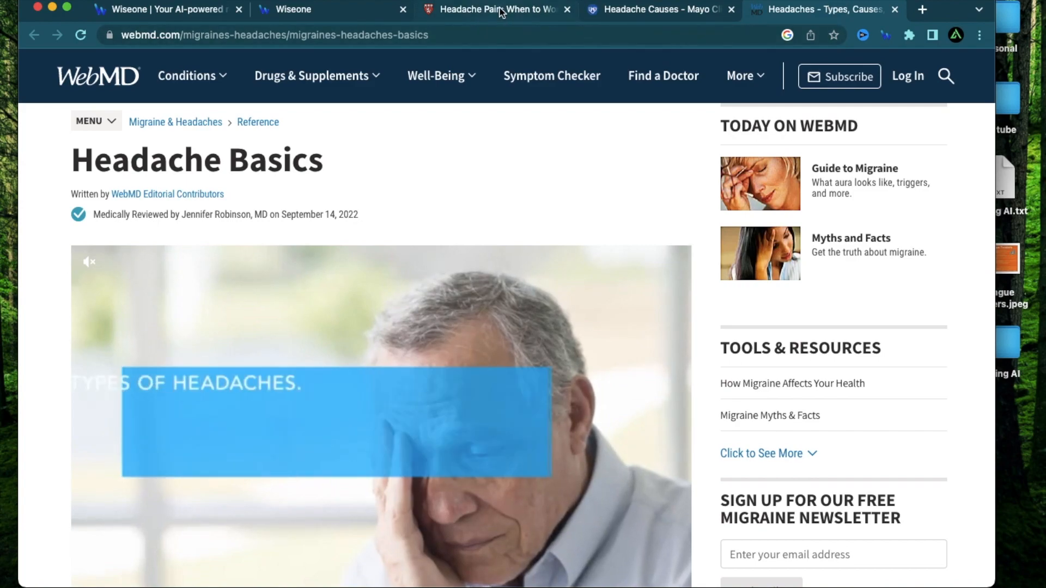
pyautogui.click(494, 10)
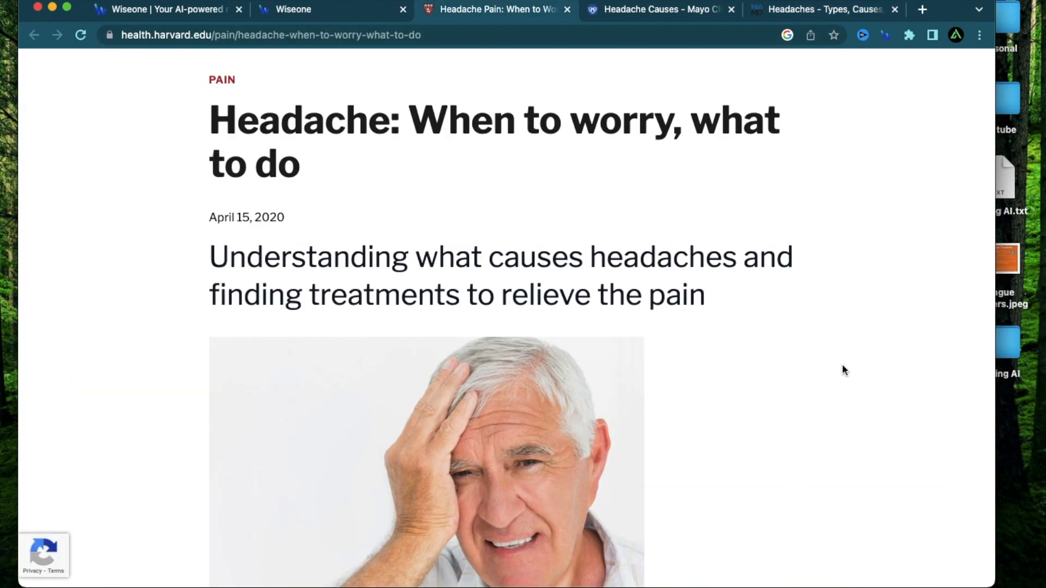
# Step: Scroll the Harvard Health article down to its Migraine section
pyautogui.scroll(-3)
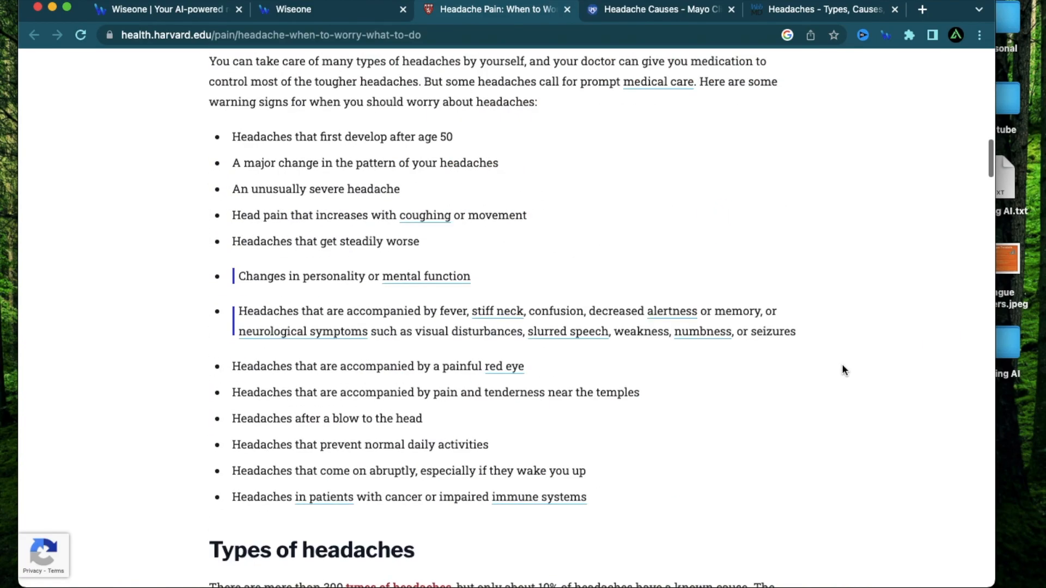
pyautogui.scroll(-3)
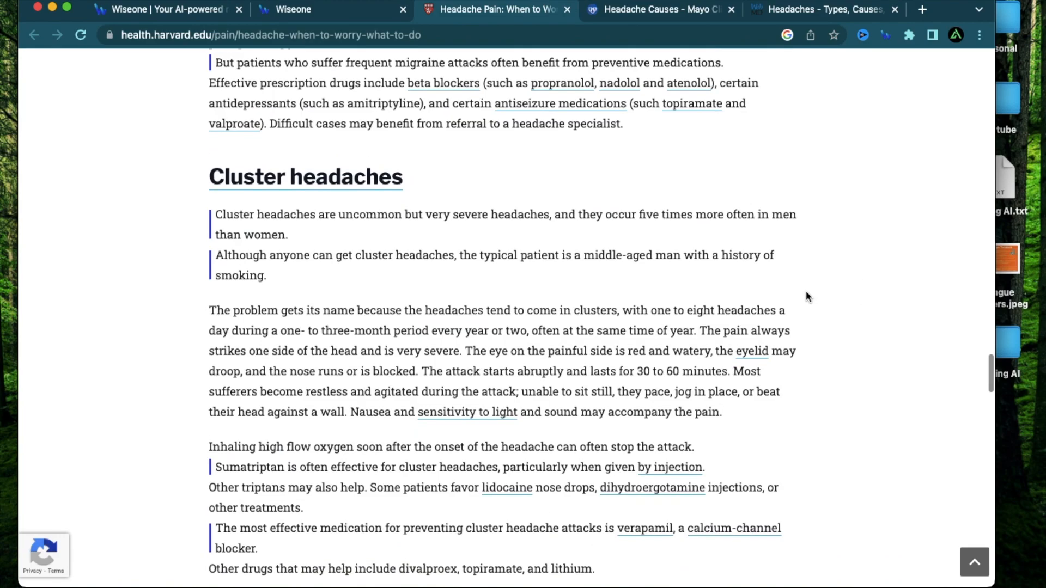
pyautogui.scroll(-3)
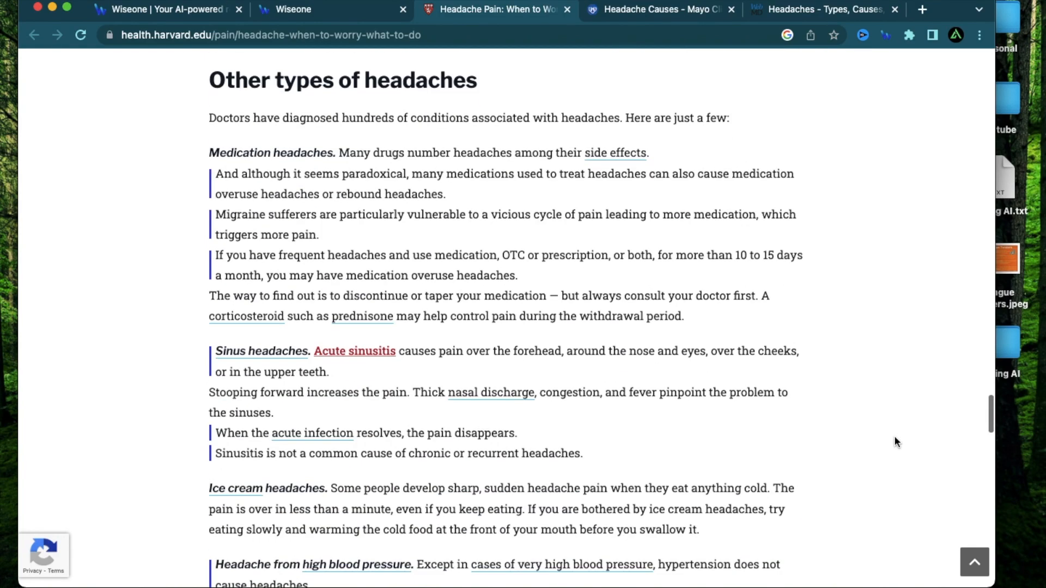
pyautogui.scroll(-3)
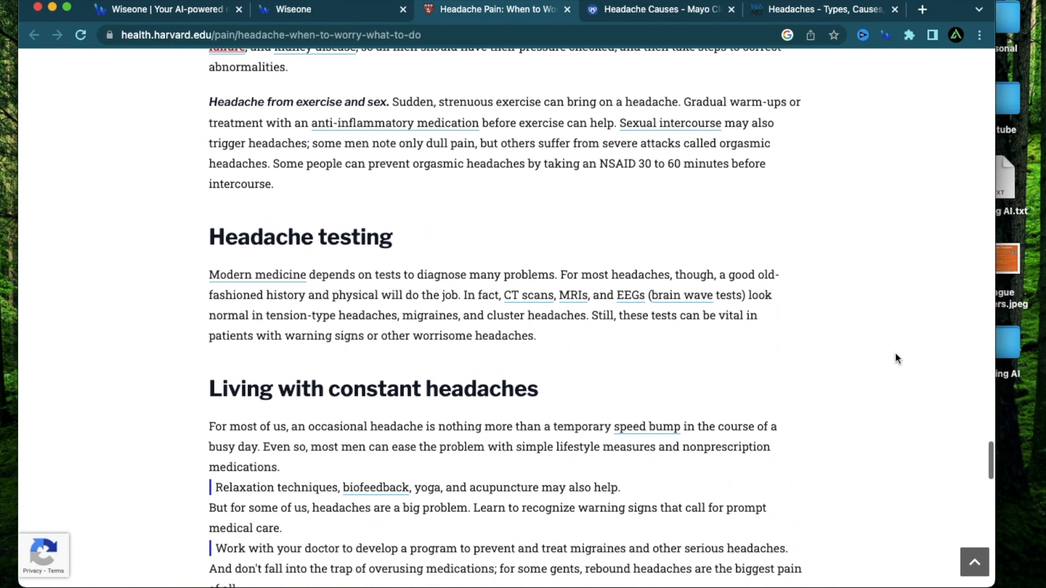
pyautogui.scroll(3)
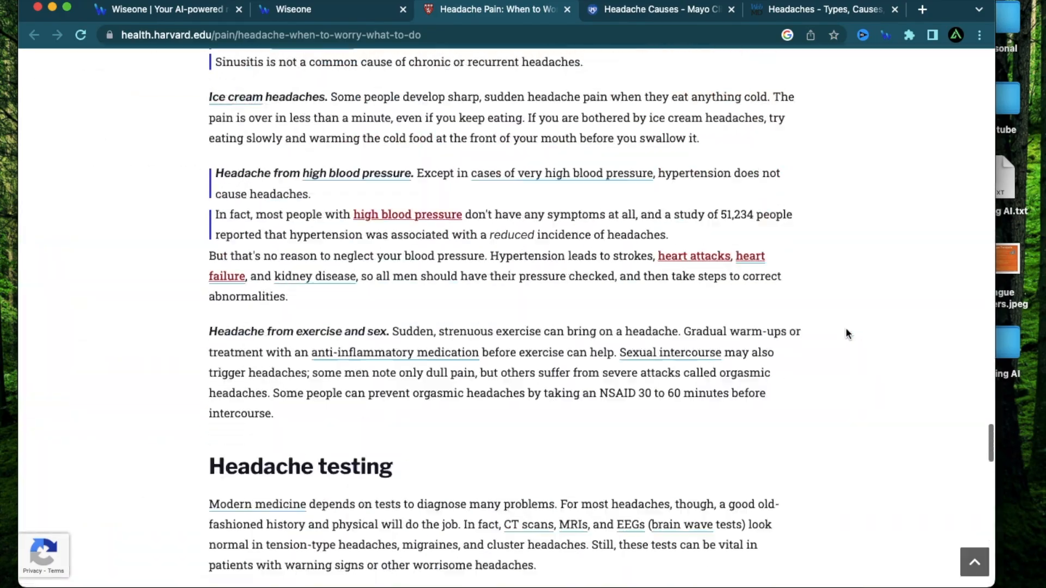
pyautogui.scroll(-3)
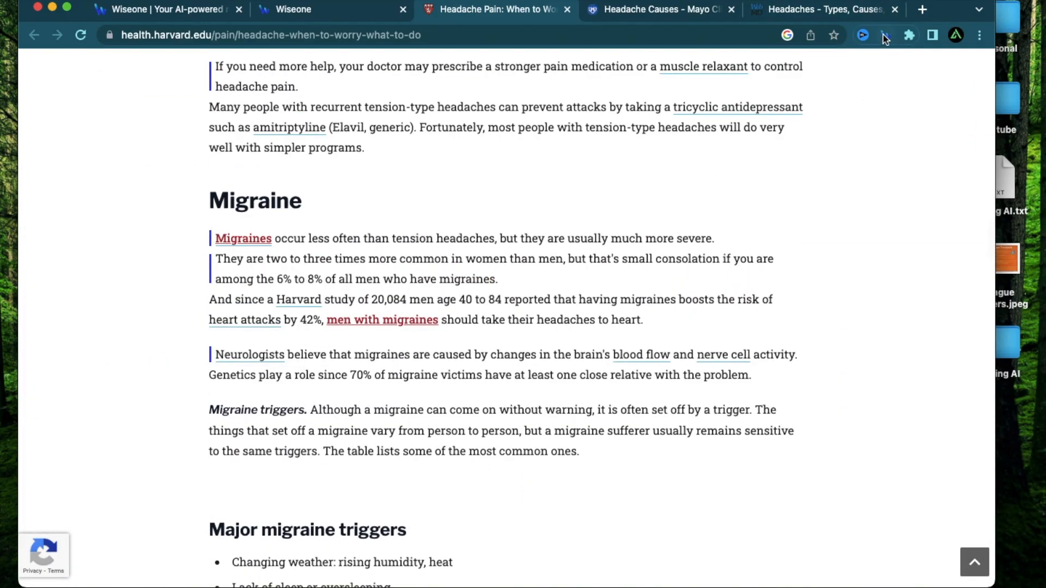
# Step: Ask Wiseone how a headache differs from a migraine on the Harvard article
pyautogui.click(883, 35)
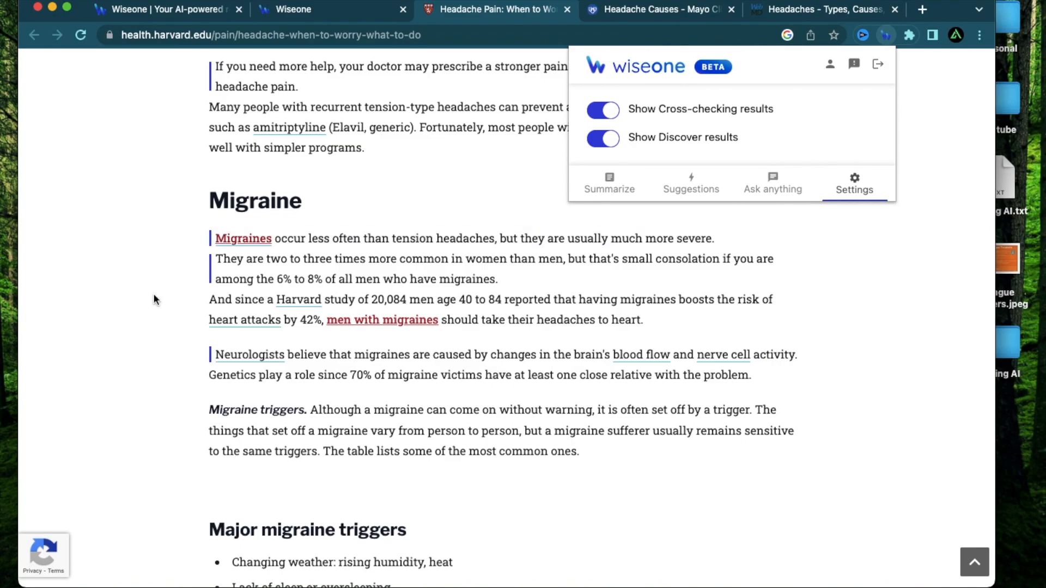
pyautogui.scroll(-3)
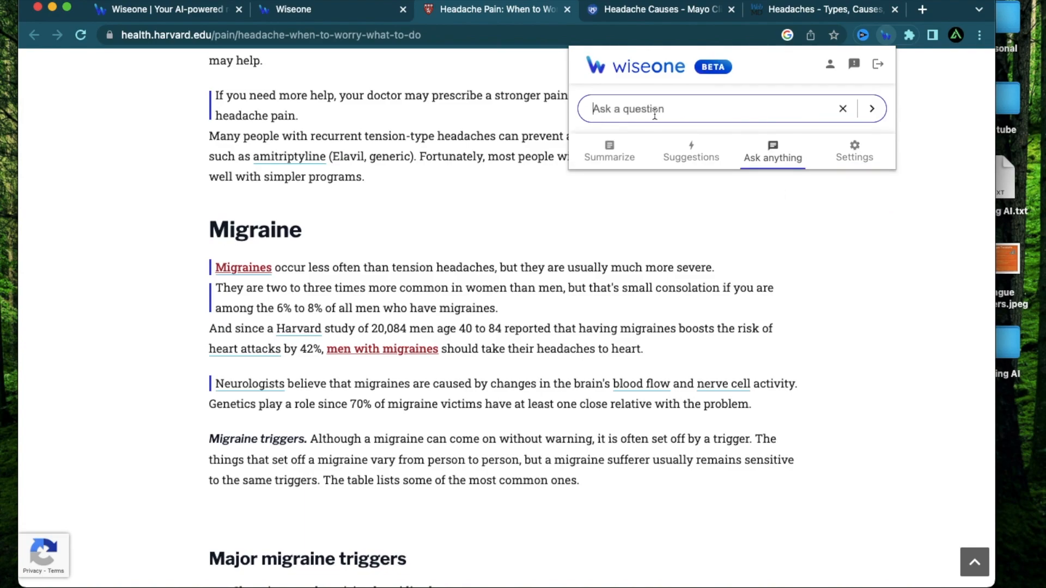
pyautogui.write('Wha')
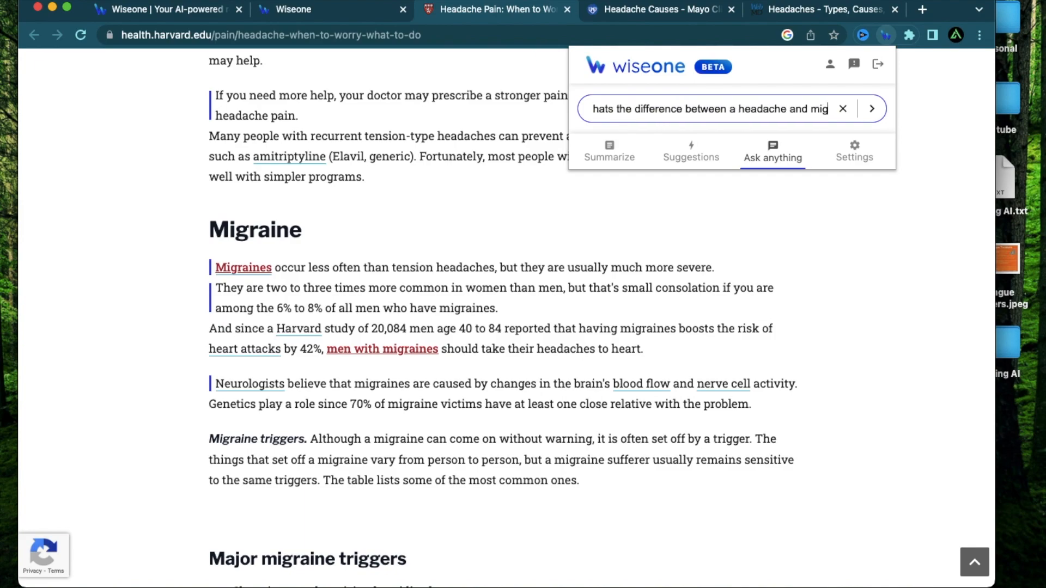
pyautogui.click(871, 108)
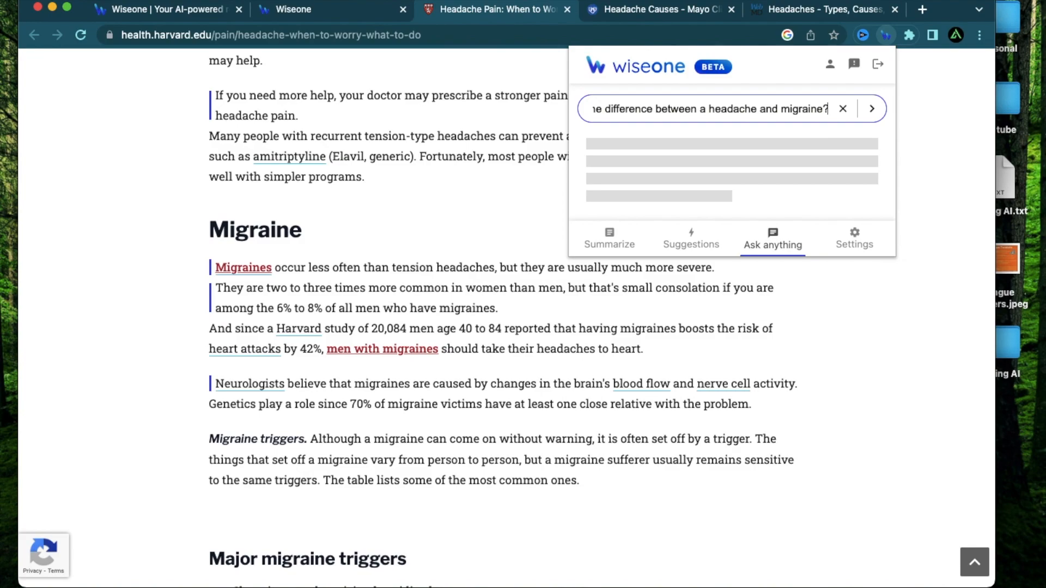
pyautogui.click(871, 108)
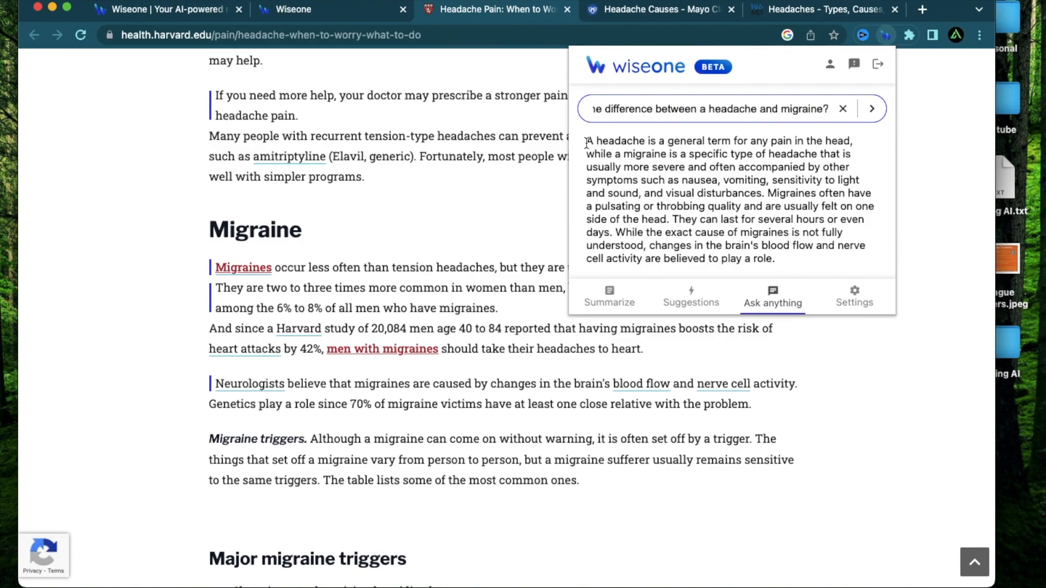
# Step: Highlight nausea and vomiting and the suspected migraine cause in the answer
pyautogui.moveTo(586, 140); pyautogui.dragTo(781, 176)
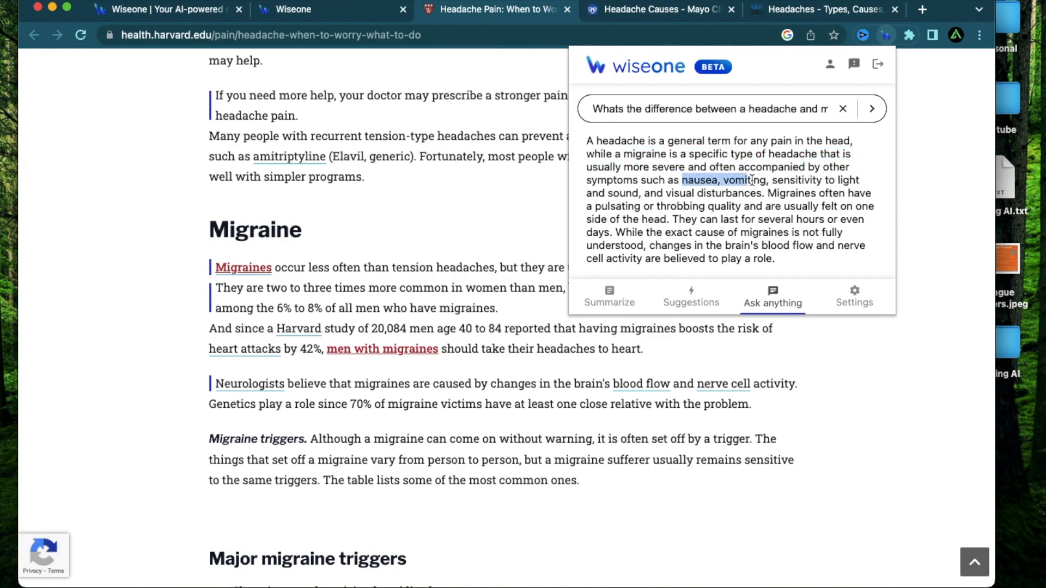
pyautogui.moveTo(682, 181); pyautogui.dragTo(858, 180)
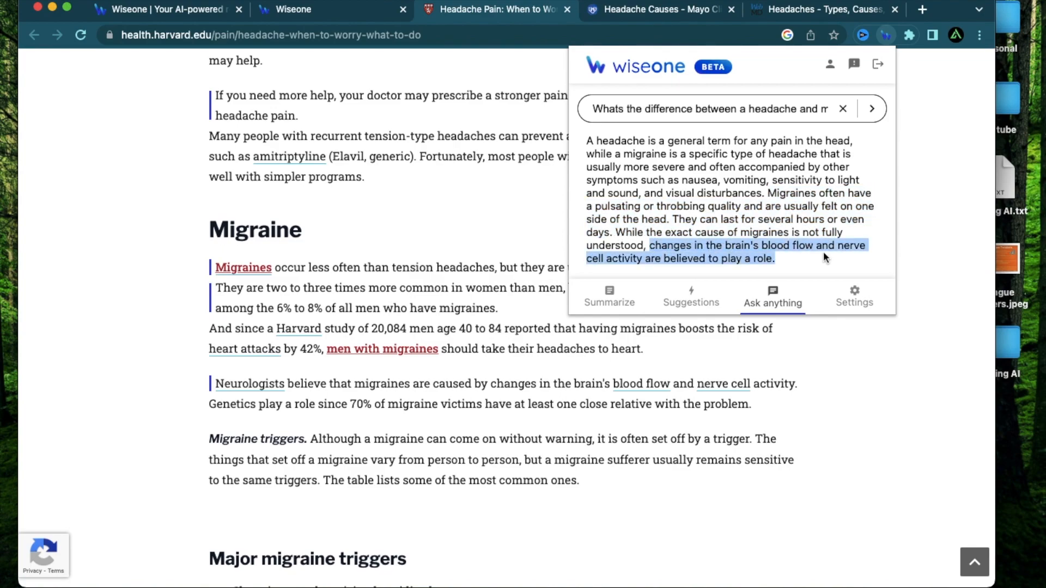
pyautogui.moveTo(755, 235)
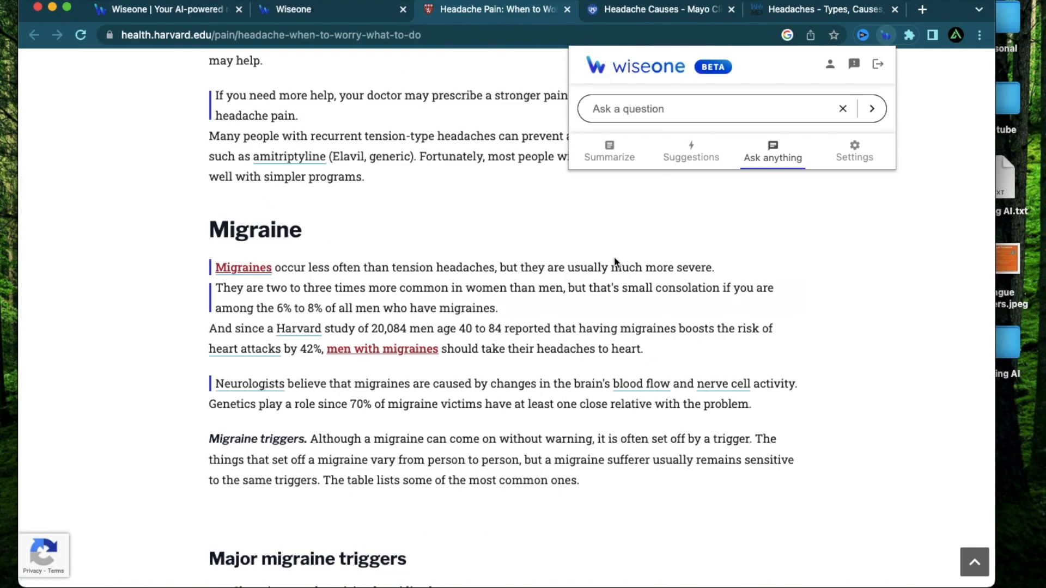
pyautogui.moveTo(861, 336)
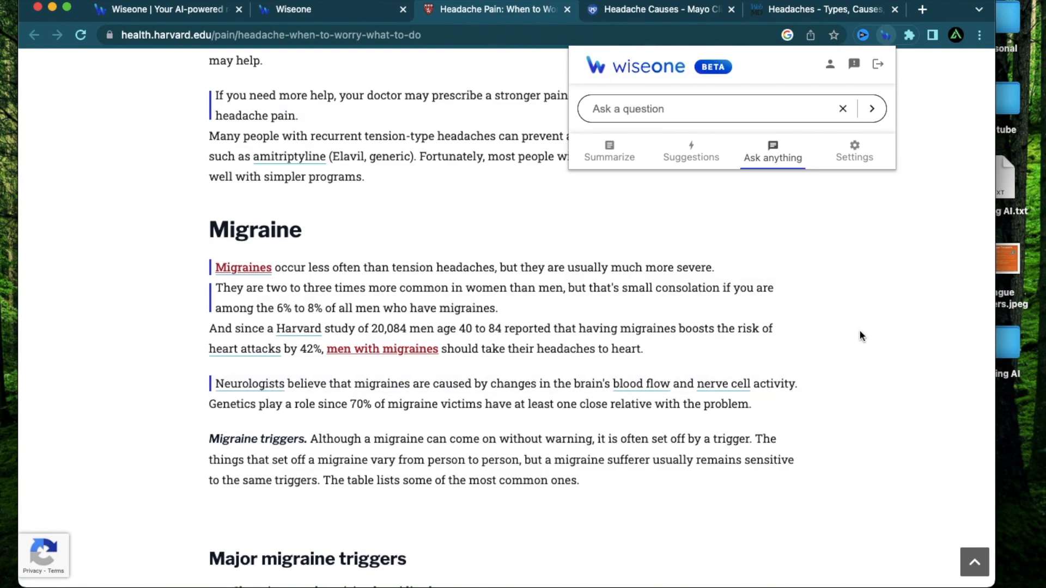
pyautogui.moveTo(187, 246)
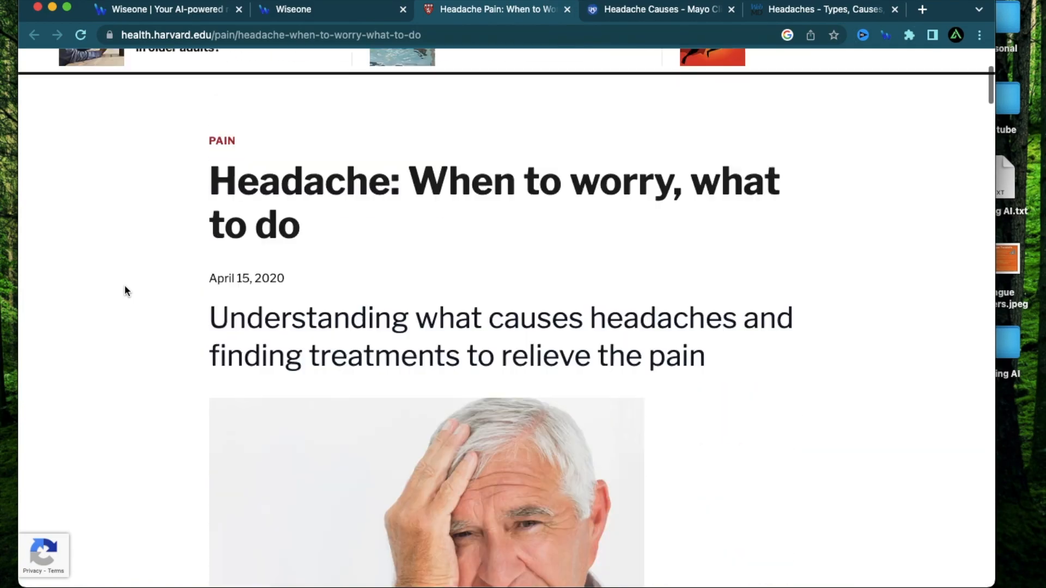
# Step: Switch to the Mayo Clinic headache-causes tab and scroll through its primary and secondary cause lists
pyautogui.scroll(3)
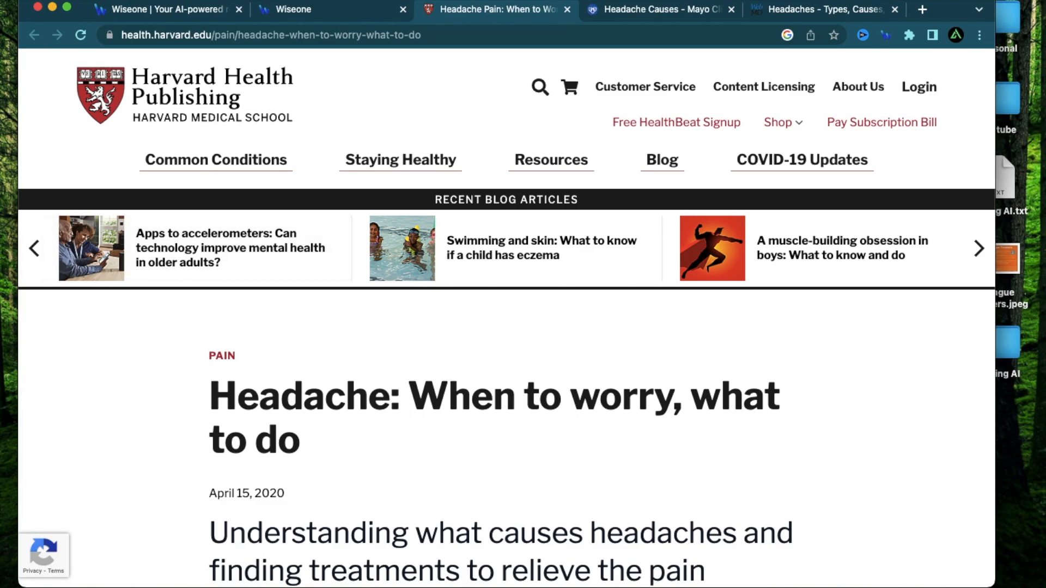
pyautogui.click(657, 9)
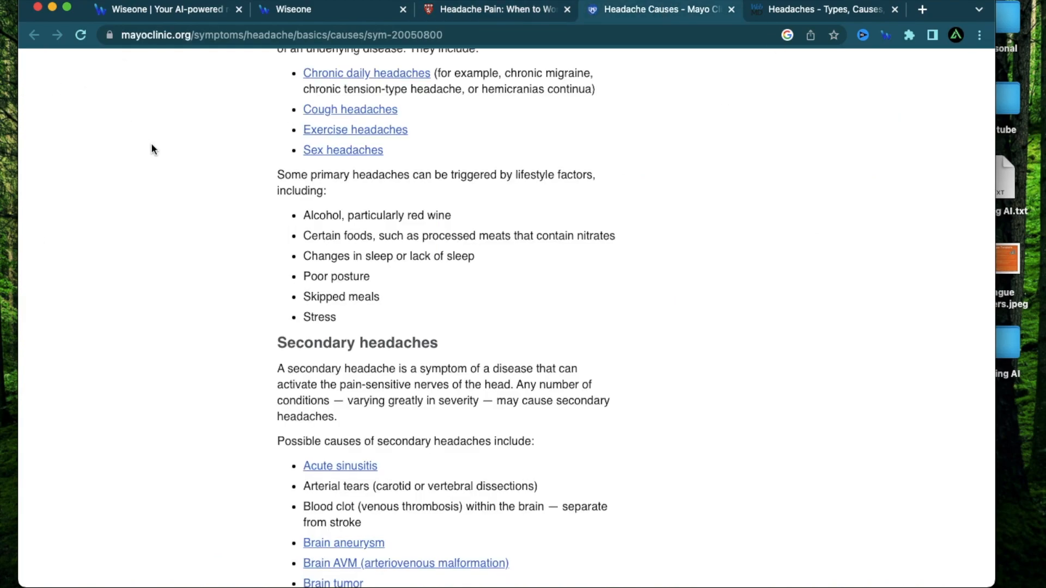
pyautogui.scroll(-3)
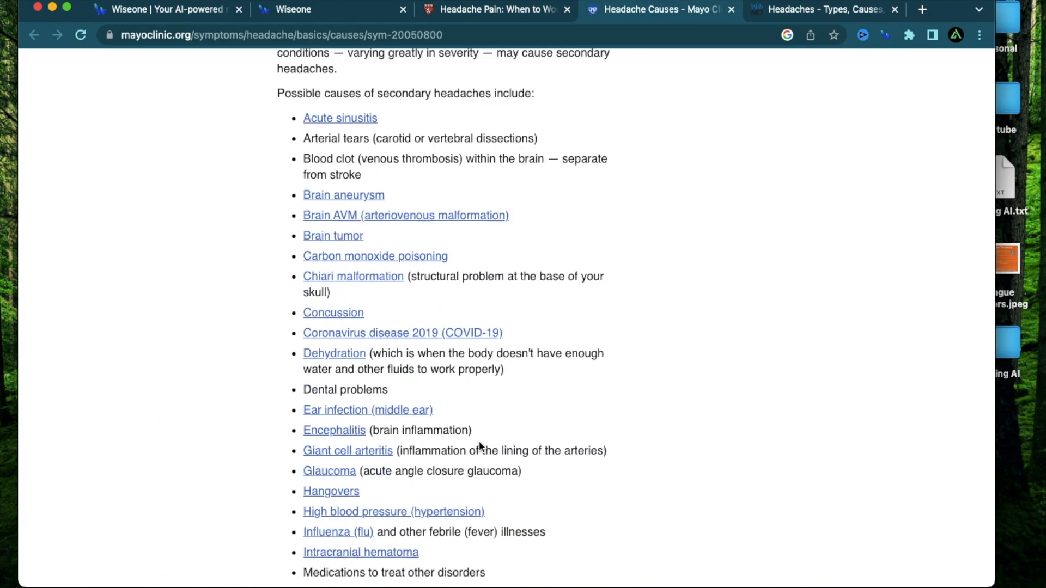
pyautogui.scroll(-3)
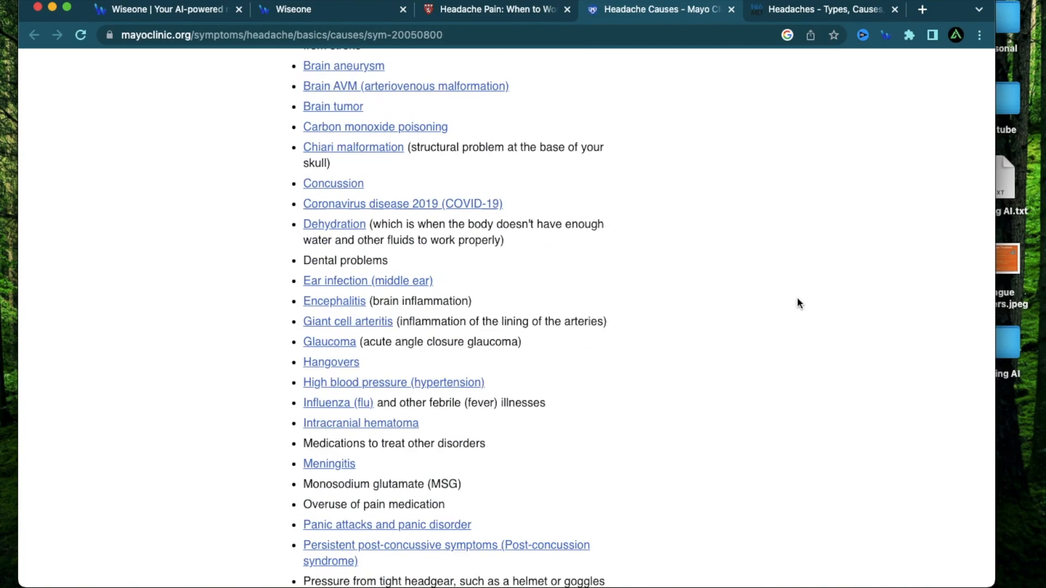
pyautogui.scroll(3)
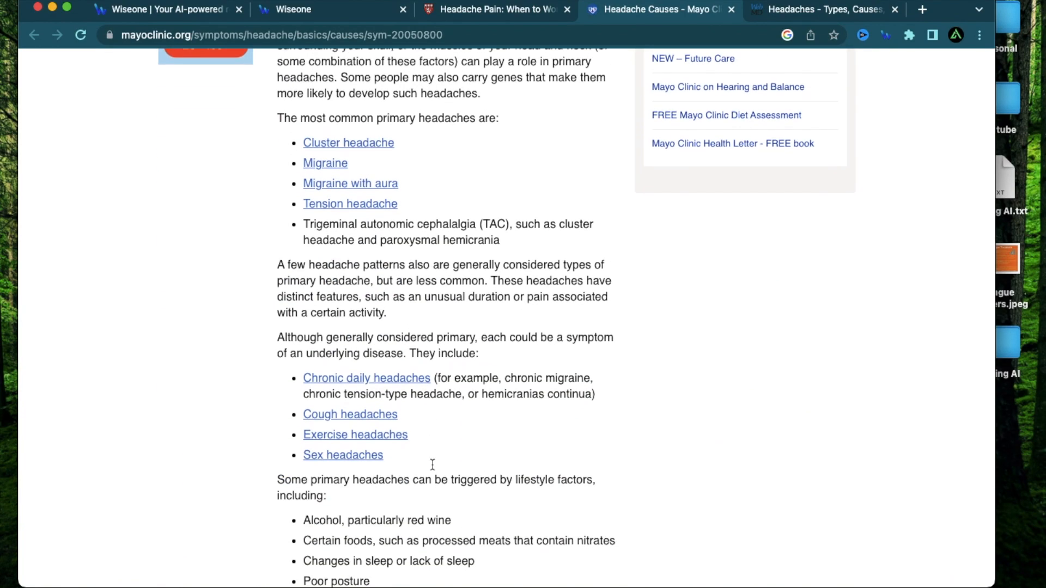
pyautogui.scroll(-3)
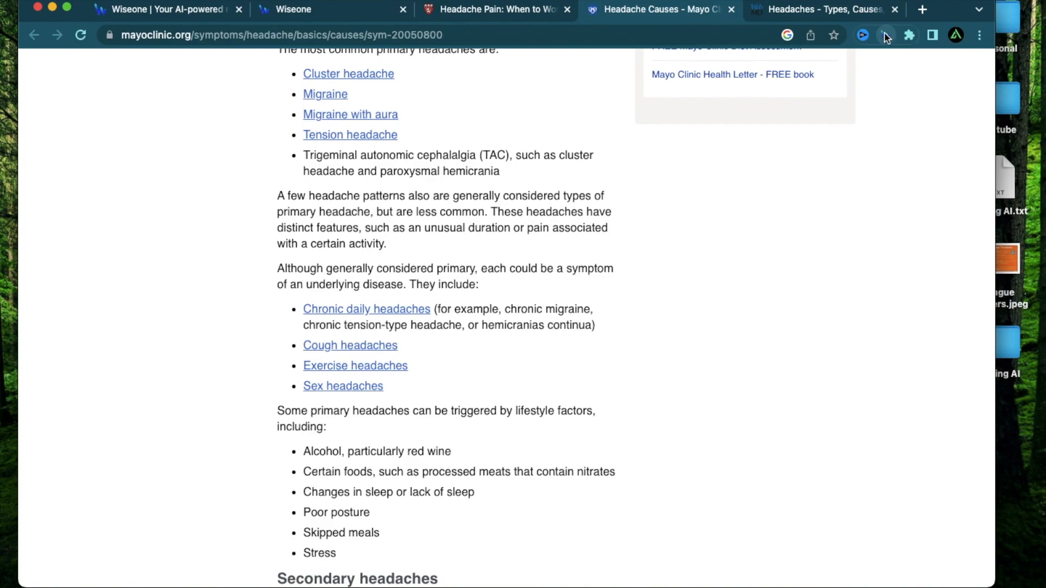
# Step: Ask Wiseone on the Mayo Clinic page what can be done to prevent headaches and highlight part of the answer
pyautogui.click(862, 35)
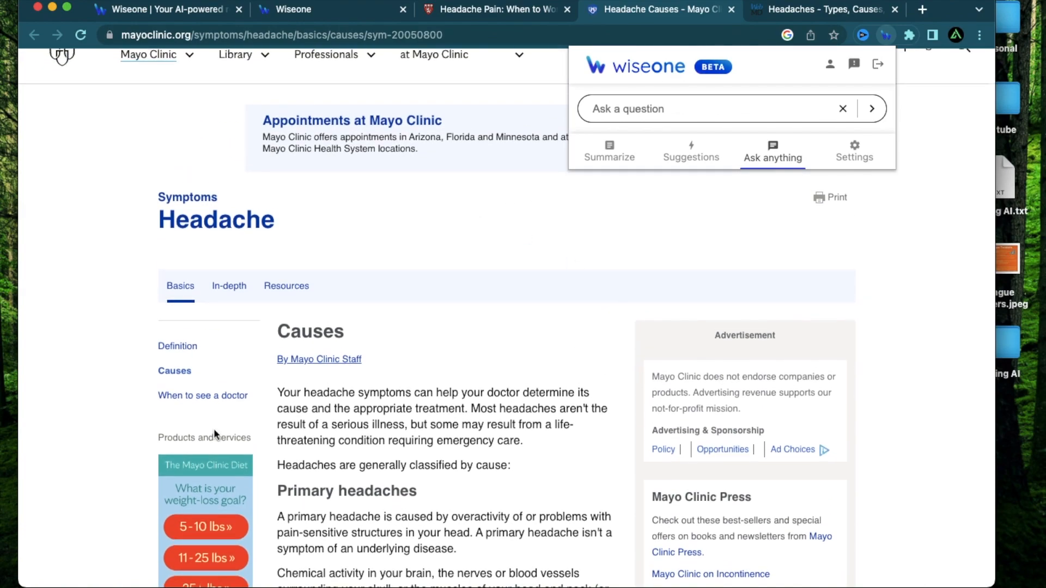
pyautogui.moveTo(579, 151)
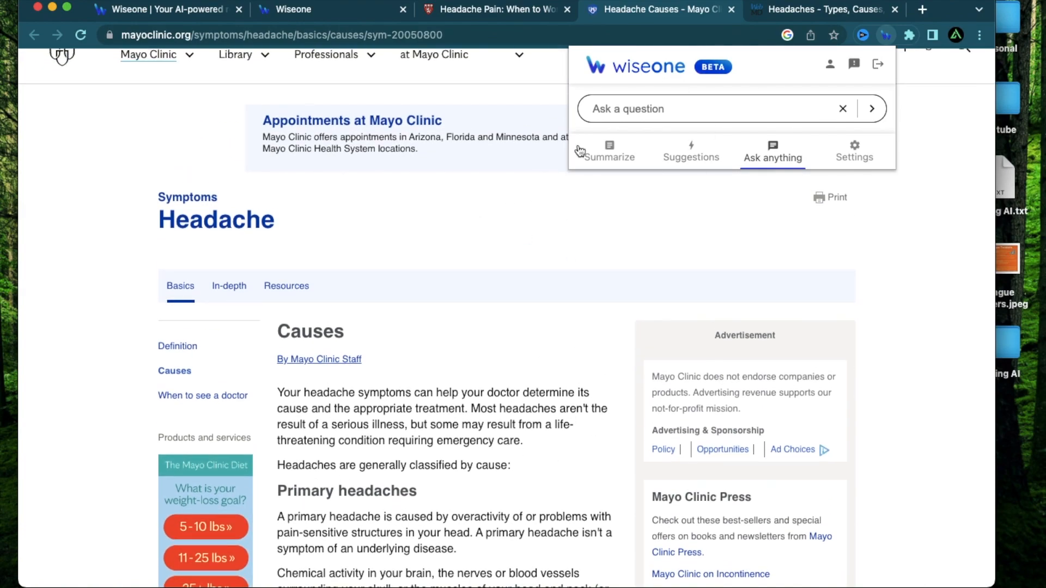
pyautogui.moveTo(507, 431)
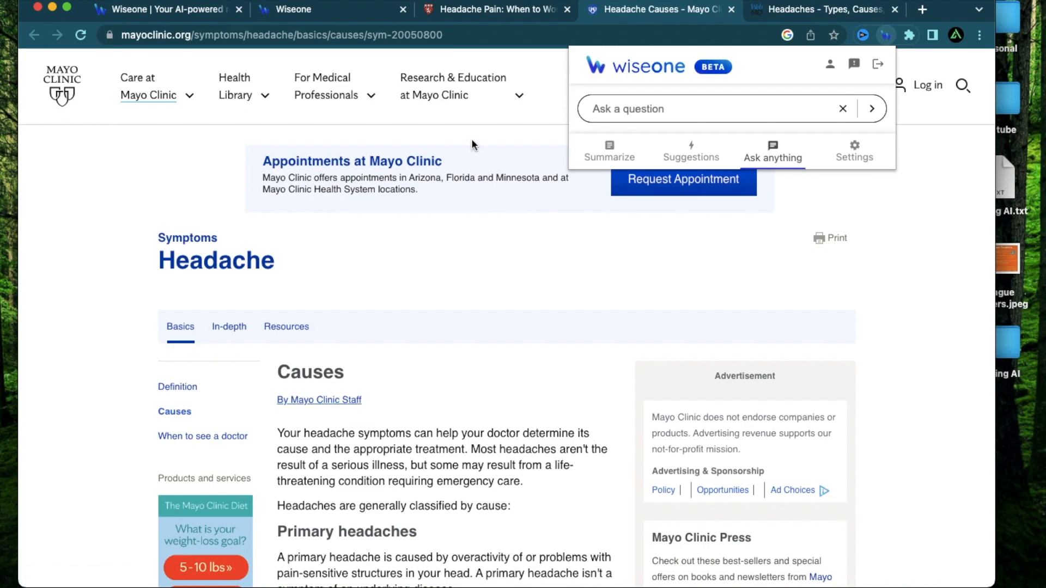
pyautogui.click(701, 109)
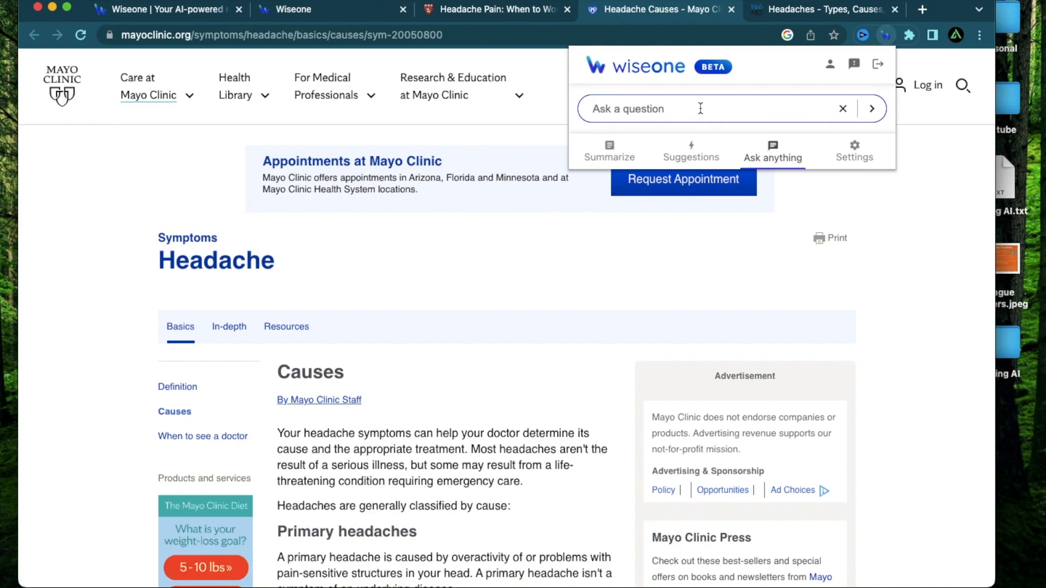
pyautogui.write('What can i do to prevent headaches in the')
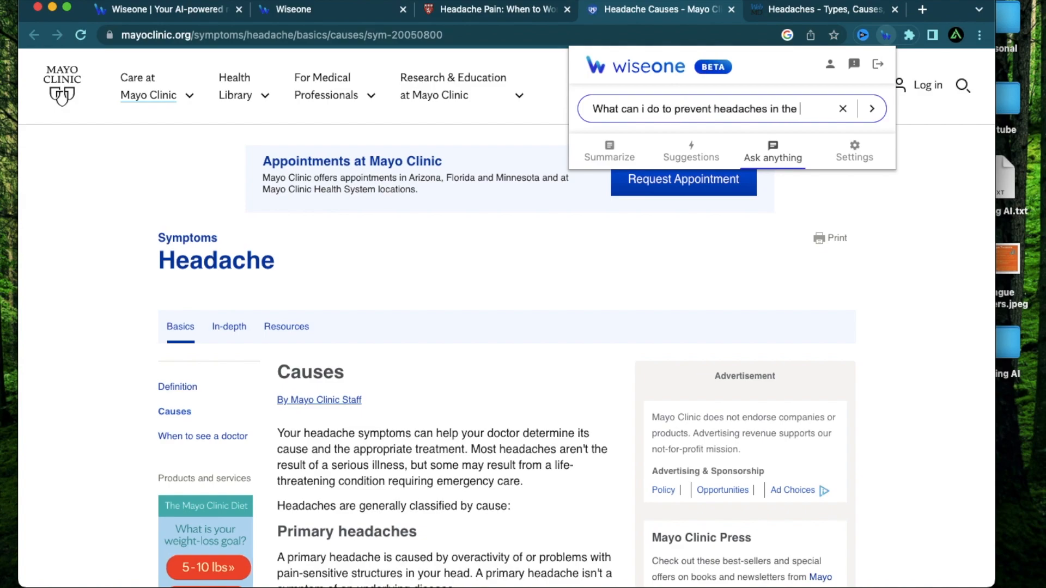
pyautogui.click(872, 107)
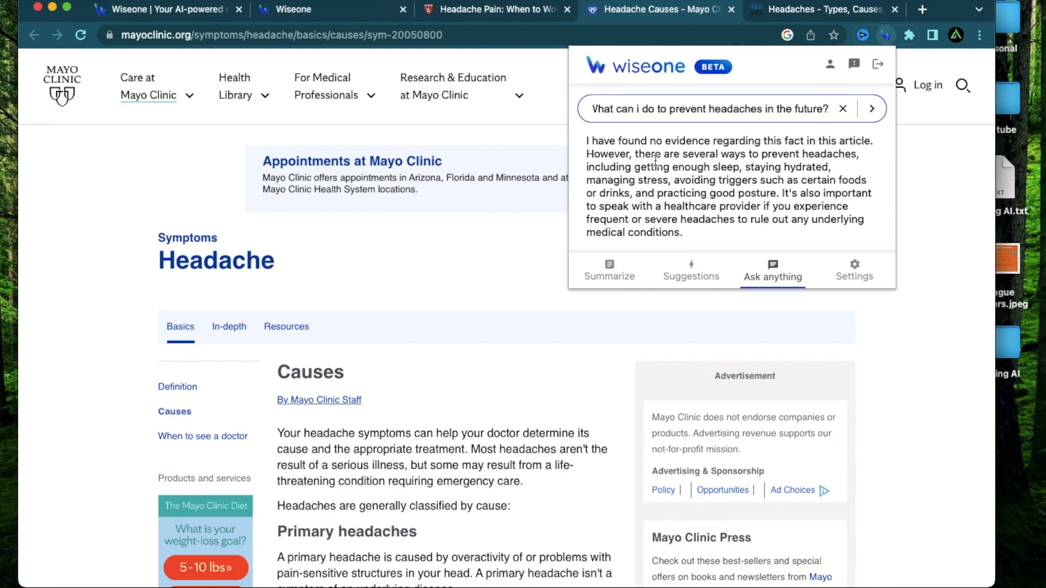
pyautogui.moveTo(756, 133)
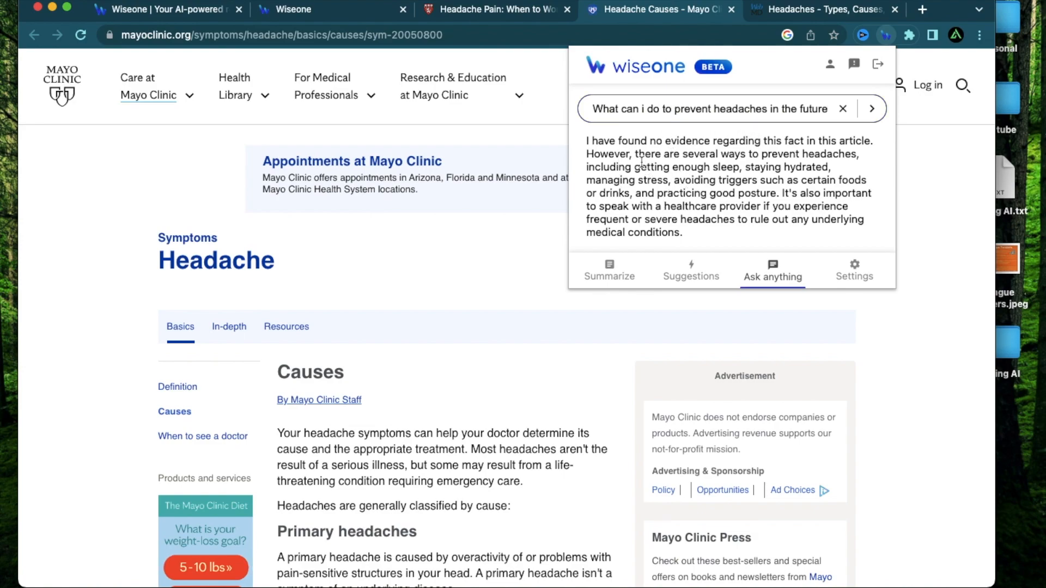
pyautogui.moveTo(628, 153); pyautogui.dragTo(740, 166)
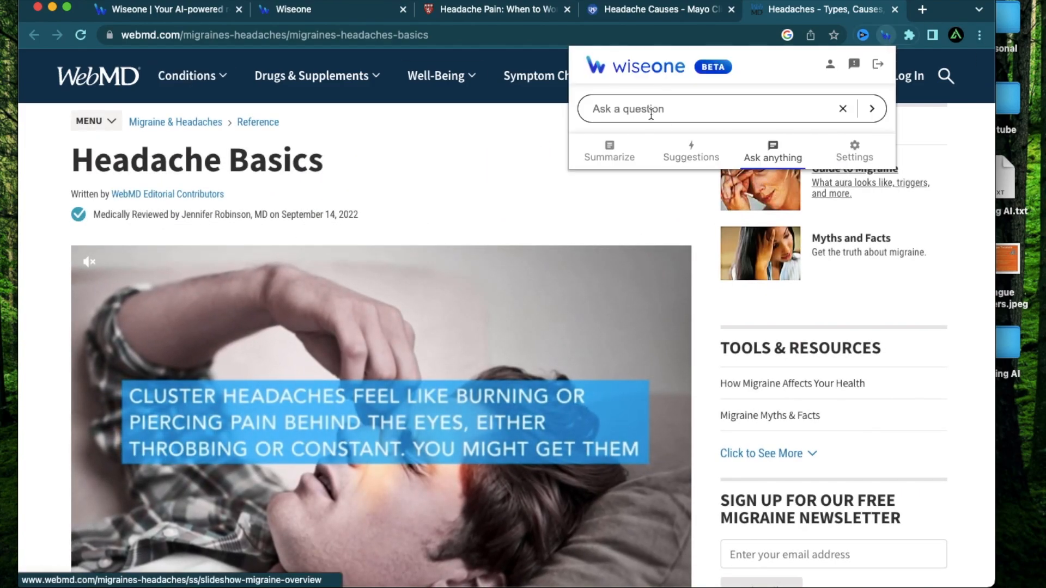
# Step: Ask 'What can i do to alleviate my headaches?', highlight the consult-a-doctor advice, then clear the question
pyautogui.write('What can i do to alleviate my headaches?')
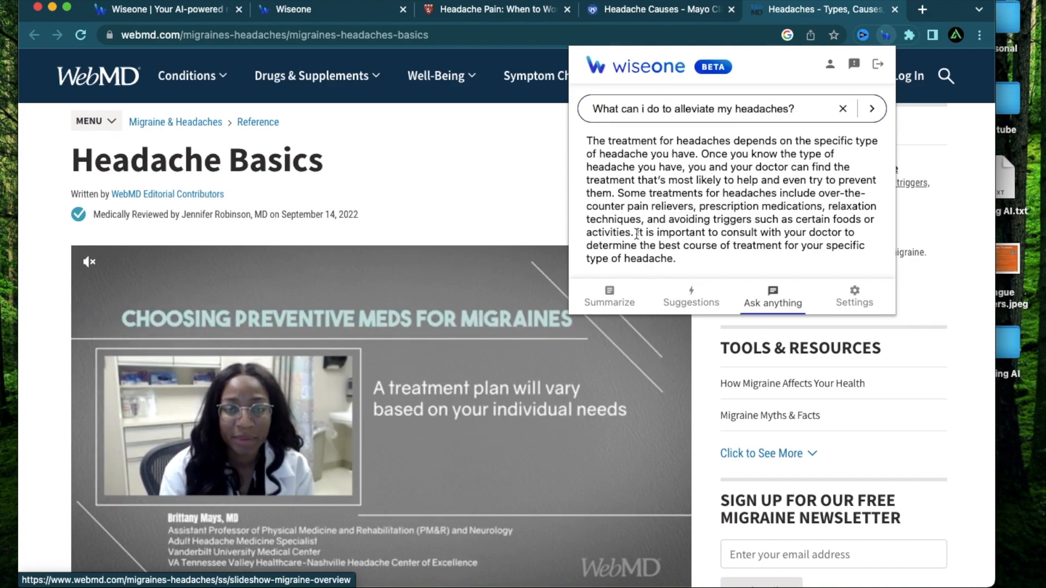
pyautogui.moveTo(636, 232); pyautogui.dragTo(674, 259)
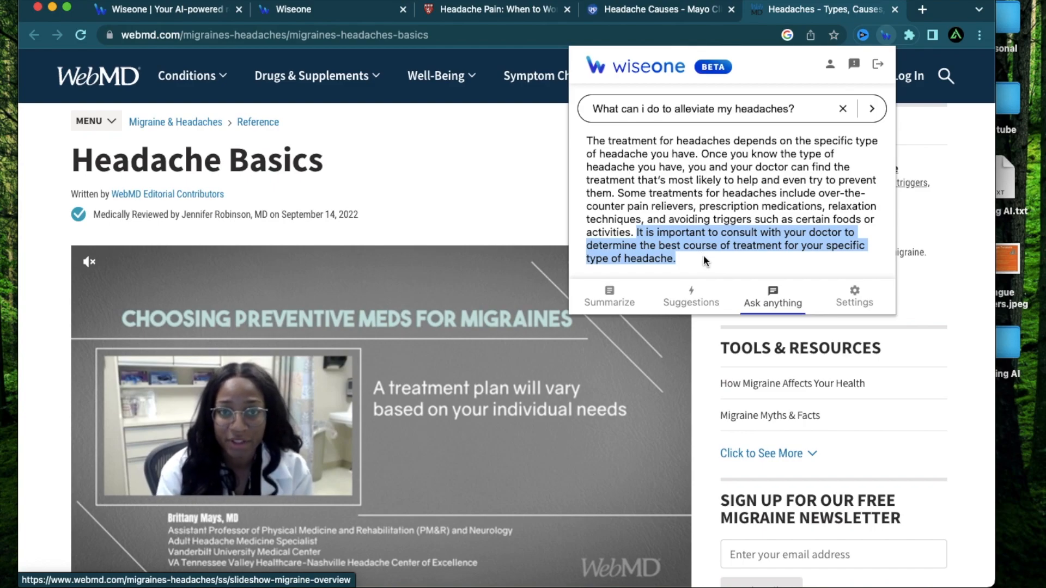
pyautogui.click(843, 108)
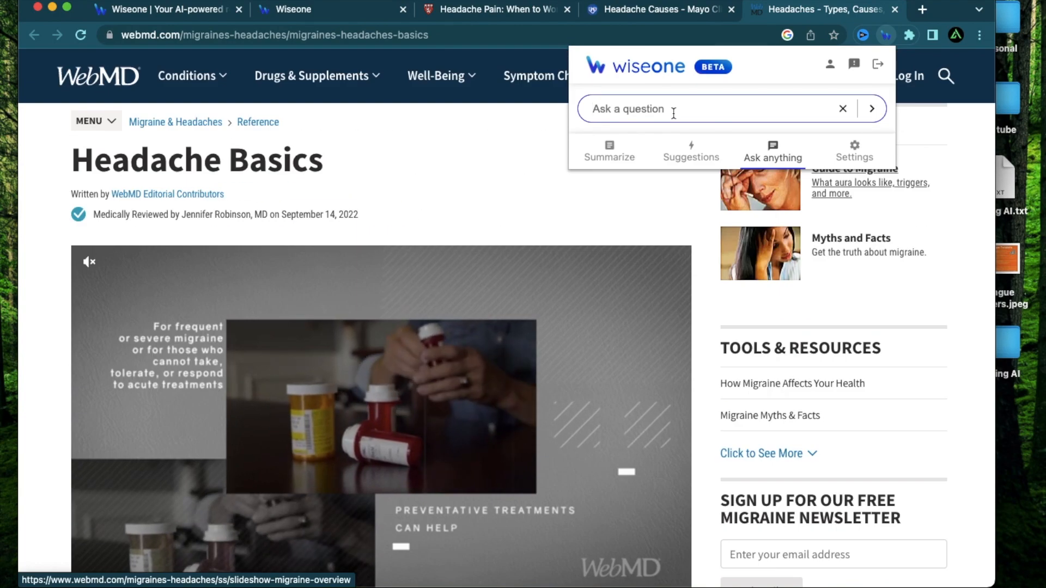
# Step: Ask 'what are some common symptoms of headaches?' and highlight the light-or-sound sensitivity in the answer
pyautogui.write('what are some common symptoms of headaches?')
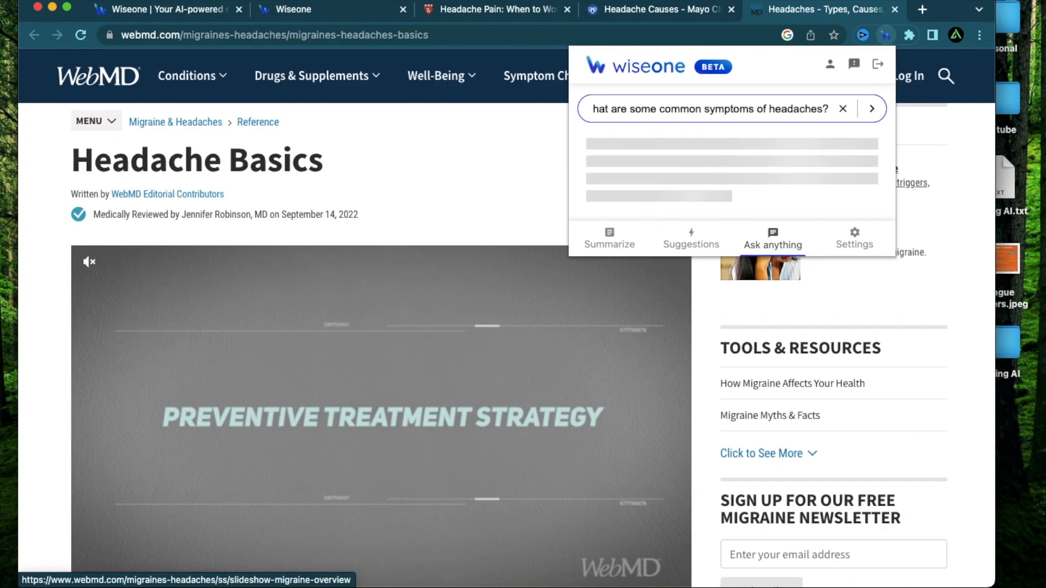
pyautogui.click(871, 108)
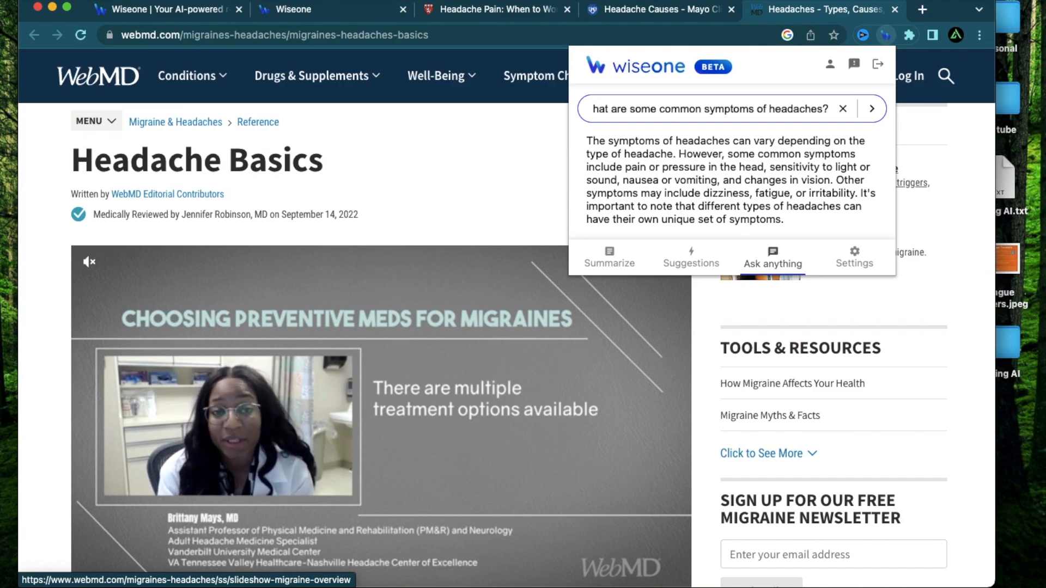
pyautogui.moveTo(586, 141); pyautogui.dragTo(716, 167)
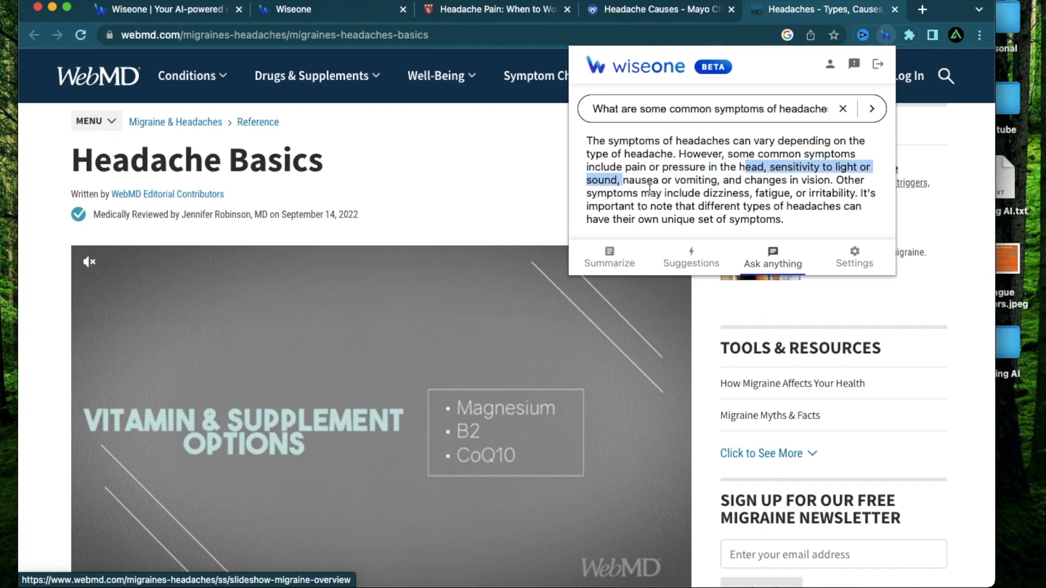
pyautogui.moveTo(856, 200)
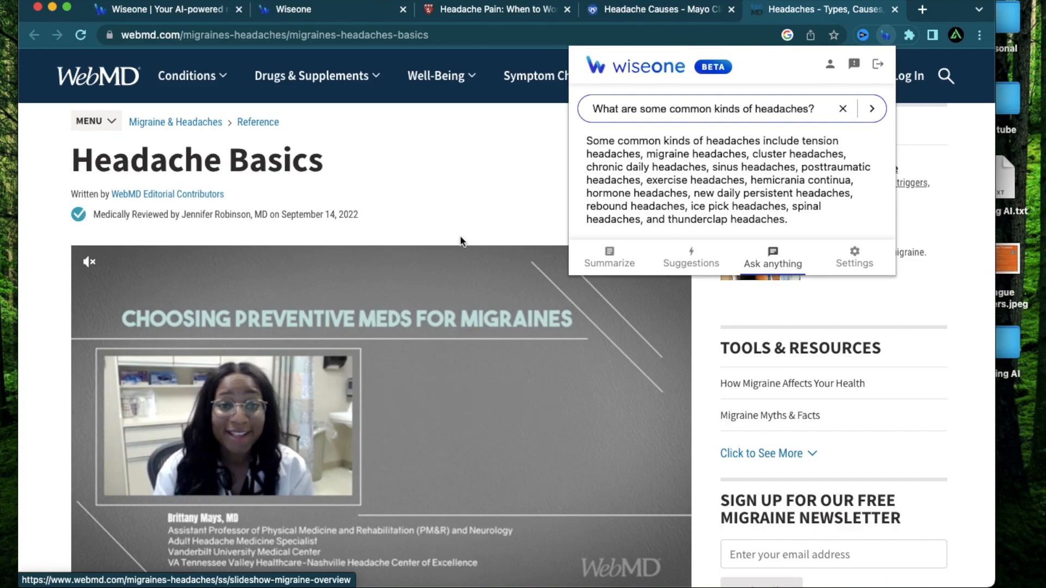
# Step: Scroll the WebMD Headache Basics article and select its medical review credit line
pyautogui.scroll(-3)
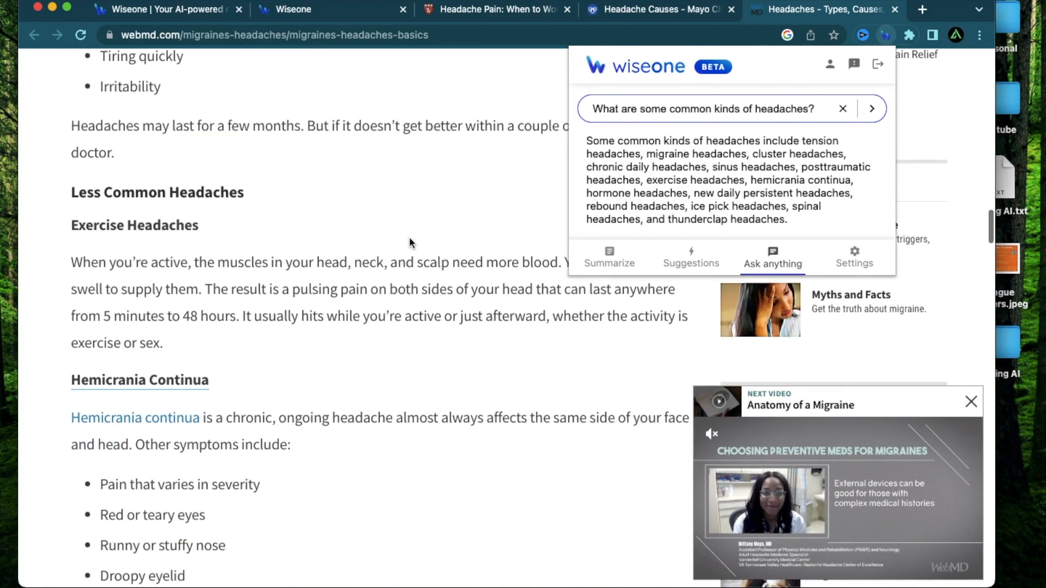
pyautogui.scroll(-3)
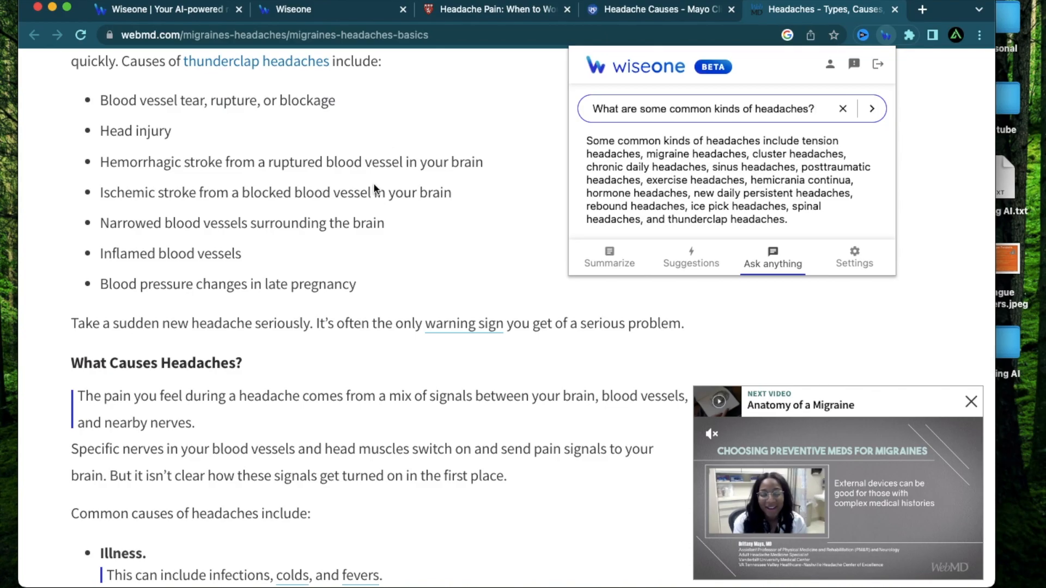
pyautogui.scroll(-3)
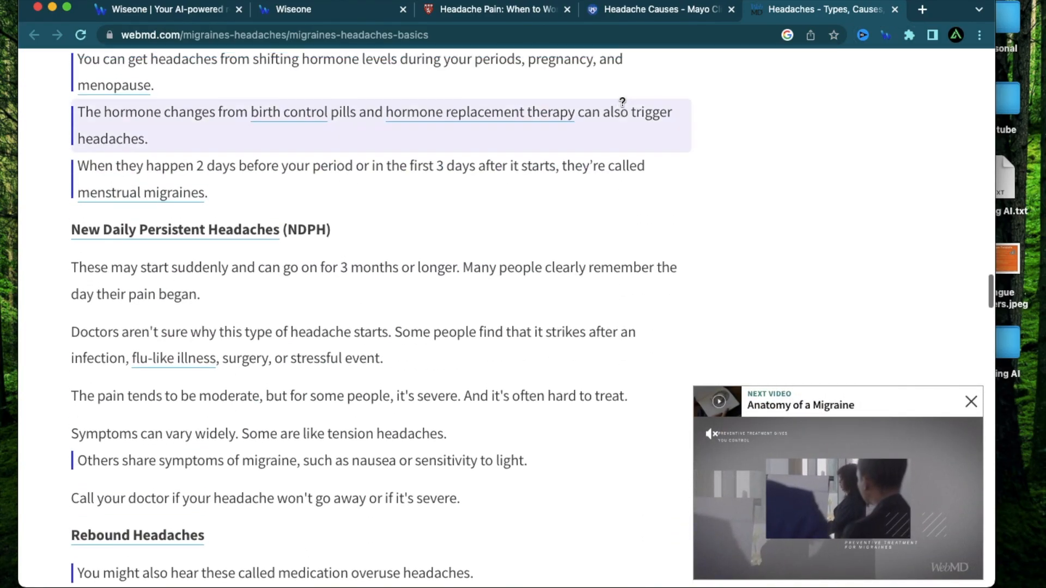
pyautogui.scroll(3)
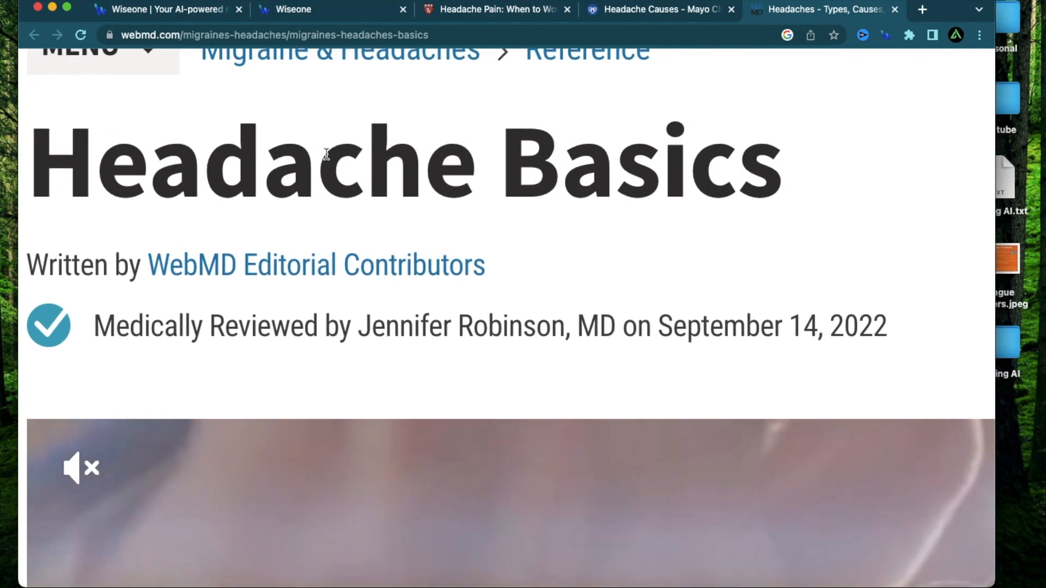
pyautogui.moveTo(121, 326); pyautogui.dragTo(530, 326)
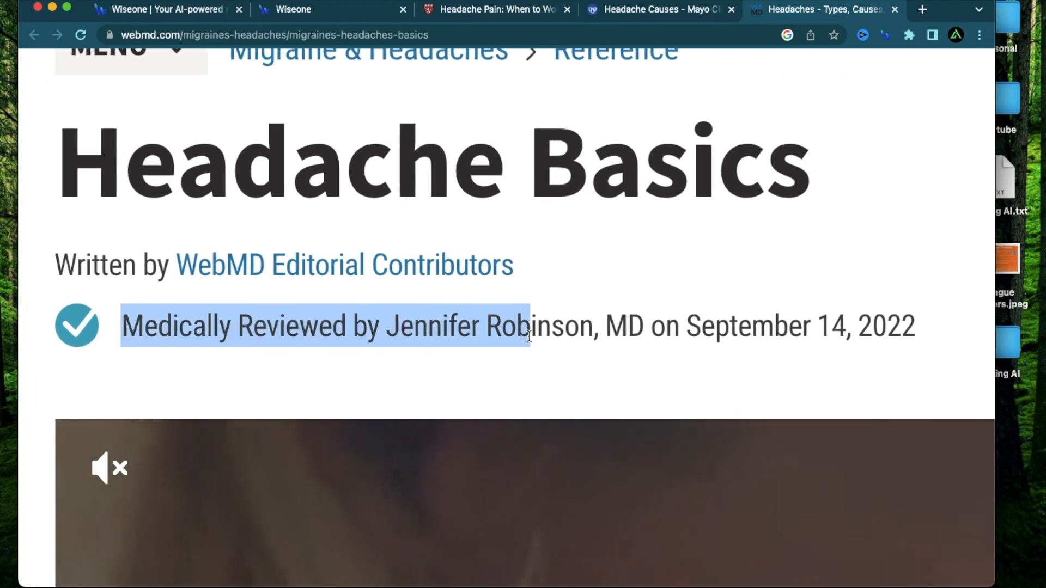
pyautogui.moveTo(530, 326); pyautogui.dragTo(680, 327)
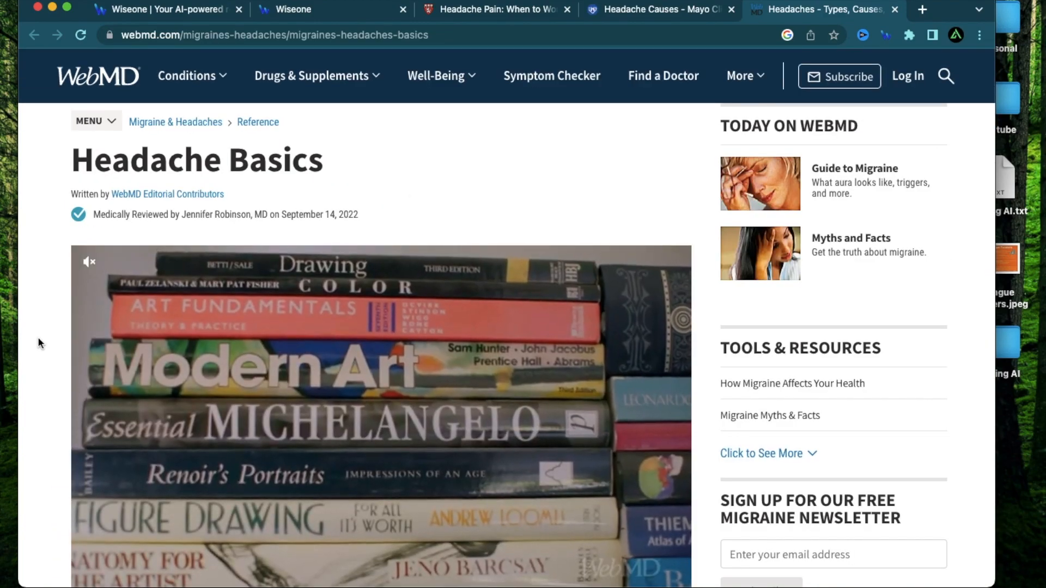
# Step: Scroll down through the rest of the WebMD Headache Basics article
pyautogui.scroll(-3)
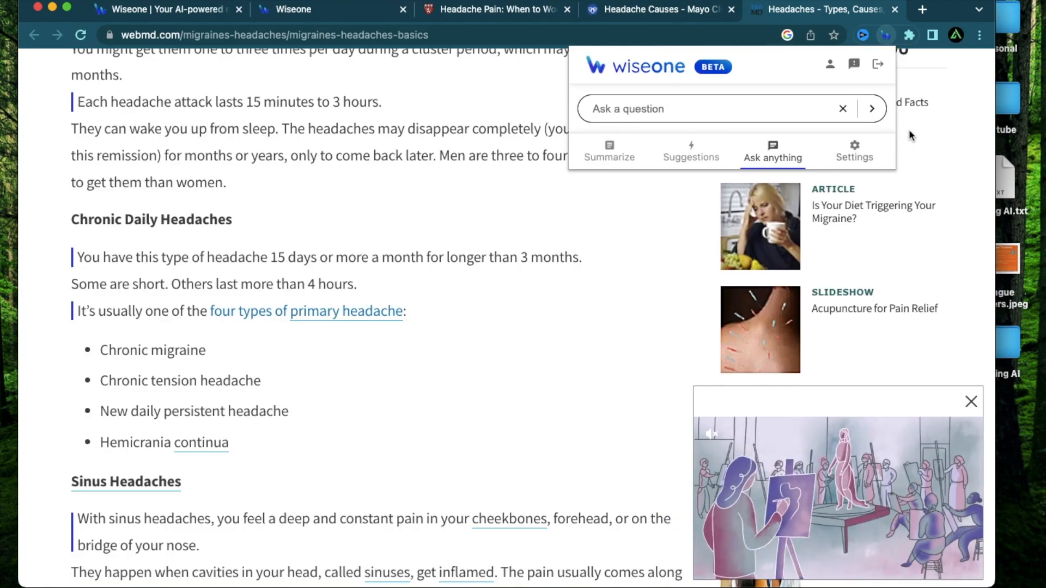
pyautogui.moveTo(671, 92)
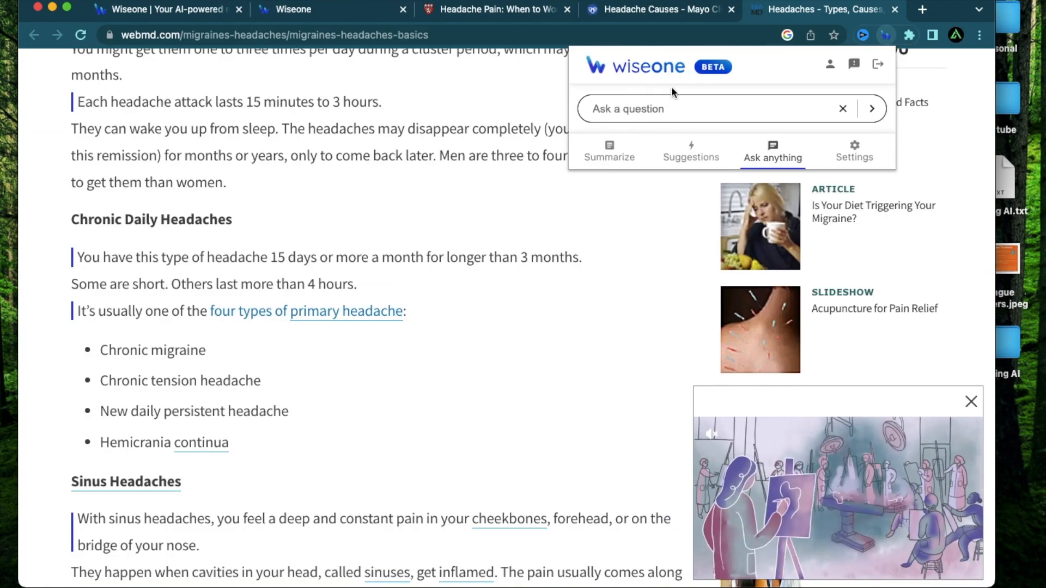
pyautogui.scroll(-3)
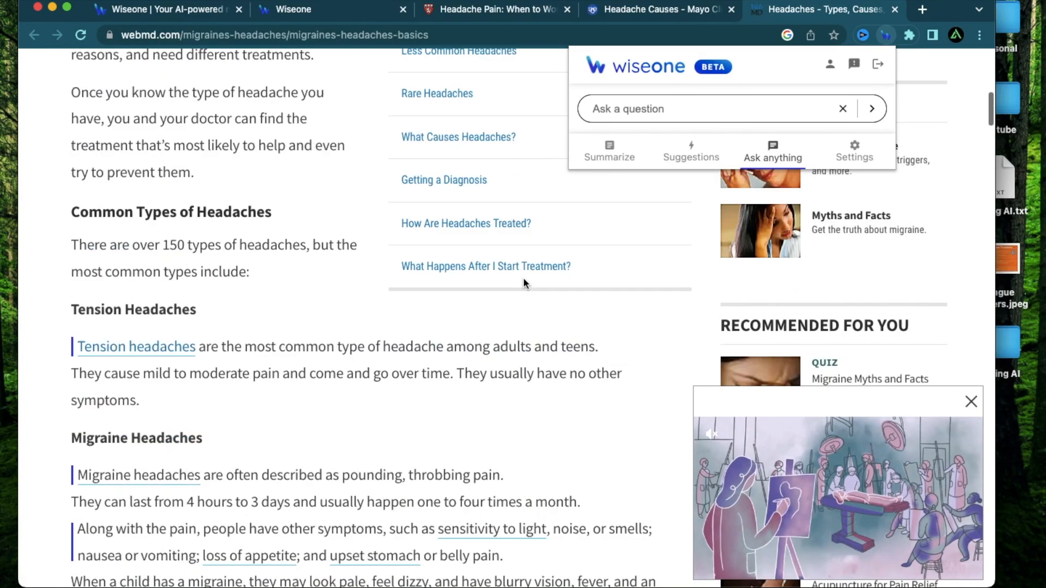
pyautogui.scroll(-3)
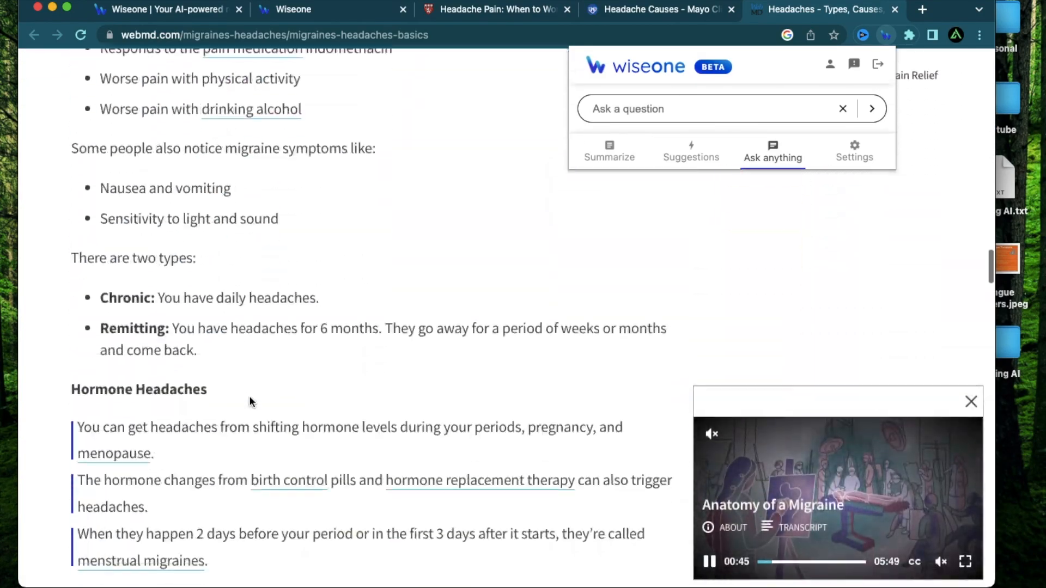
pyautogui.scroll(-3)
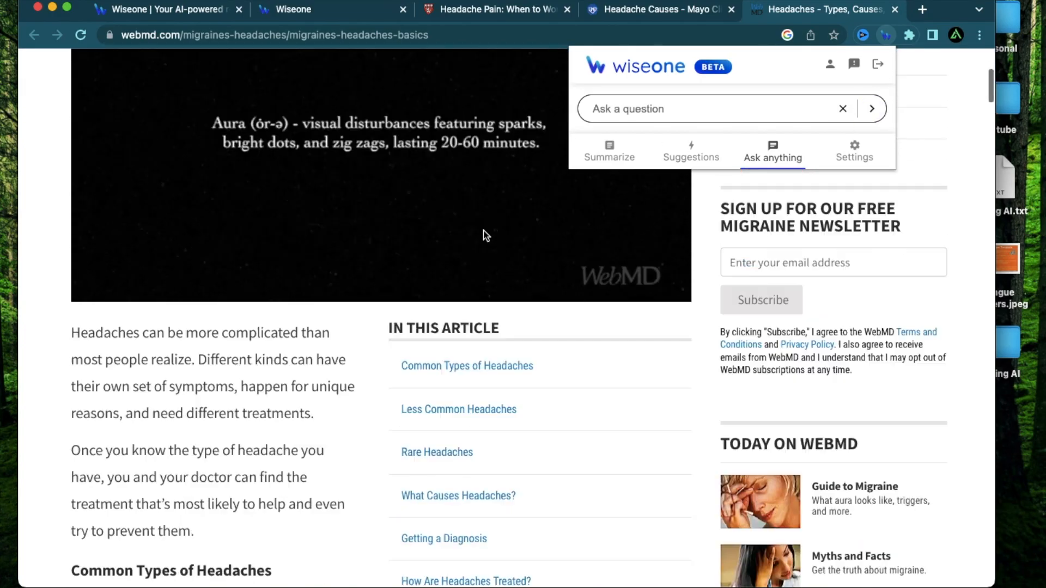
pyautogui.scroll(-3)
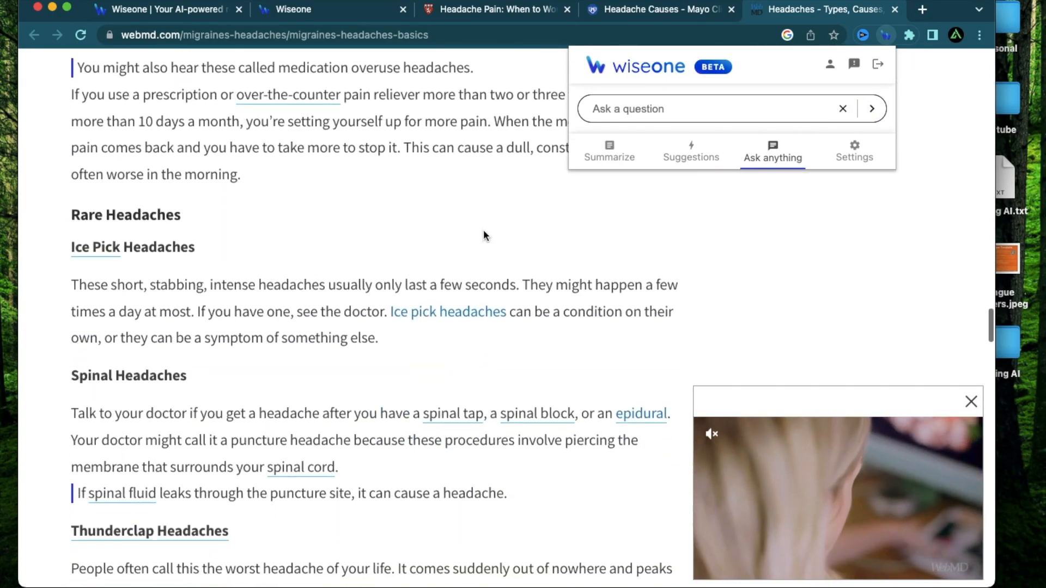
pyautogui.scroll(-3)
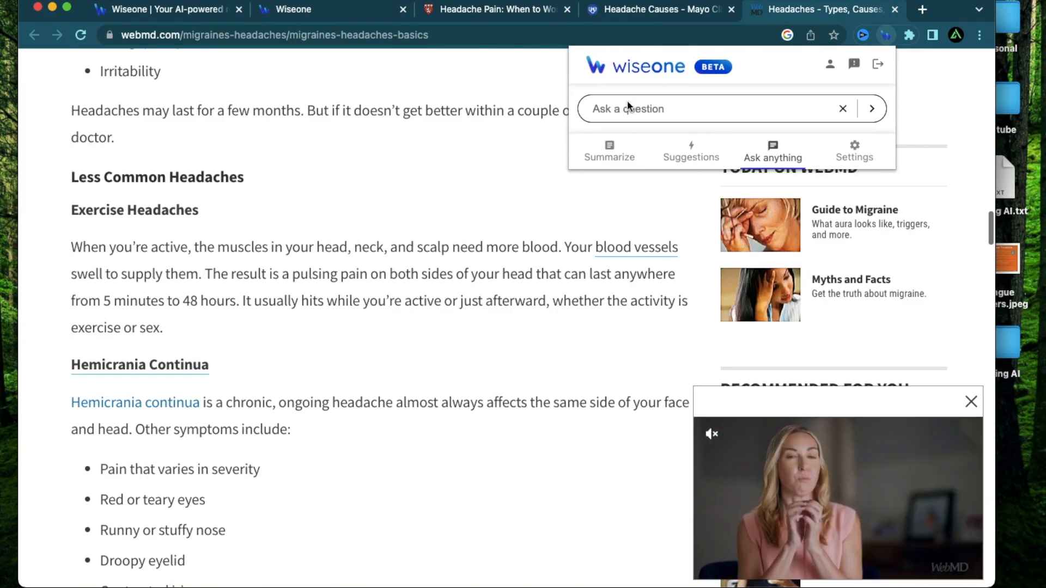
pyautogui.scroll(3)
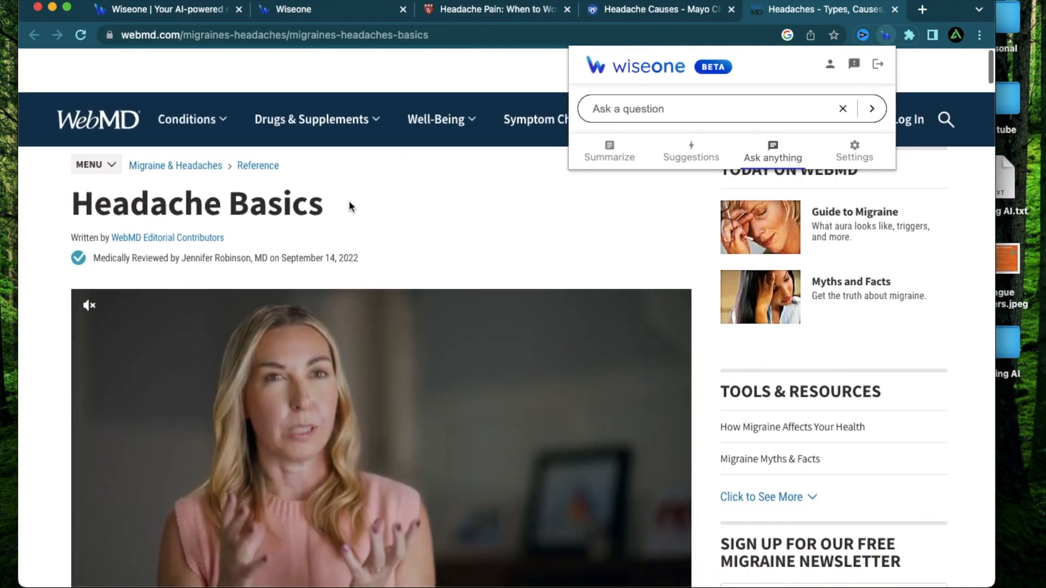
pyautogui.scroll(-3)
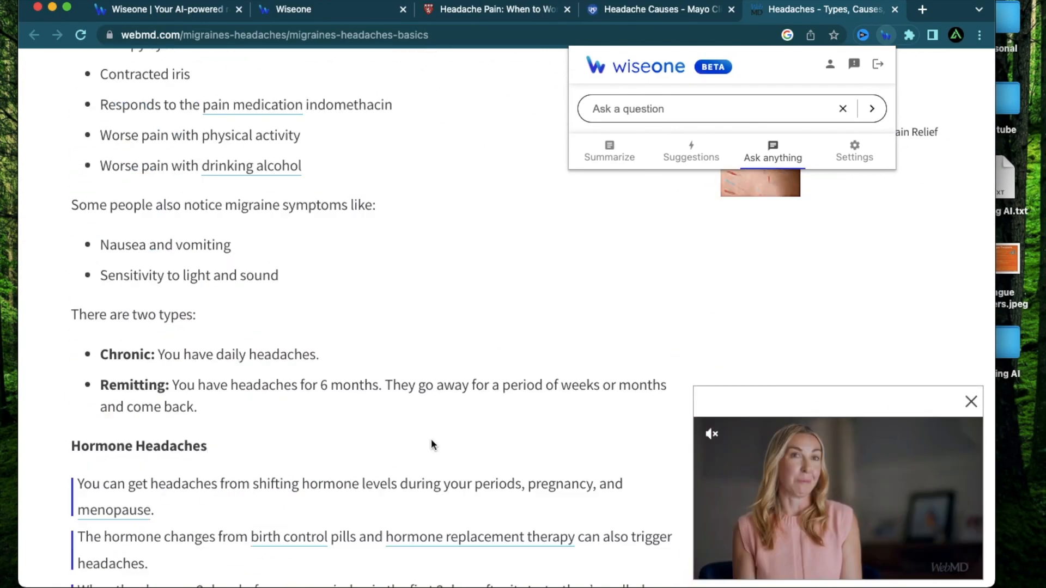
pyautogui.scroll(-3)
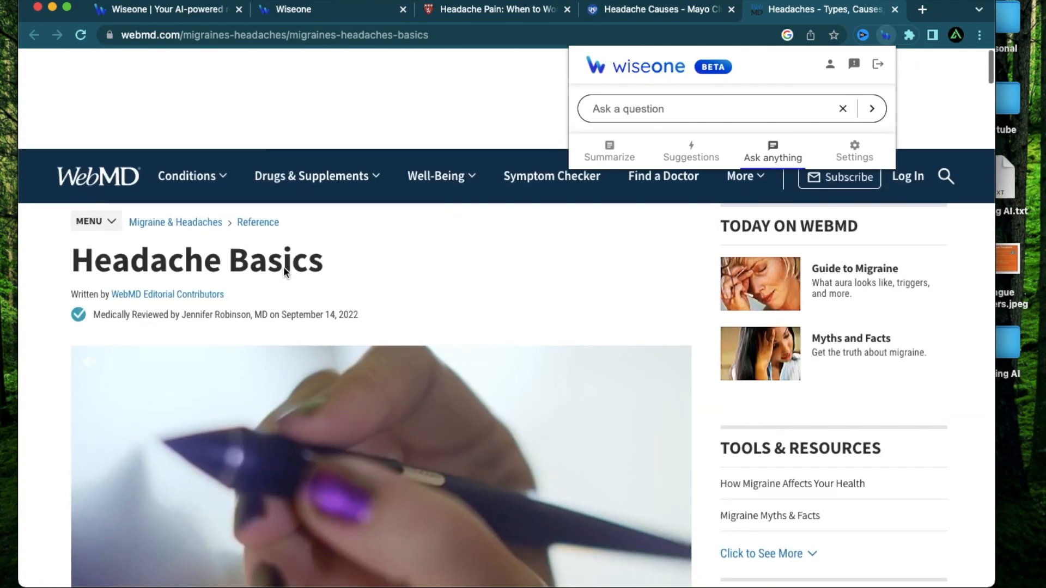
pyautogui.scroll(-3)
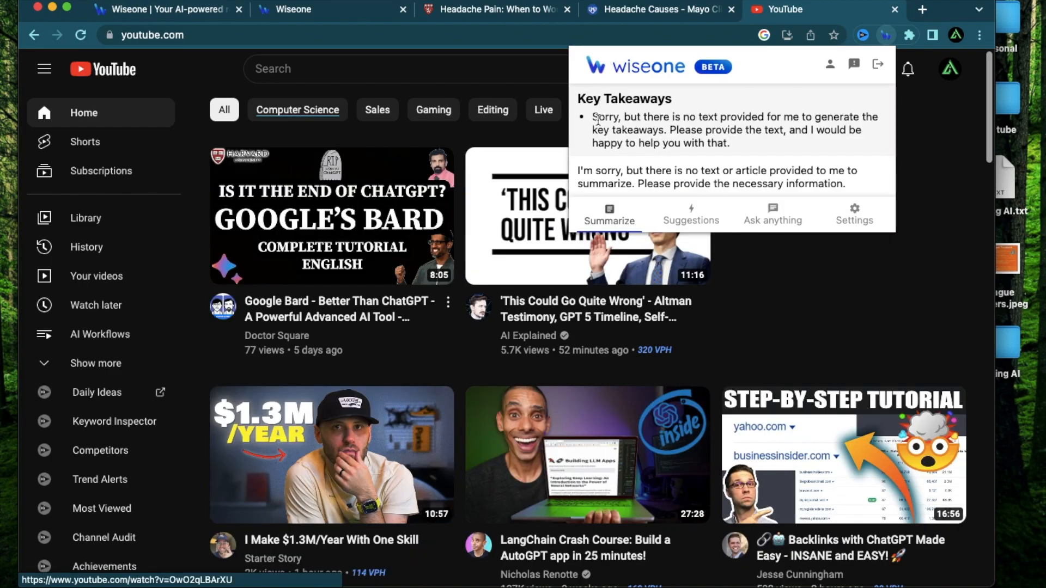
# Step: Select Wiseone's no-text-available takeaway on YouTube, then switch to the Harvard Health tab
pyautogui.moveTo(594, 116); pyautogui.dragTo(731, 143)
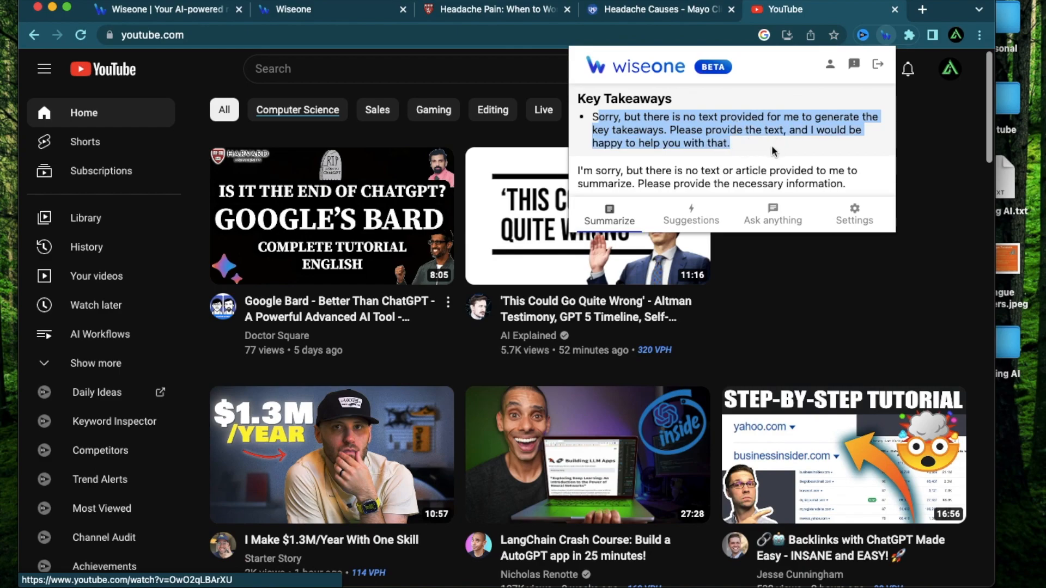
pyautogui.moveTo(642, 169)
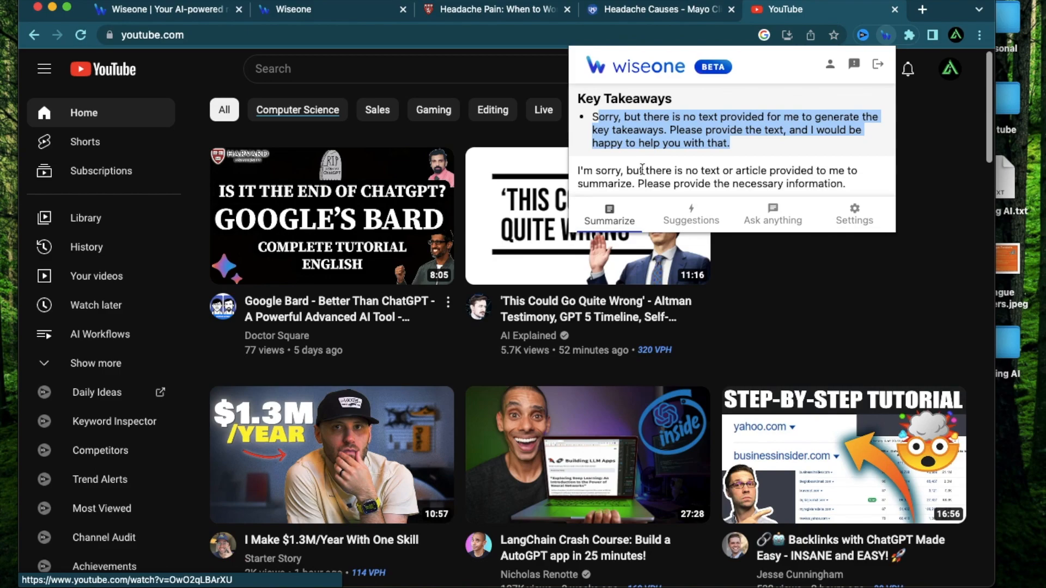
pyautogui.click(493, 9)
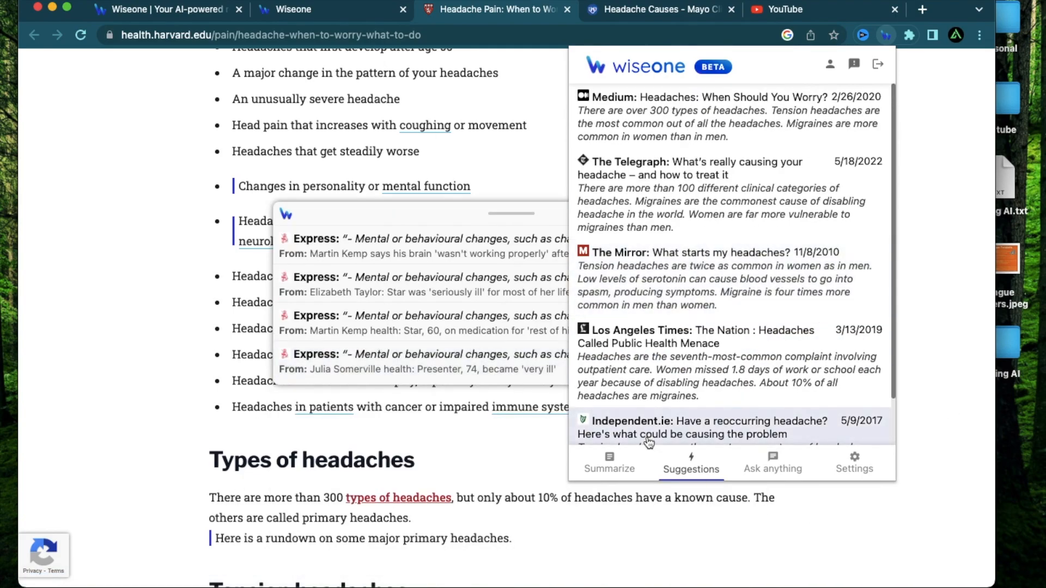
pyautogui.moveTo(799, 262)
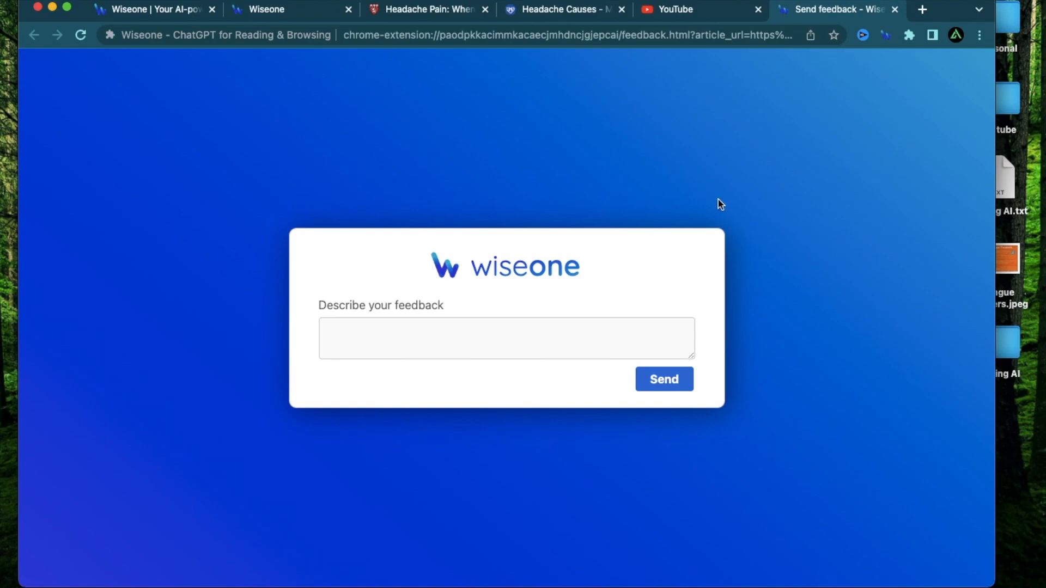
pyautogui.moveTo(850, 289)
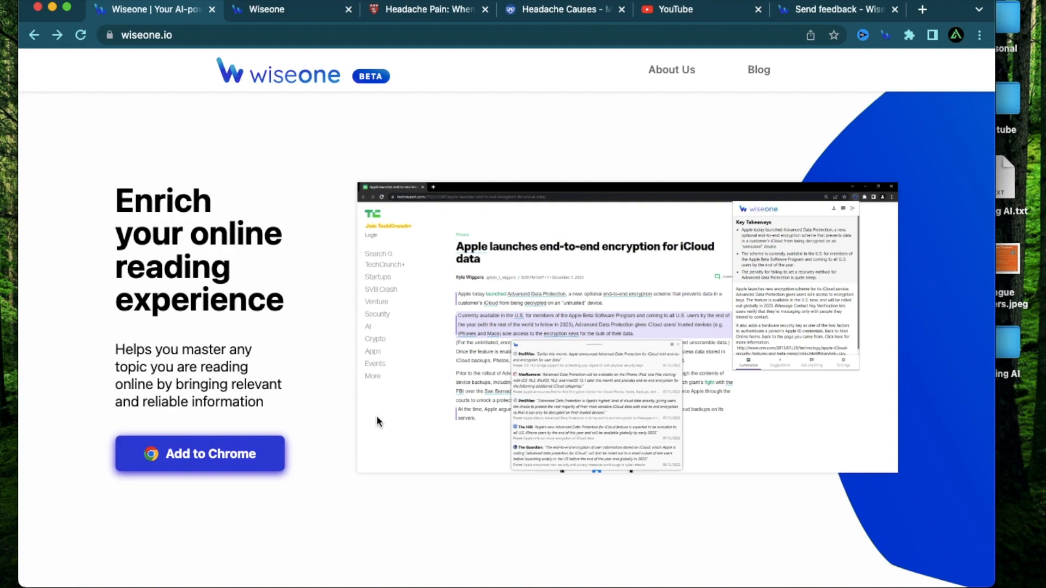
pyautogui.moveTo(371, 380)
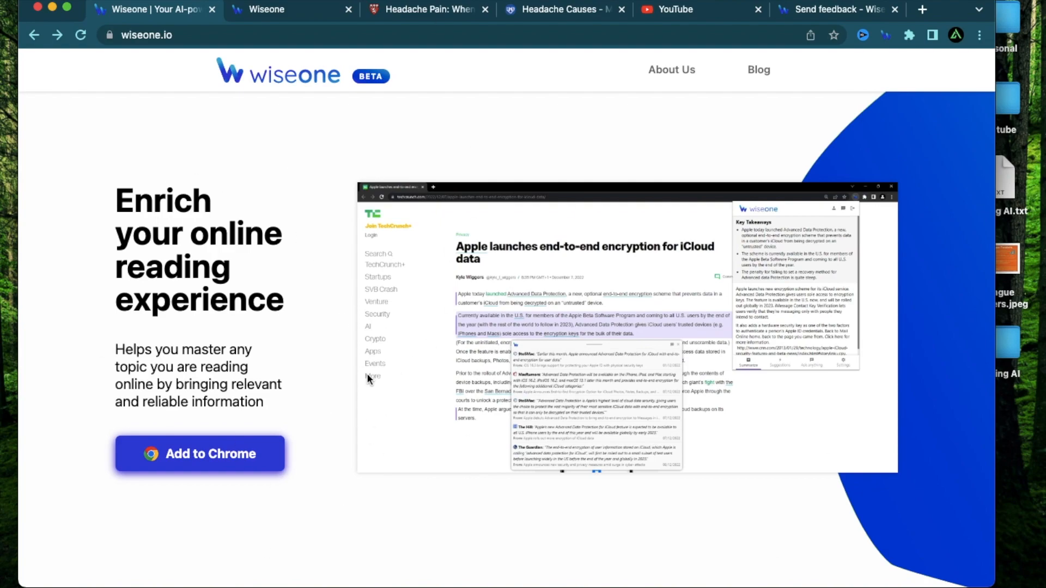
pyautogui.moveTo(293, 360)
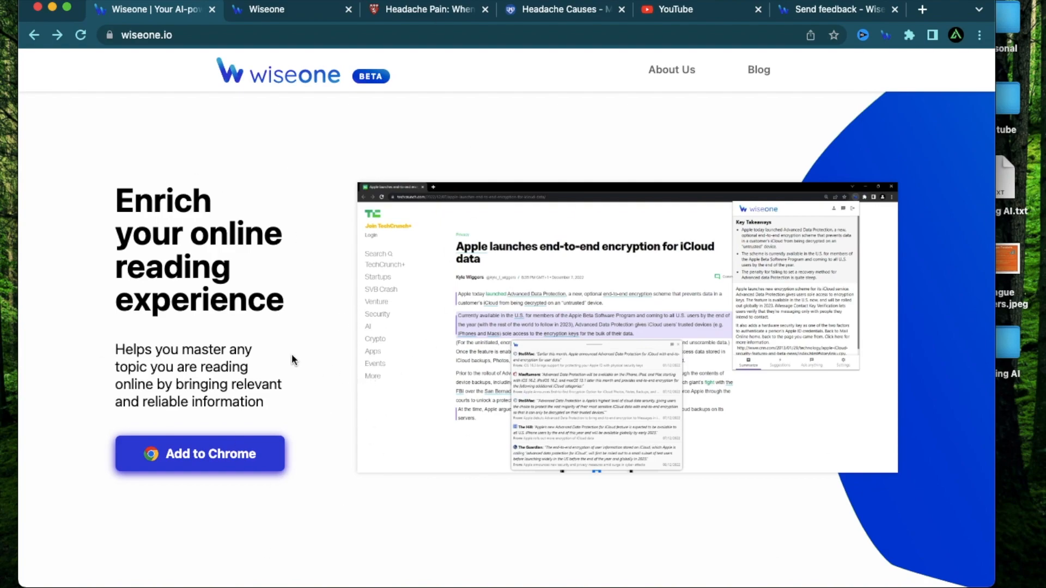
# Step: Scroll down the wiseone.io homepage to its summarizing and topic-exploration features
pyautogui.scroll(-3)
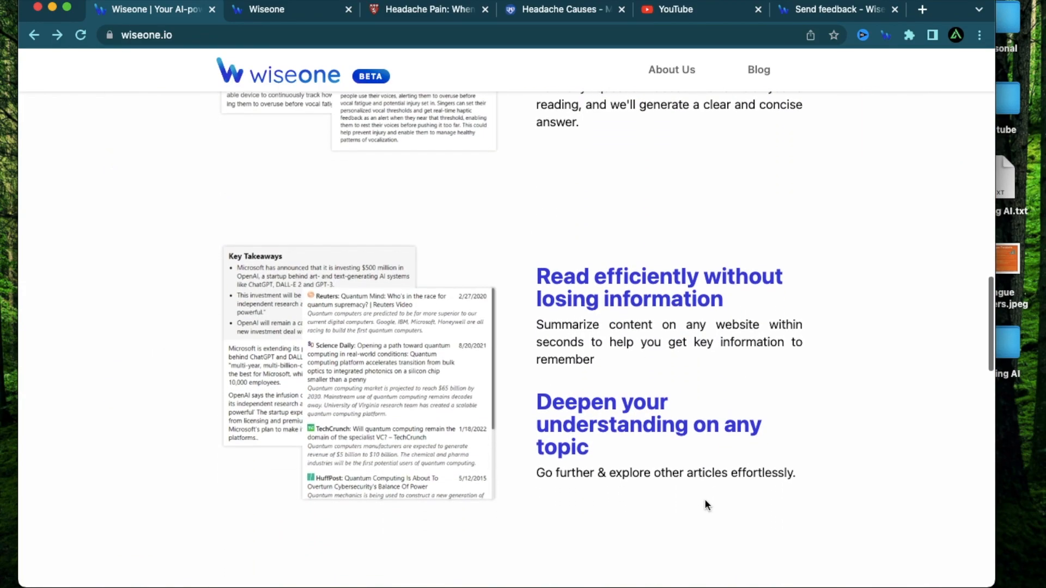